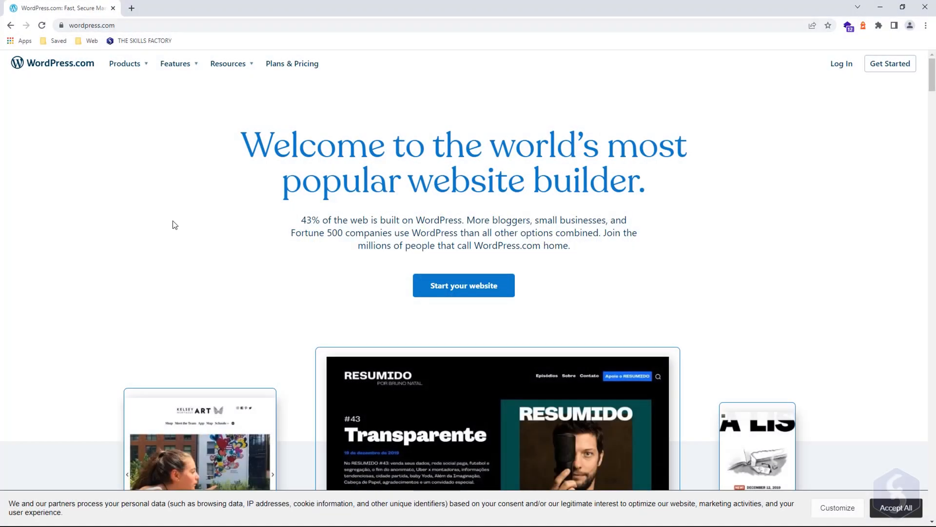
{"action": "mouse_move", "coordinate": [292, 63]}
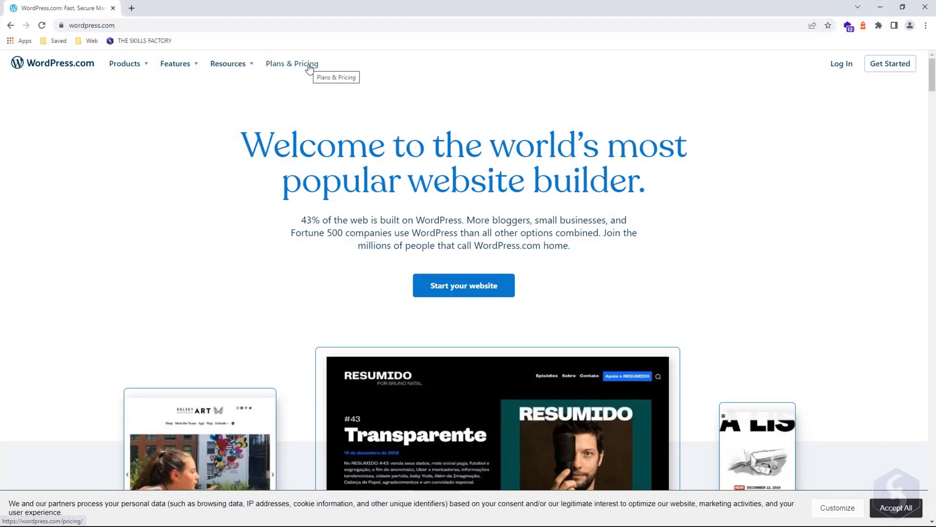
Step: Review WordPress.com Plans & Pricing, then download WordPress 6.1.1 from WordPress.org
{"action": "left_click", "coordinate": [291, 63]}
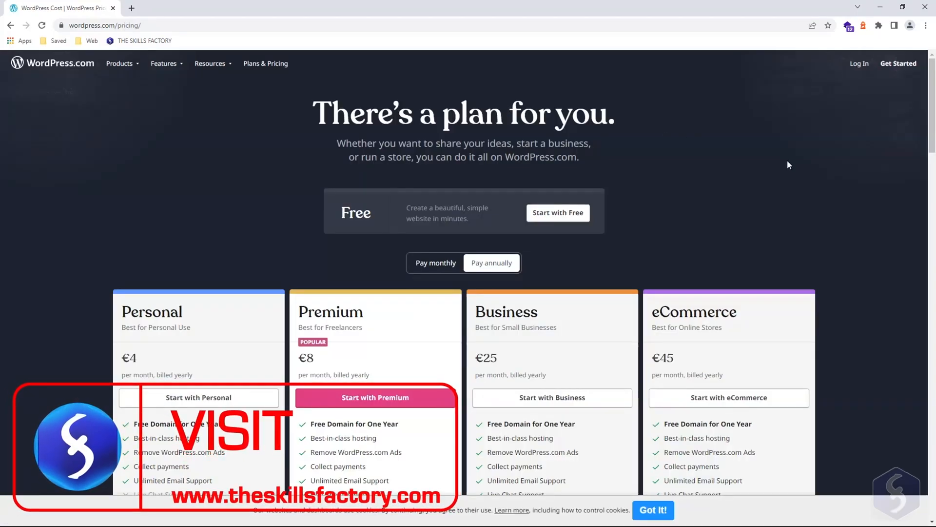
{"action": "scroll", "scroll_direction": "down", "scroll_amount": 3}
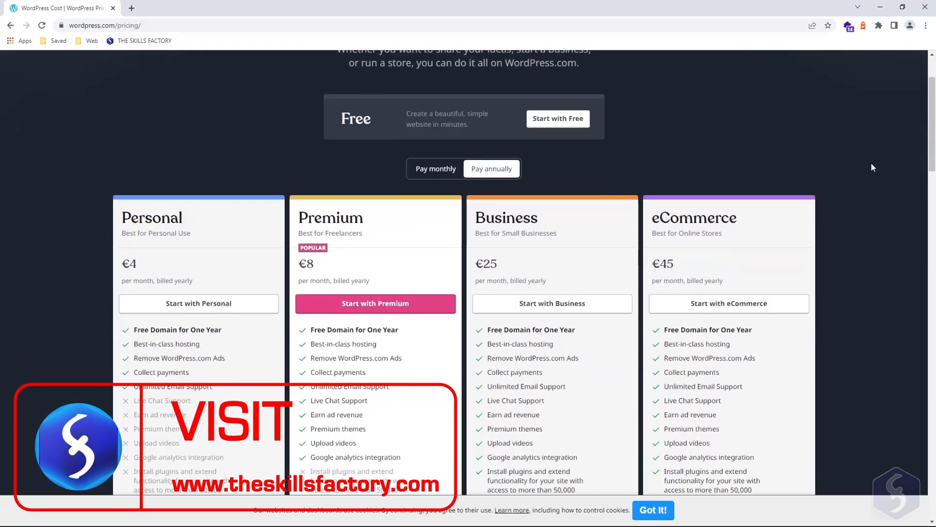
{"action": "scroll", "scroll_direction": "down", "scroll_amount": 3}
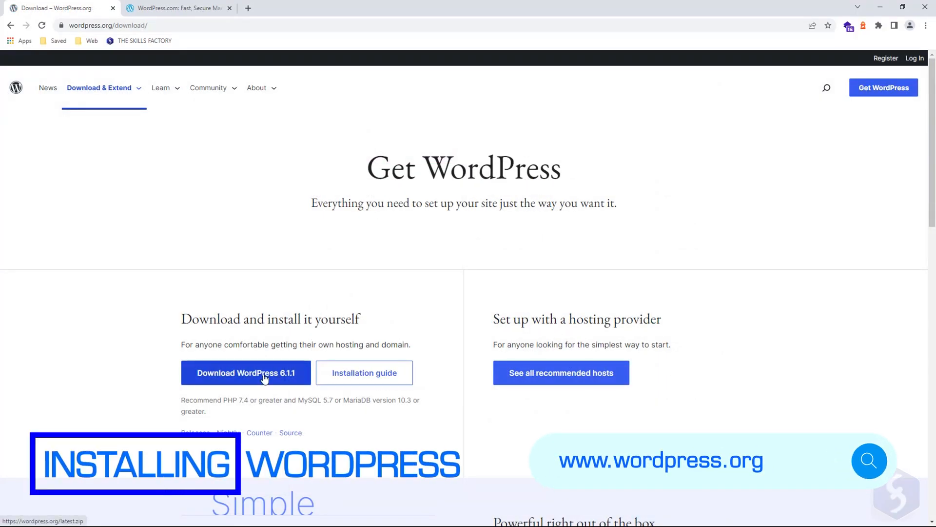
{"action": "left_click", "coordinate": [364, 372]}
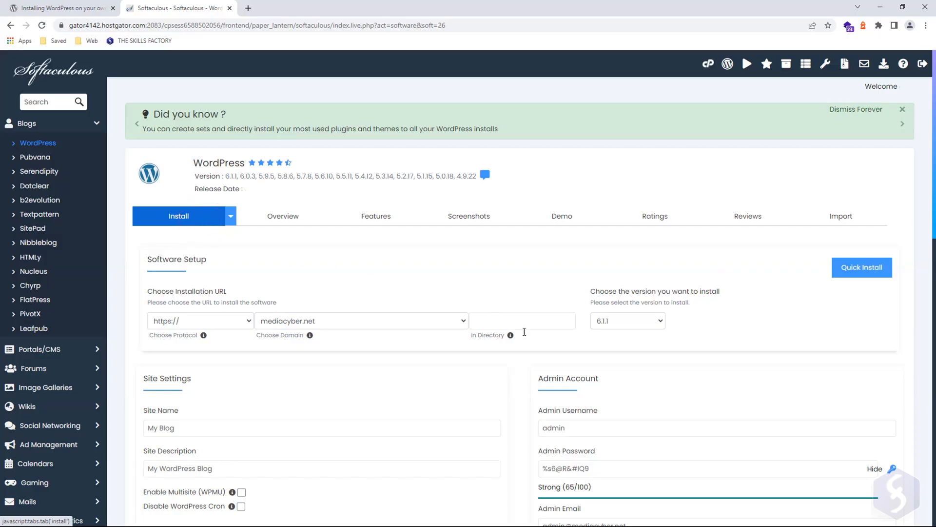
Step: Install WordPress into the 'consulting' directory of mediacyber.net via Softaculous
{"action": "type", "text": "consulting"}
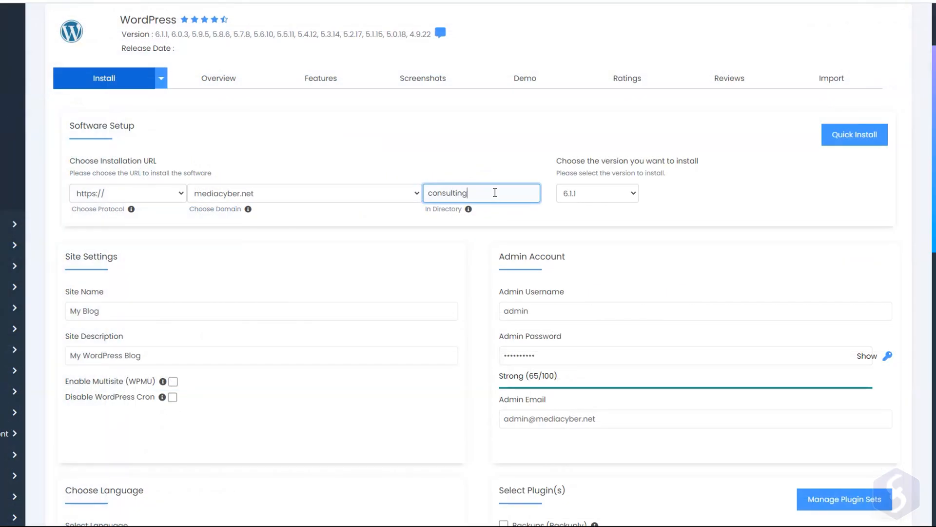
{"action": "mouse_move", "coordinate": [298, 390]}
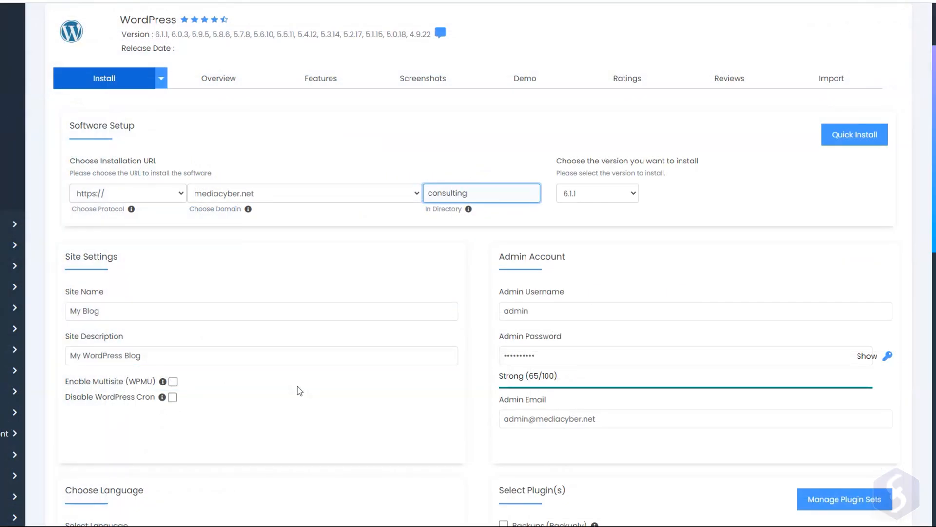
{"action": "scroll", "scroll_direction": "down", "scroll_amount": 3}
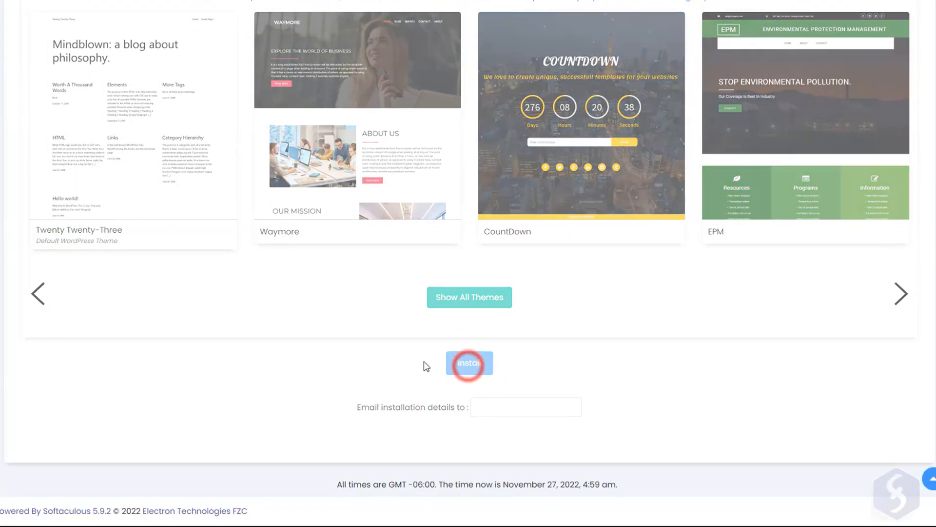
{"action": "left_click", "coordinate": [469, 363]}
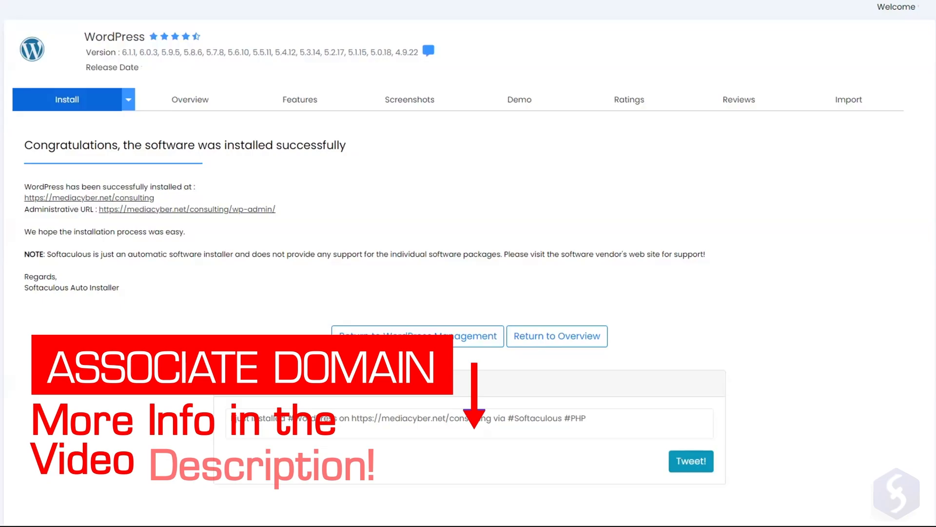
{"action": "mouse_move", "coordinate": [251, 243]}
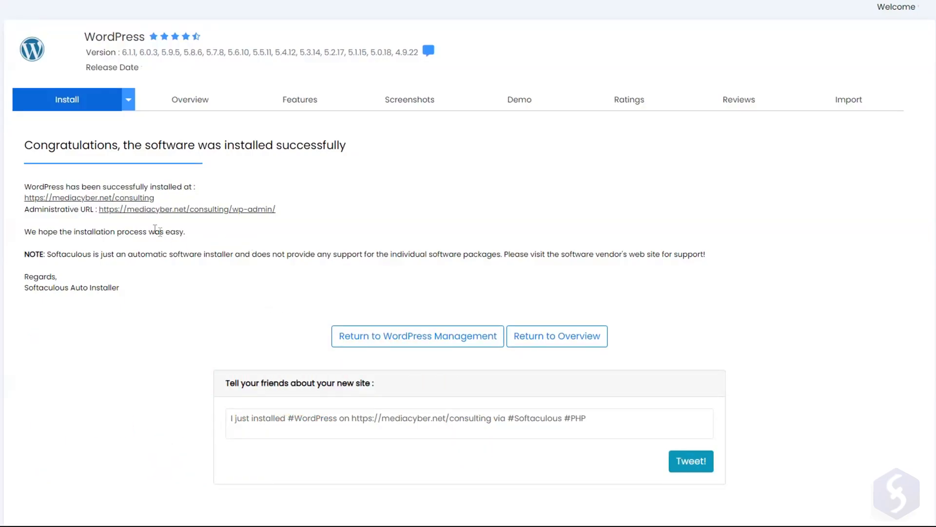
Step: View the new mediacyber.net/consulting blog in another tab, then return to the installation summary
{"action": "right_click", "coordinate": [89, 197]}
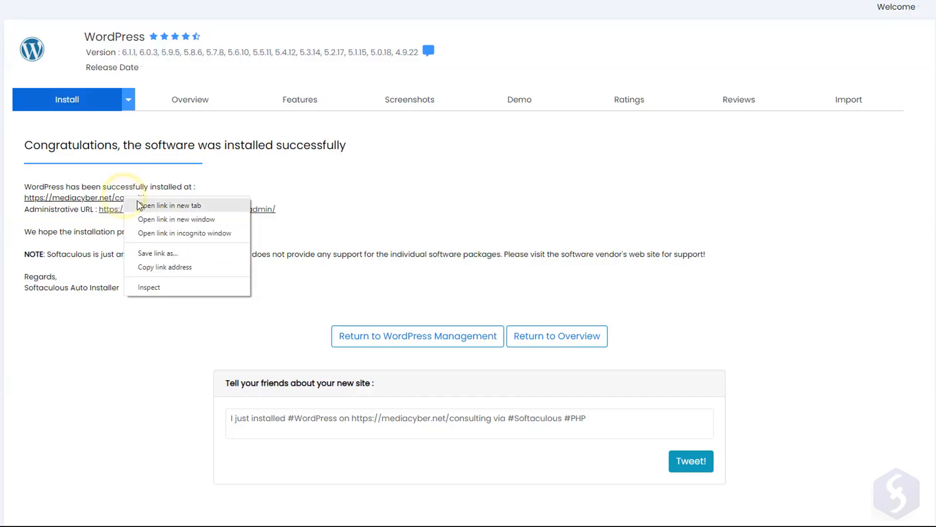
{"action": "left_click", "coordinate": [171, 205]}
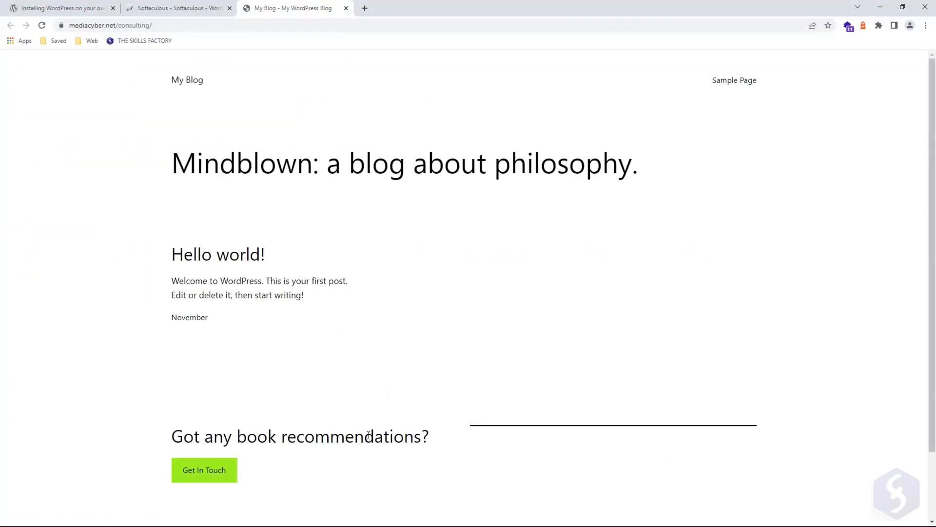
{"action": "left_click", "coordinate": [177, 8]}
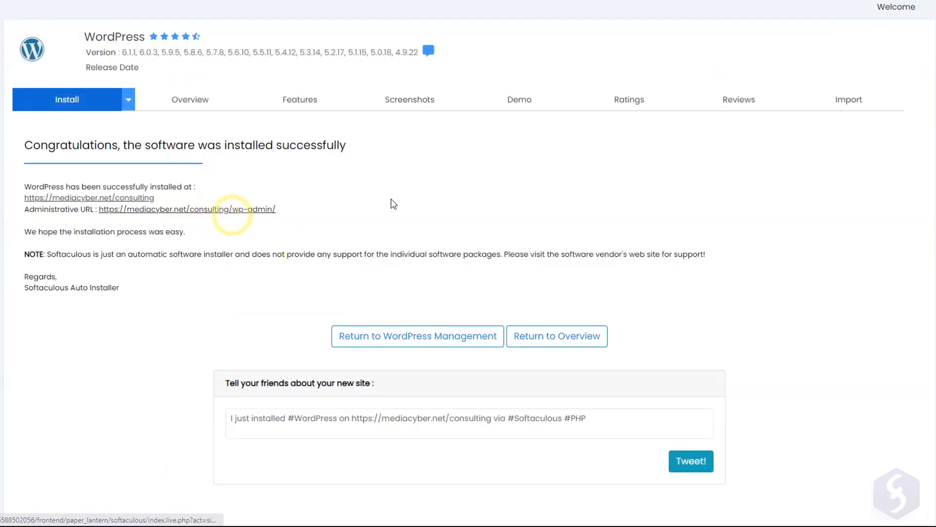
Step: Log in at wp-login.php with the admin username and password and view the live blog
{"action": "left_click", "coordinate": [185, 209]}
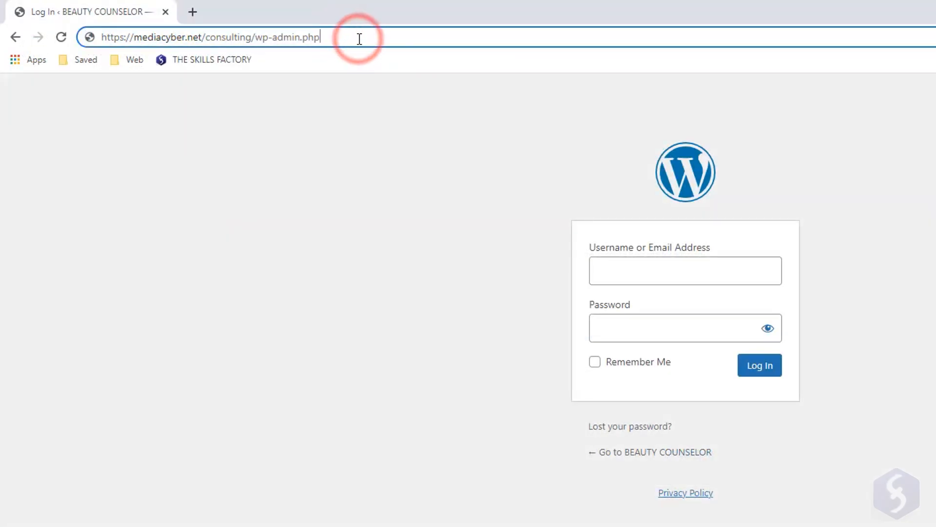
{"action": "type", "text": "login"}
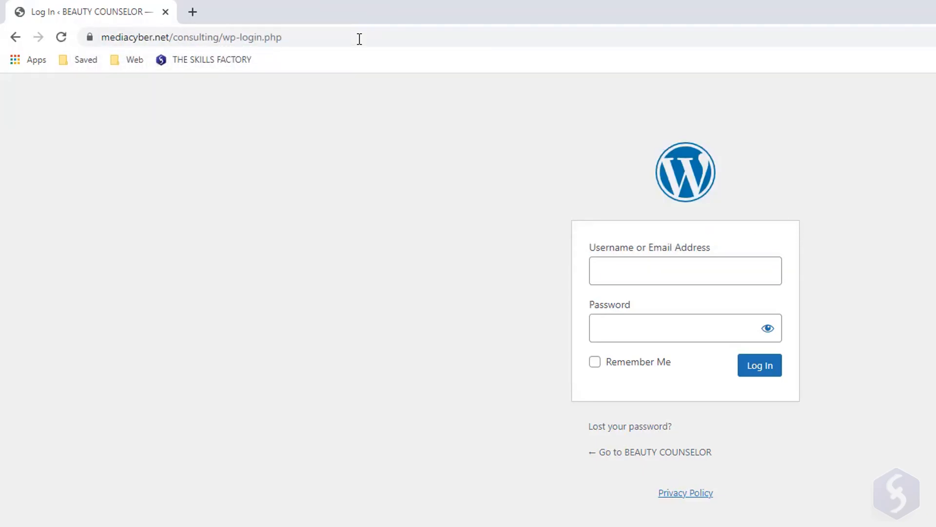
{"action": "left_click", "coordinate": [684, 270]}
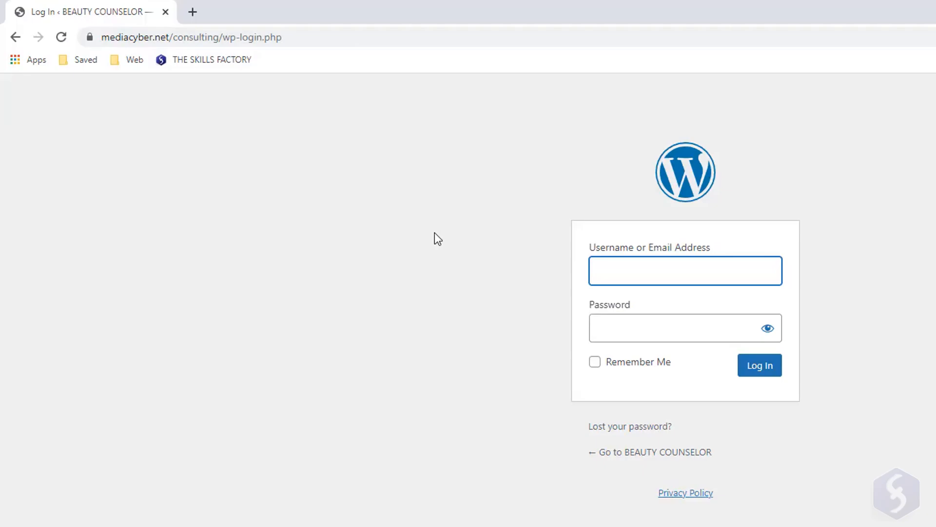
{"action": "type", "text": "a"}
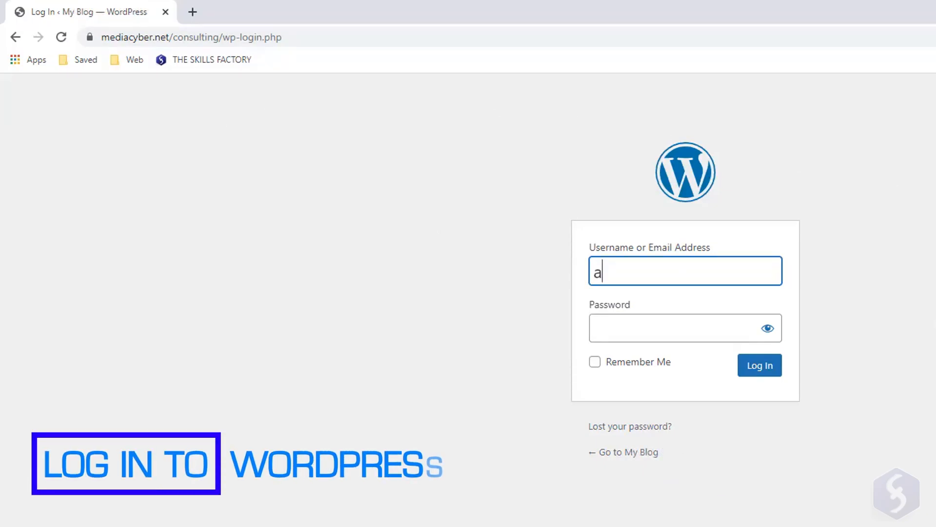
{"action": "left_click", "coordinate": [684, 328]}
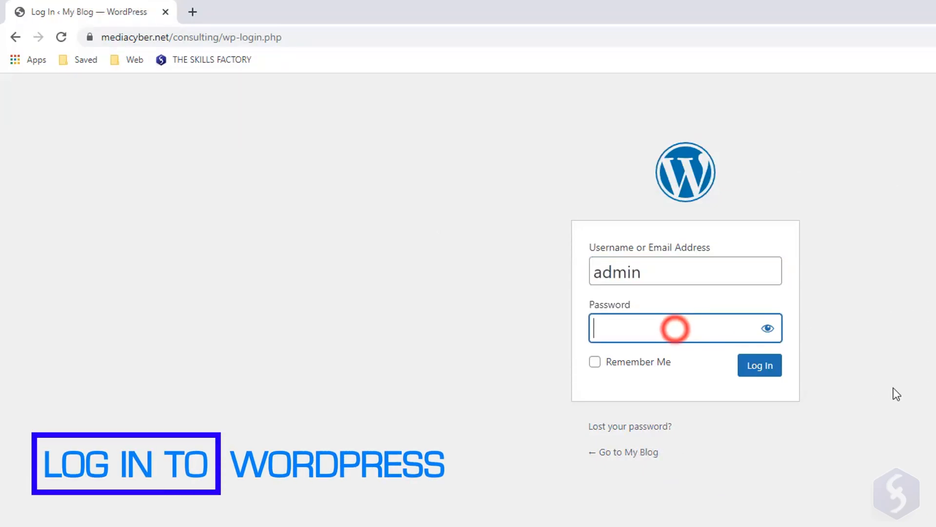
{"action": "left_click", "coordinate": [759, 365]}
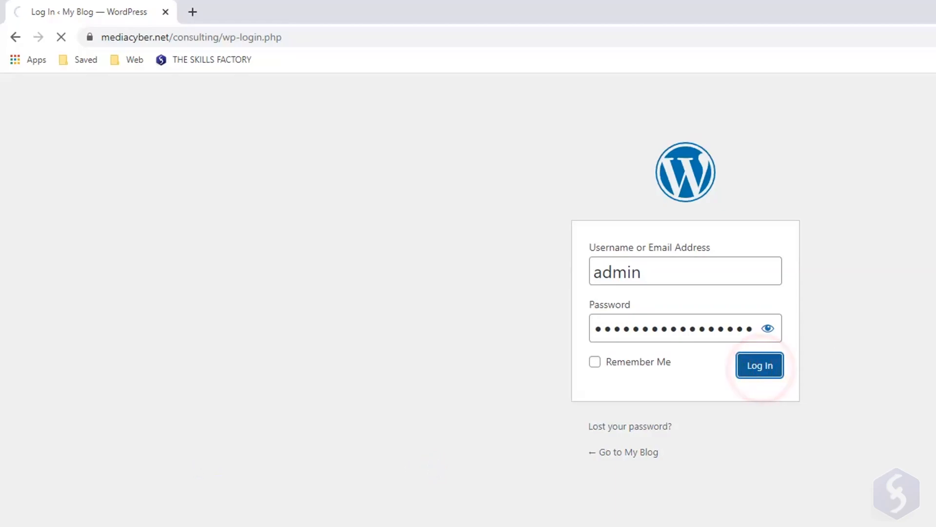
{"action": "left_click", "coordinate": [760, 364]}
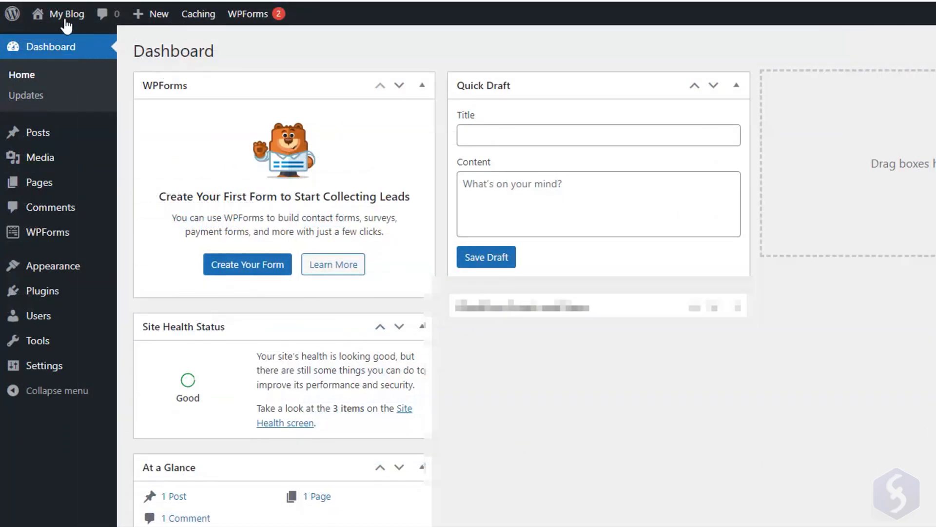
{"action": "right_click", "coordinate": [53, 39]}
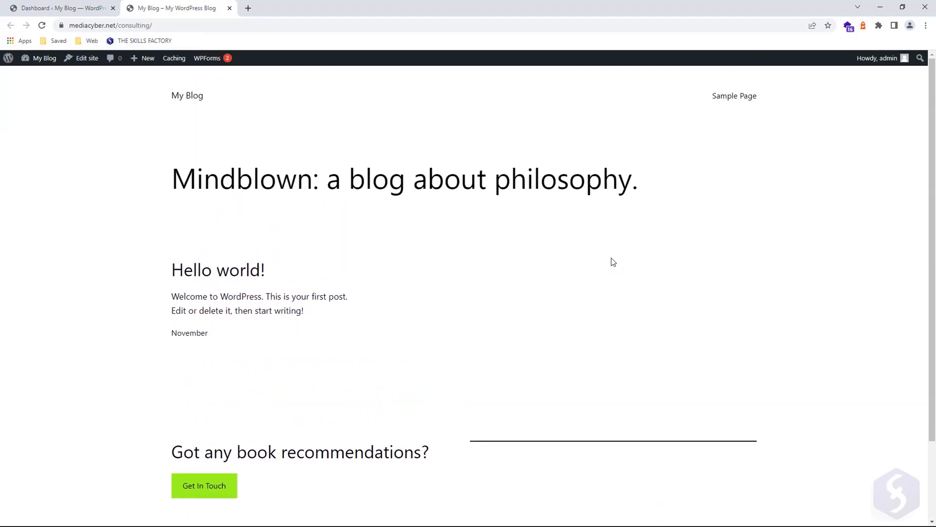
{"action": "mouse_move", "coordinate": [253, 99]}
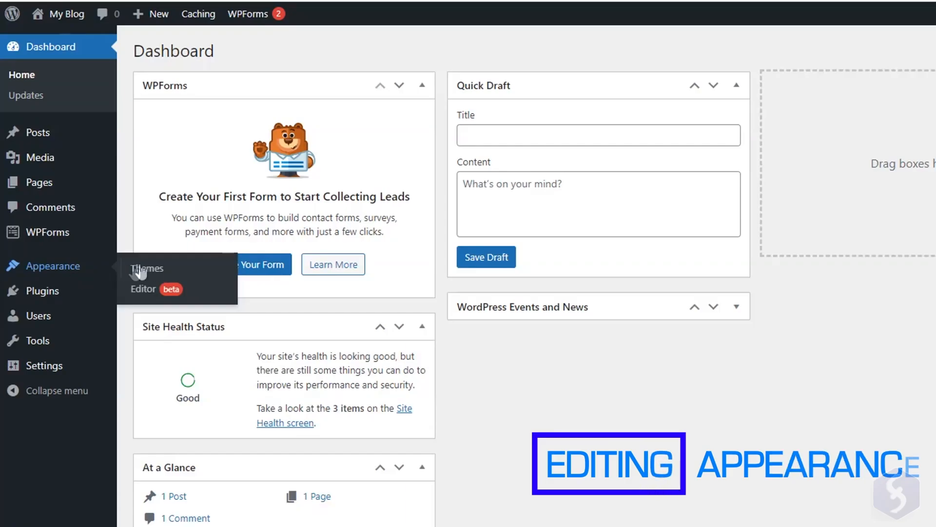
Step: Activate the Twenty Twenty-One theme and check it on the live blog
{"action": "left_click", "coordinate": [146, 268]}
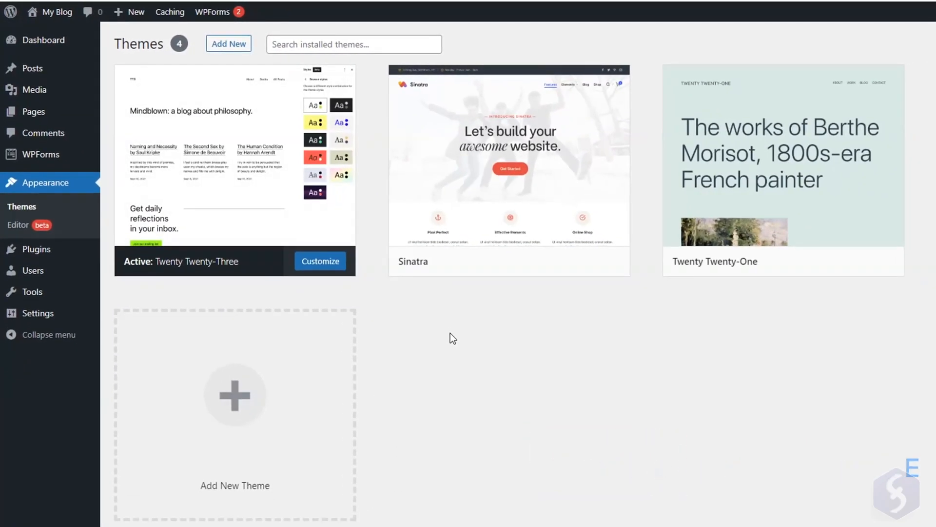
{"action": "mouse_move", "coordinate": [456, 350]}
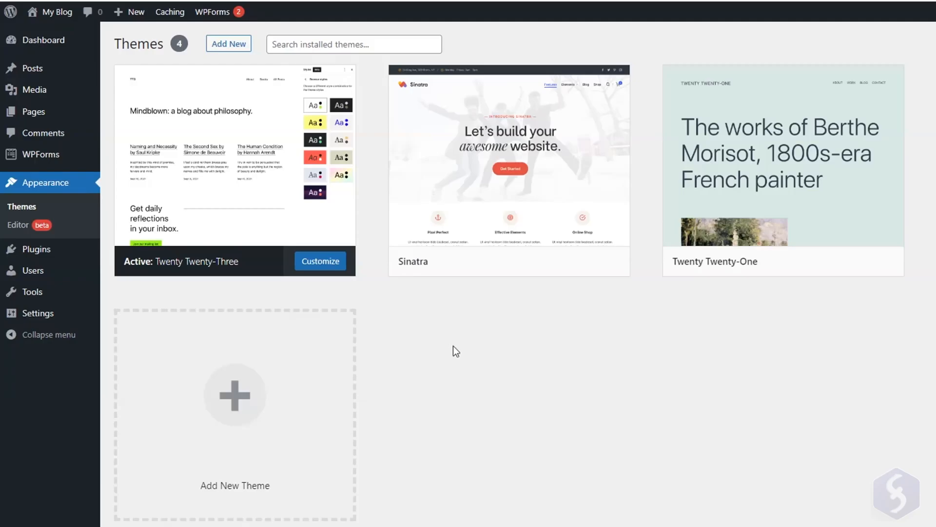
{"action": "mouse_move", "coordinate": [782, 161]}
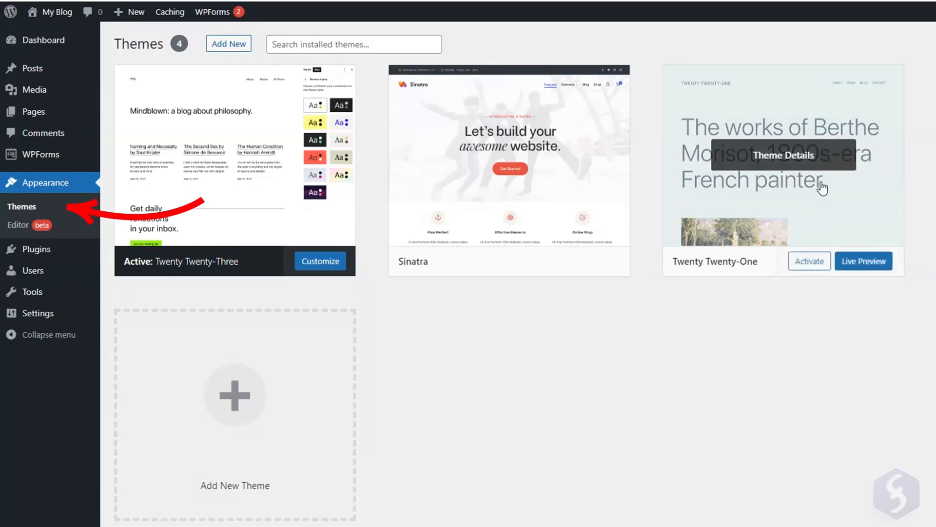
{"action": "left_click", "coordinate": [809, 261]}
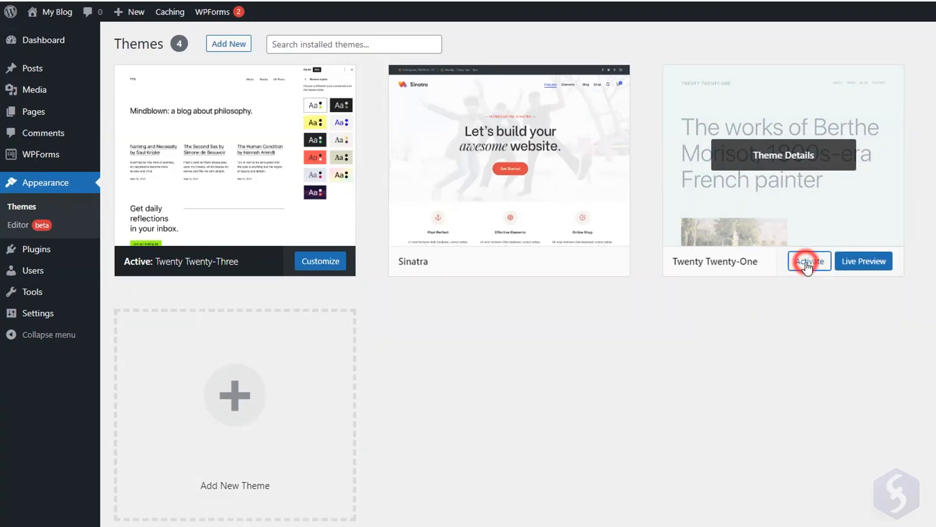
{"action": "left_click", "coordinate": [808, 261]}
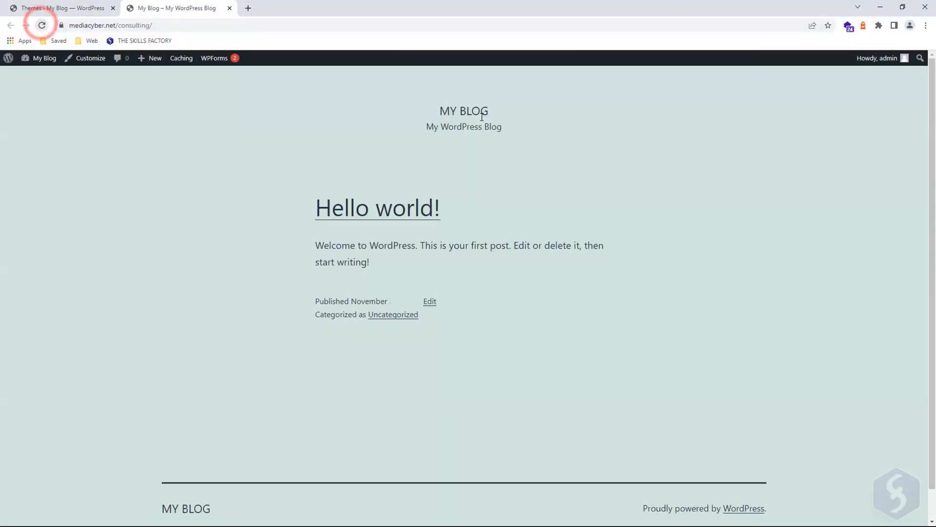
{"action": "left_click", "coordinate": [41, 25]}
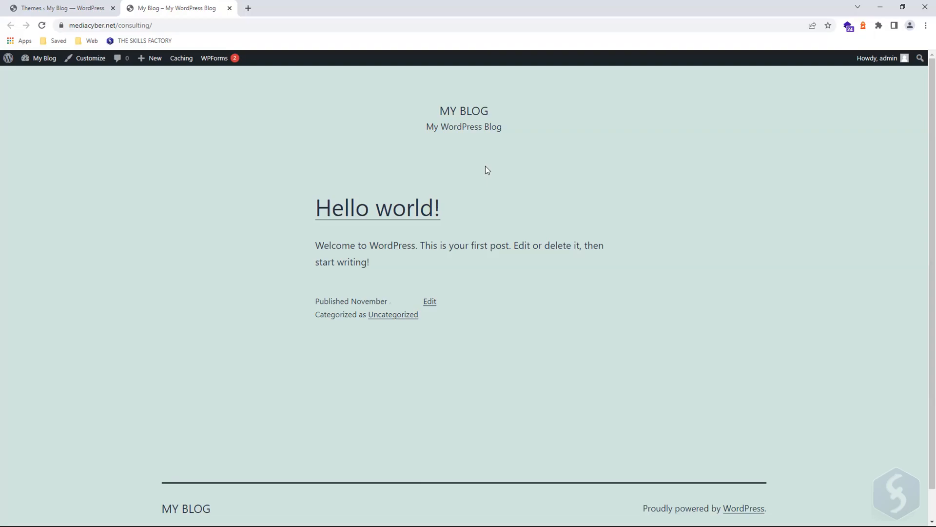
{"action": "mouse_move", "coordinate": [799, 254]}
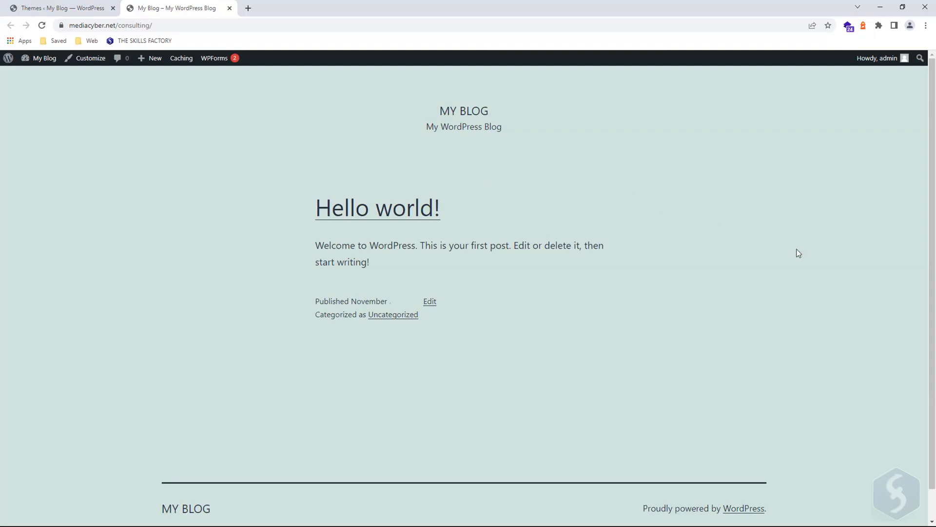
{"action": "left_click", "coordinate": [60, 7]}
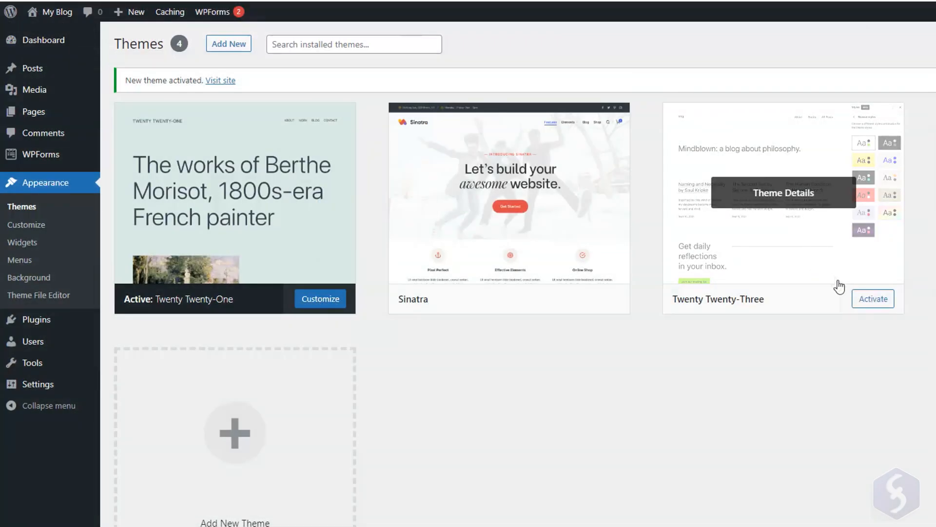
Step: Search 'beauty presto', install the Presto Beauty theme and activate it
{"action": "left_click", "coordinate": [872, 298]}
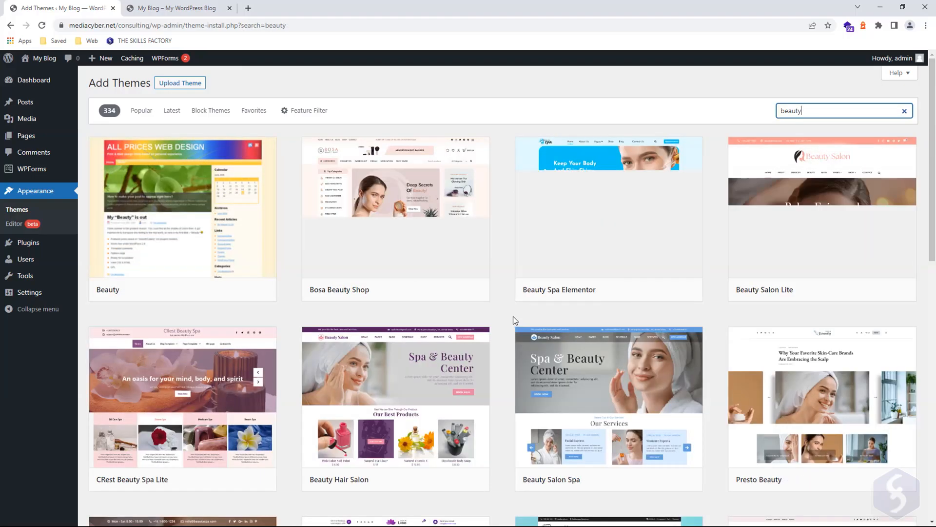
{"action": "left_click", "coordinate": [209, 290]}
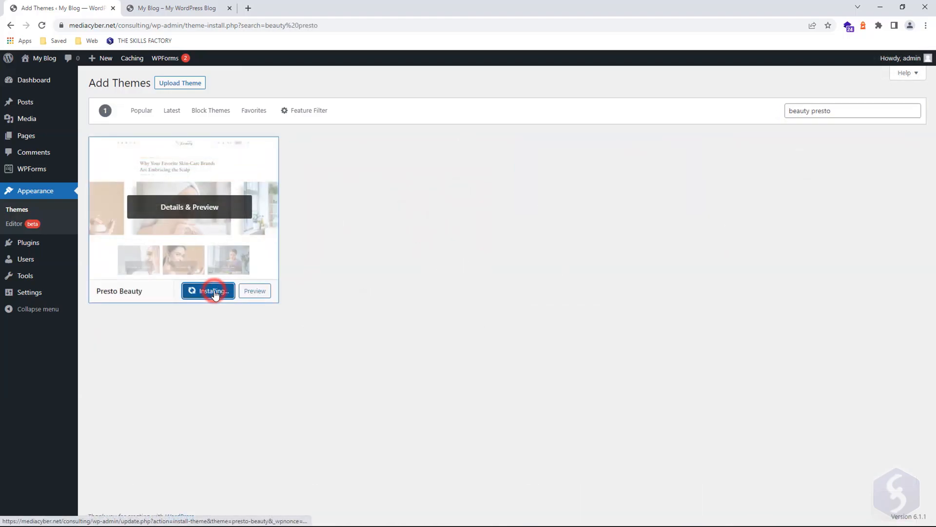
{"action": "left_click", "coordinate": [208, 290]}
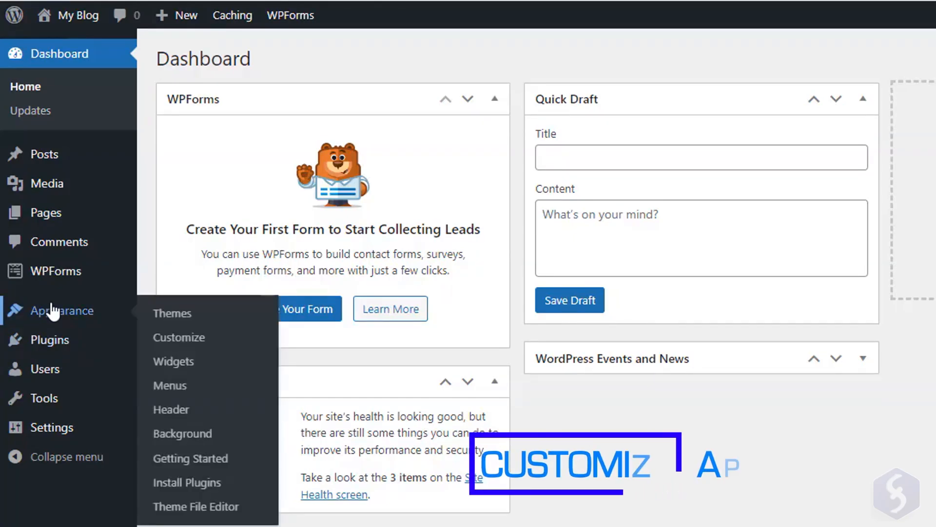
Step: In Customizer Site Identity, upload and crop the wolf image as the site logo
{"action": "left_click", "coordinate": [178, 338]}
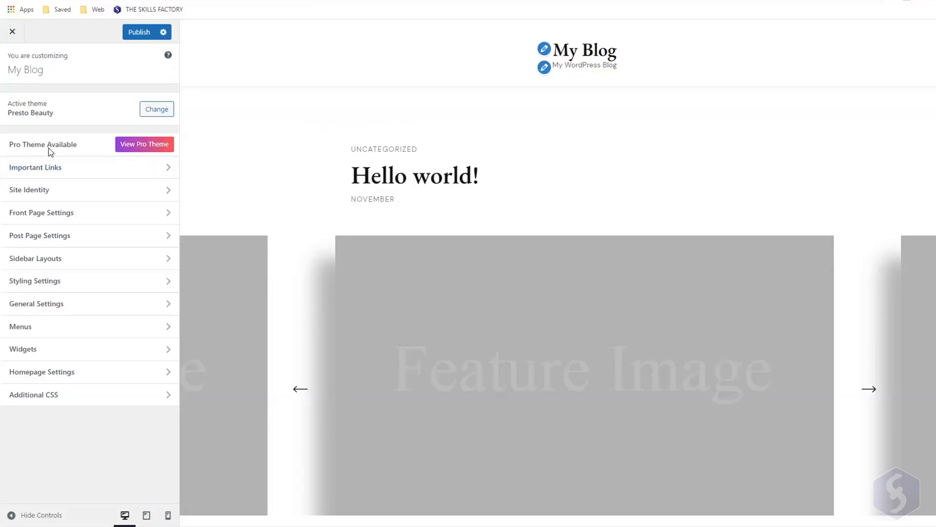
{"action": "left_click", "coordinate": [29, 189]}
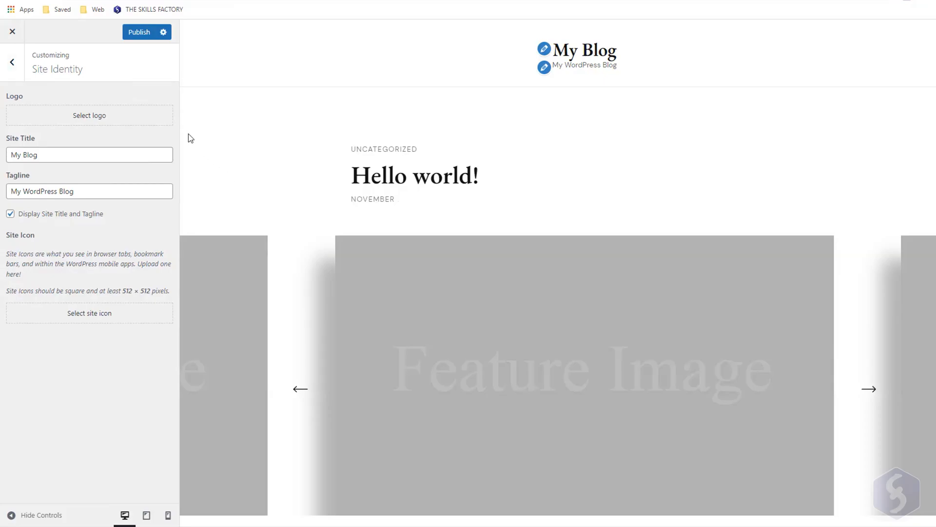
{"action": "left_click", "coordinate": [89, 115]}
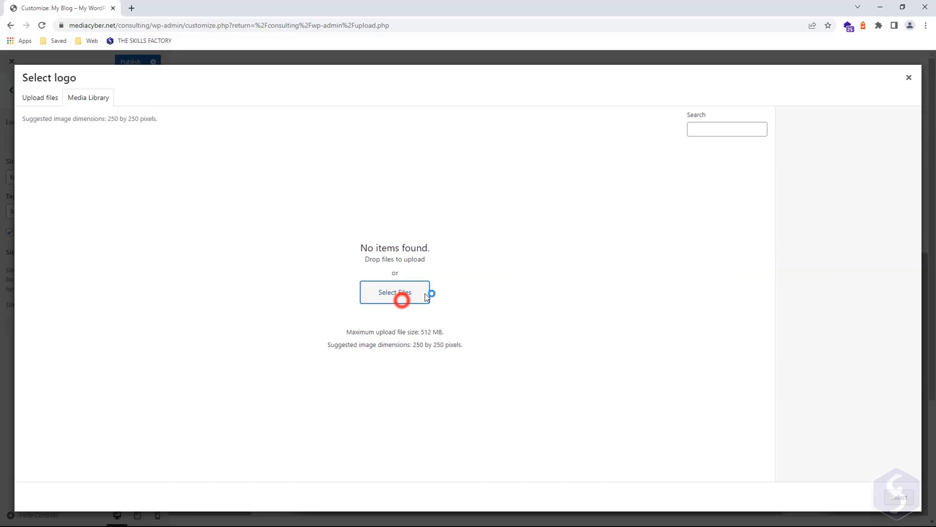
{"action": "left_click", "coordinate": [395, 291]}
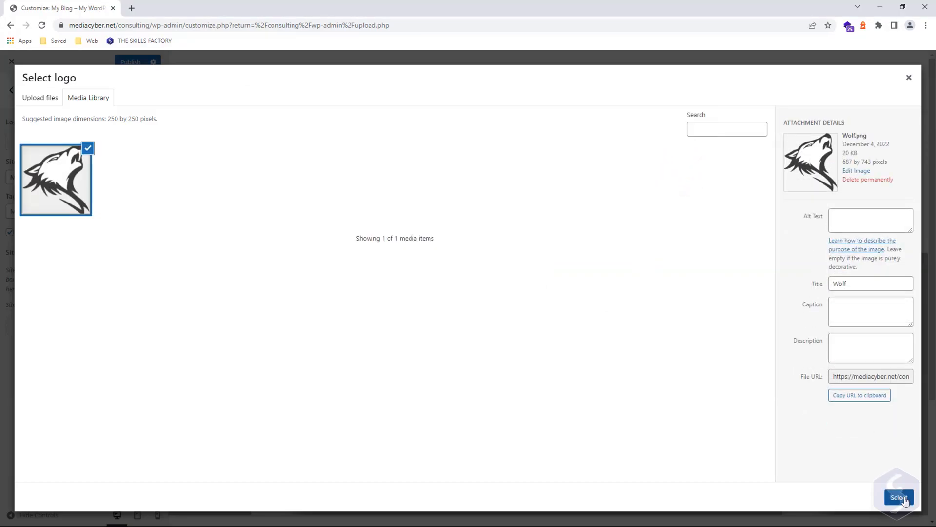
{"action": "left_click", "coordinate": [898, 496]}
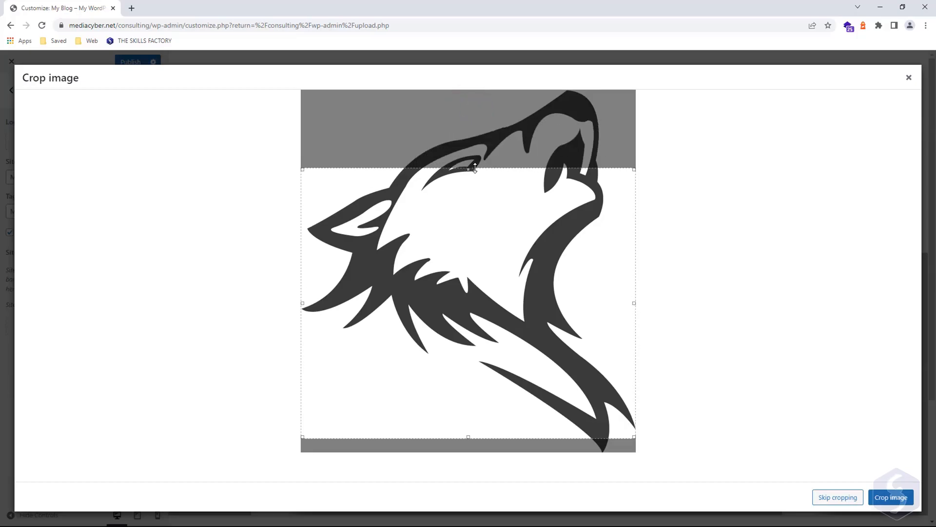
{"action": "left_click", "coordinate": [891, 496]}
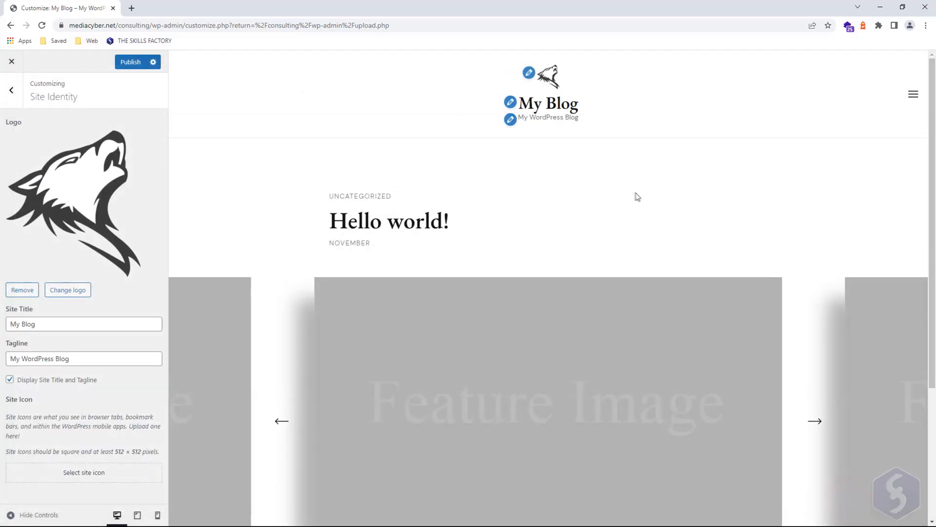
Step: Set title BEAUTY COUNSELOR, tagline Wellness and Beauty, choose the site icon, and publish
{"action": "type", "text": "BEAUTY COUN"}
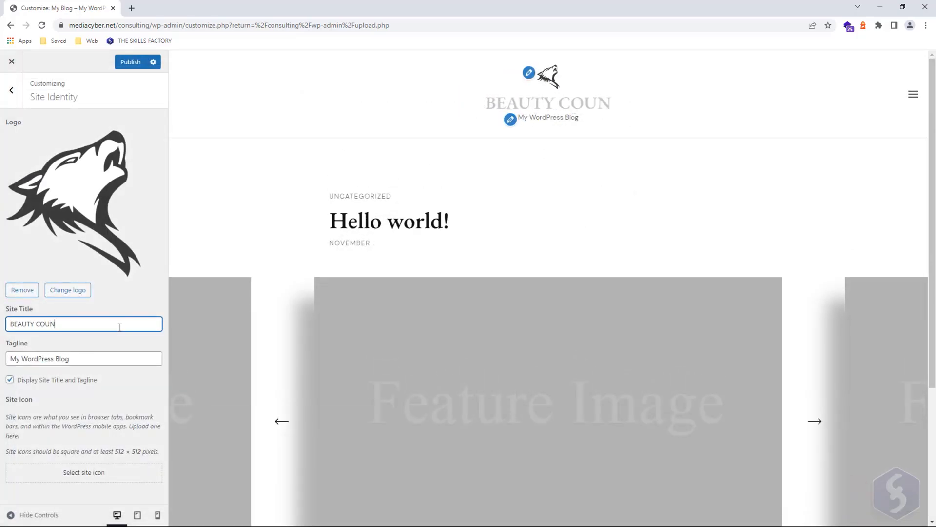
{"action": "type", "text": "Wellness and Beauty"}
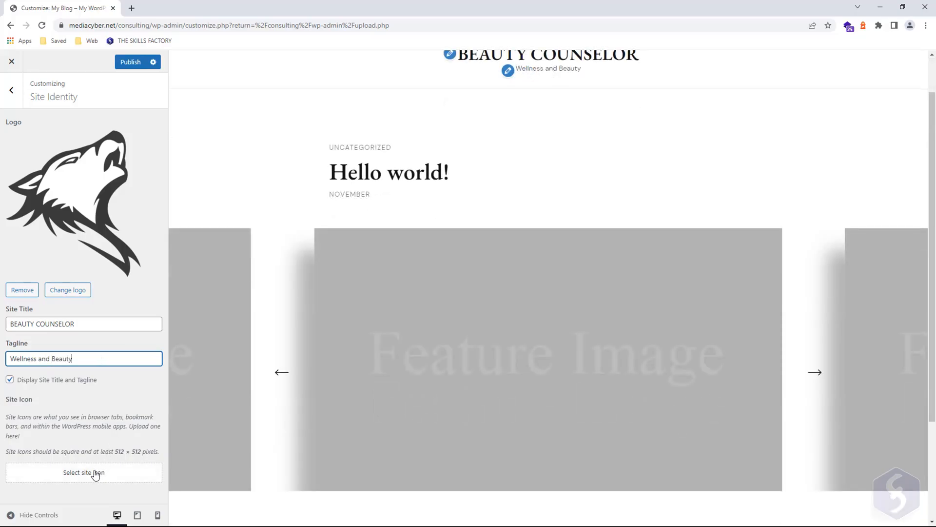
{"action": "left_click", "coordinate": [84, 472]}
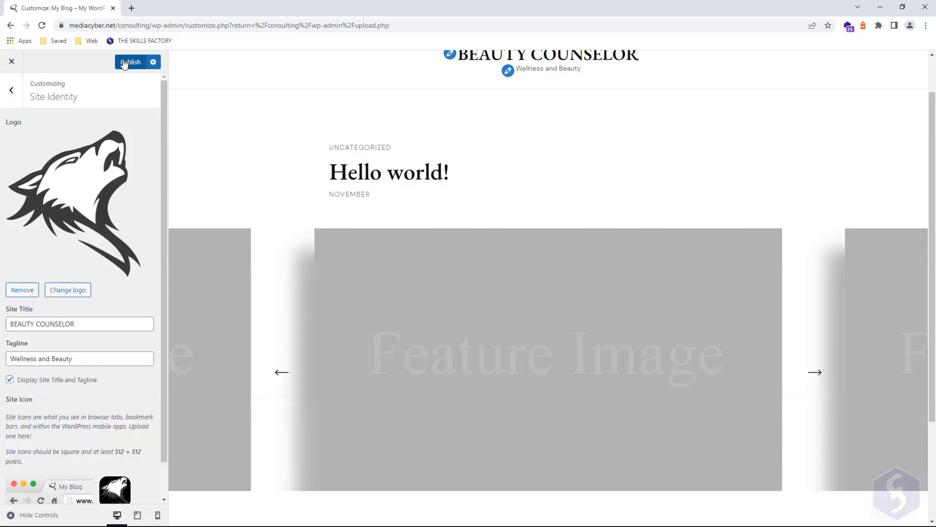
{"action": "left_click", "coordinate": [130, 62]}
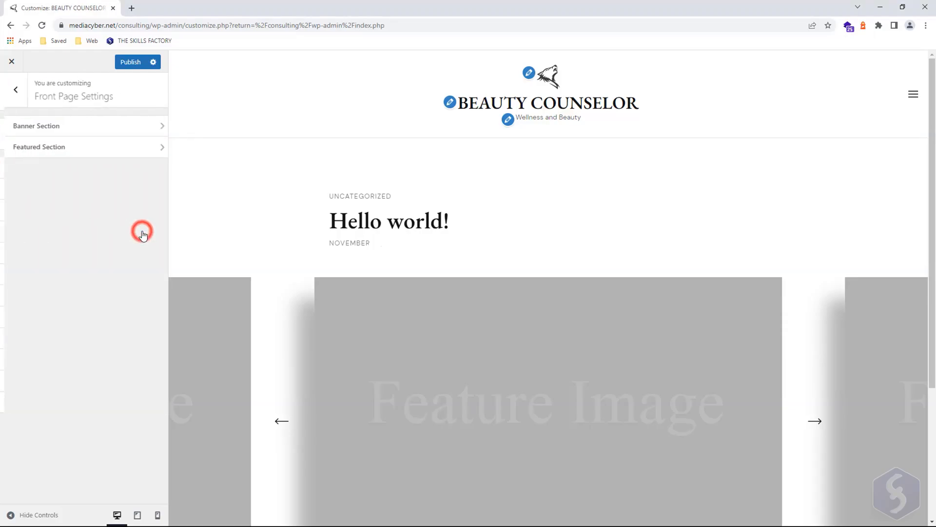
Step: Set the Banner Section to Banner with CTA and enter the YouTube link URL
{"action": "left_click", "coordinate": [36, 126]}
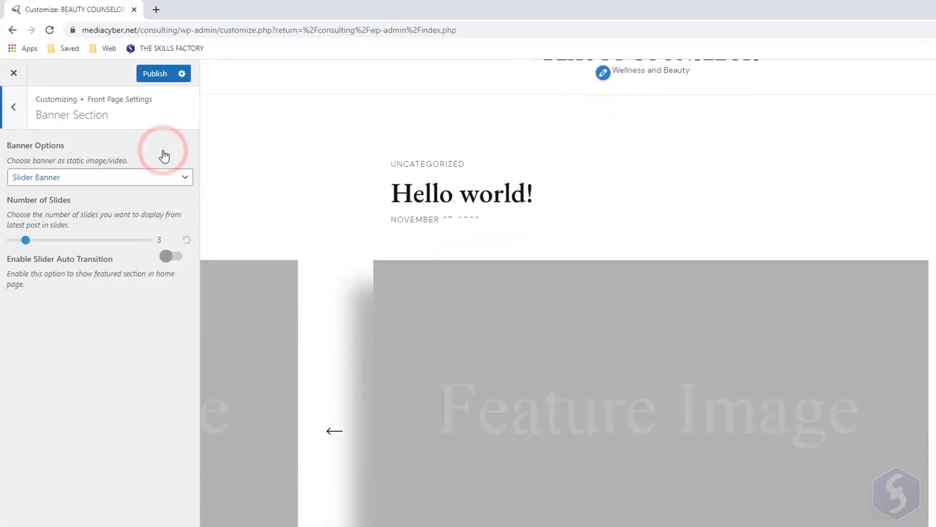
{"action": "left_click_drag", "start_coordinate": [25, 240], "coordinate": [32, 240]}
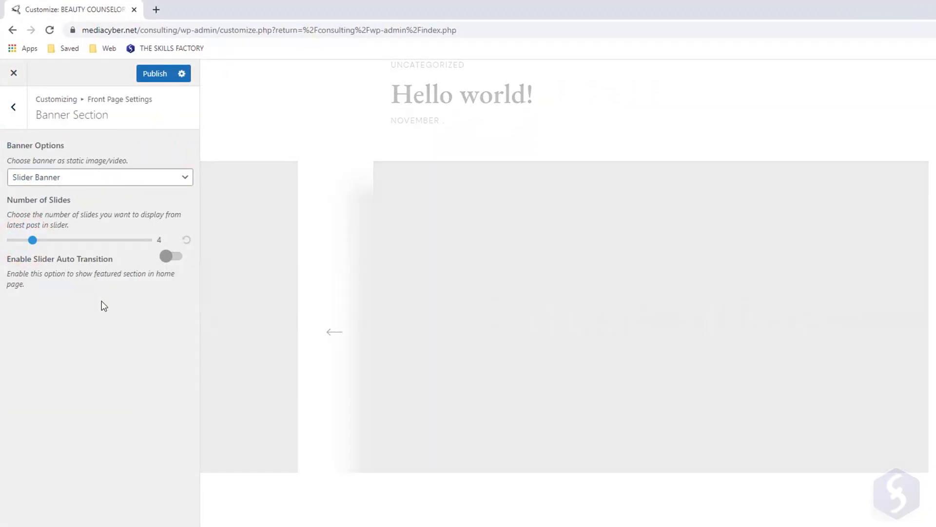
{"action": "left_click", "coordinate": [100, 177]}
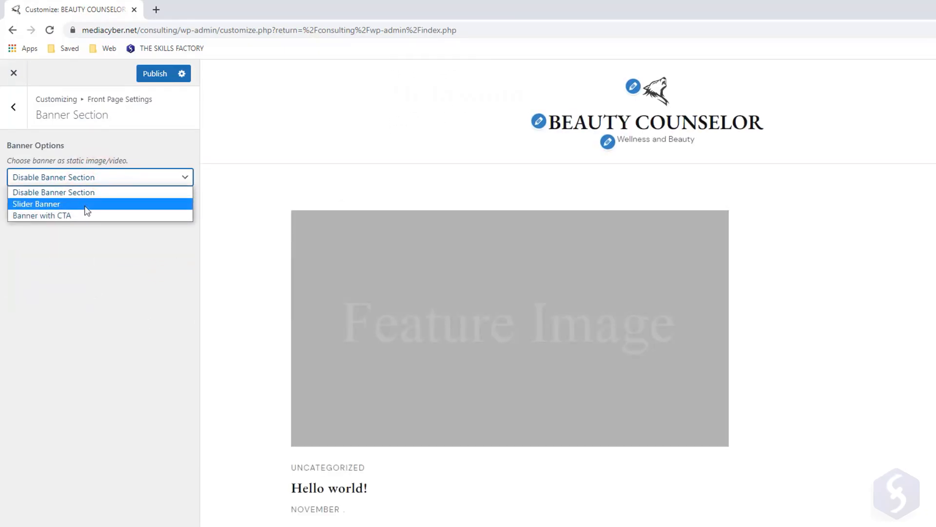
{"action": "left_click", "coordinate": [42, 216]}
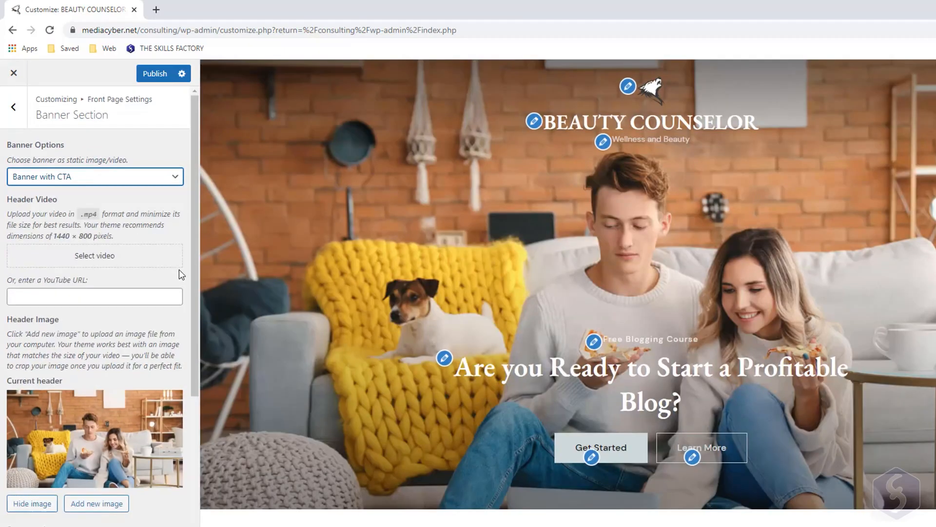
{"action": "type", "text": "https://www.youtube.com/watch?v=6JtQZVB-hA8"}
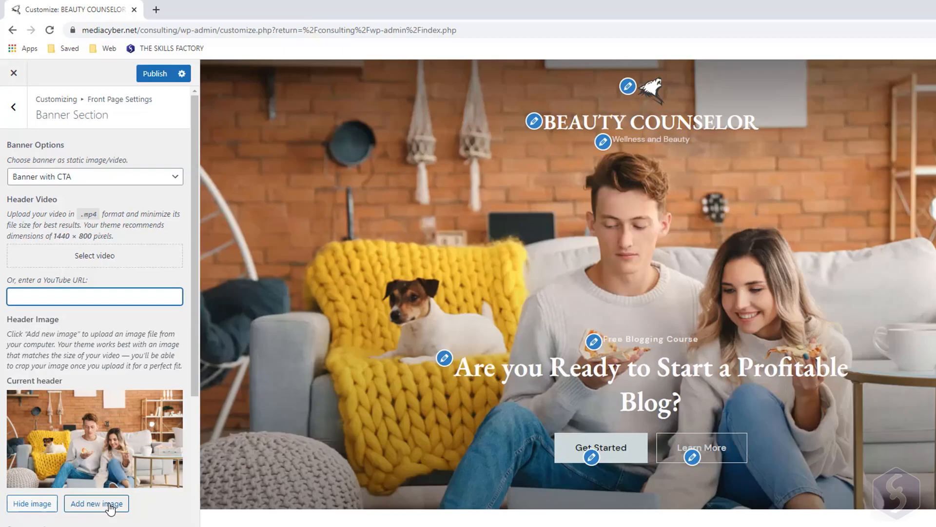
{"action": "left_click", "coordinate": [95, 503]}
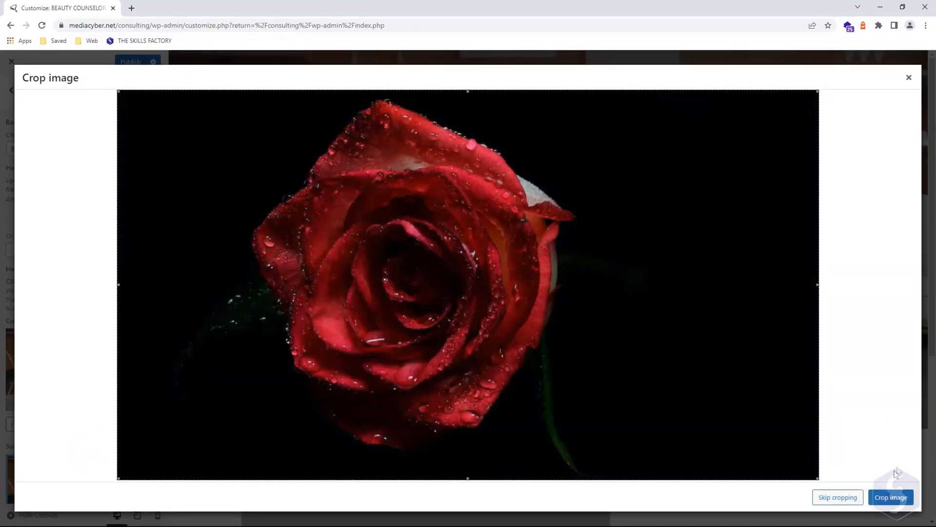
{"action": "left_click", "coordinate": [890, 497]}
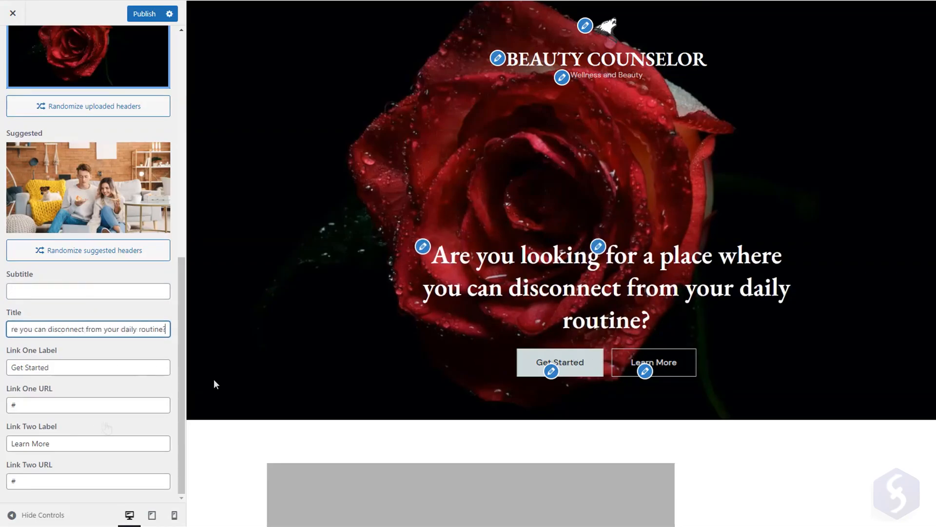
{"action": "type", "text": "https://theskillsfactory.com/"}
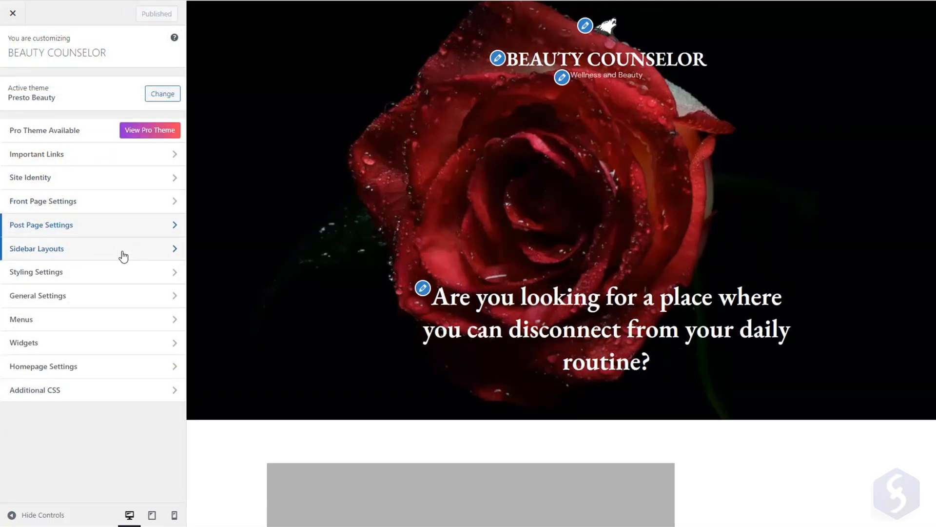
Step: Set the wolf image as the page background, aligned right with repeat enabled
{"action": "left_click", "coordinate": [36, 248]}
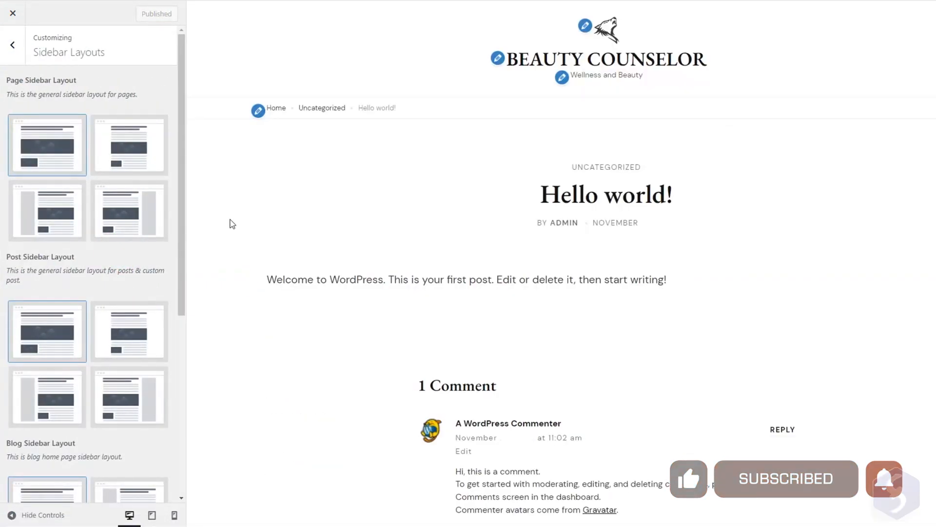
{"action": "left_click", "coordinate": [129, 330]}
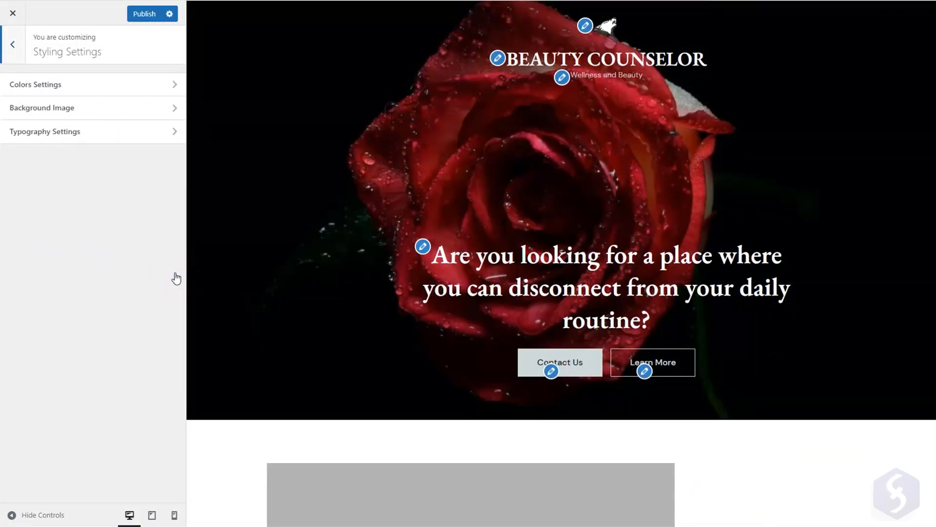
{"action": "left_click", "coordinate": [35, 84]}
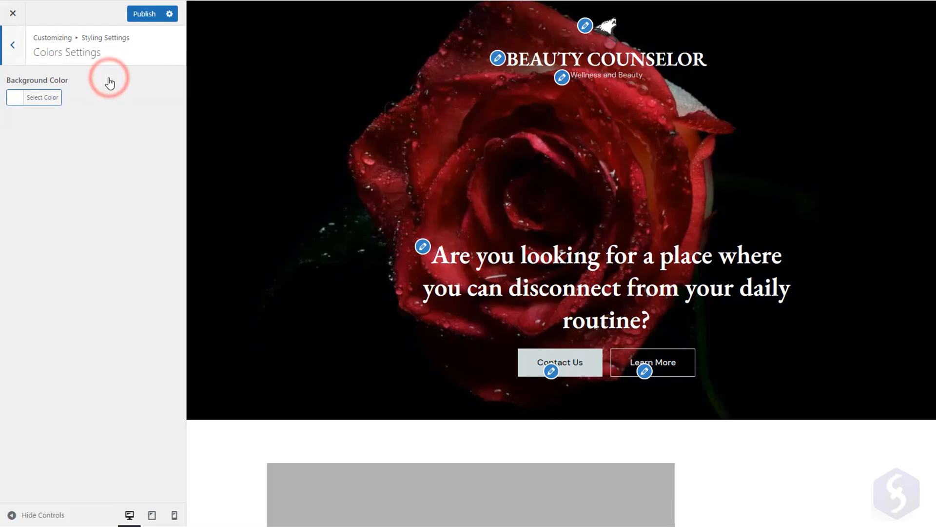
{"action": "left_click", "coordinate": [42, 97]}
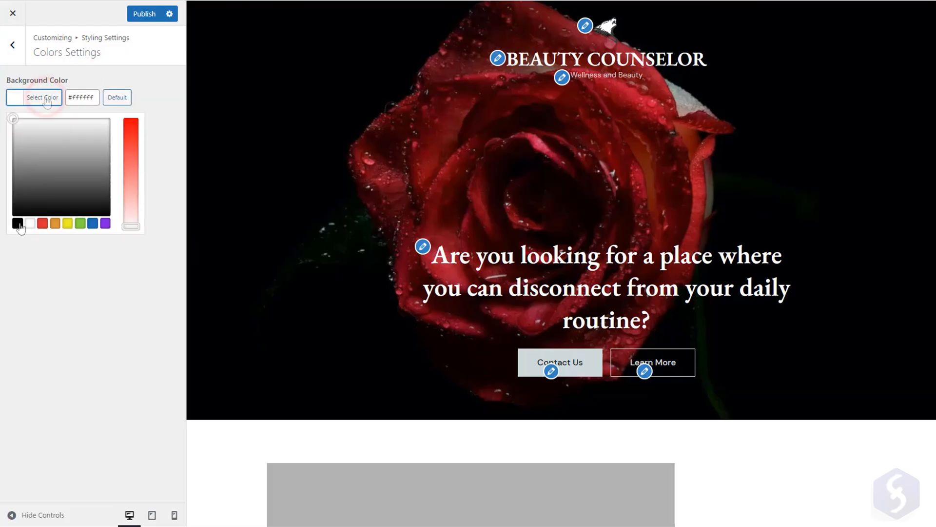
{"action": "left_click", "coordinate": [14, 222]}
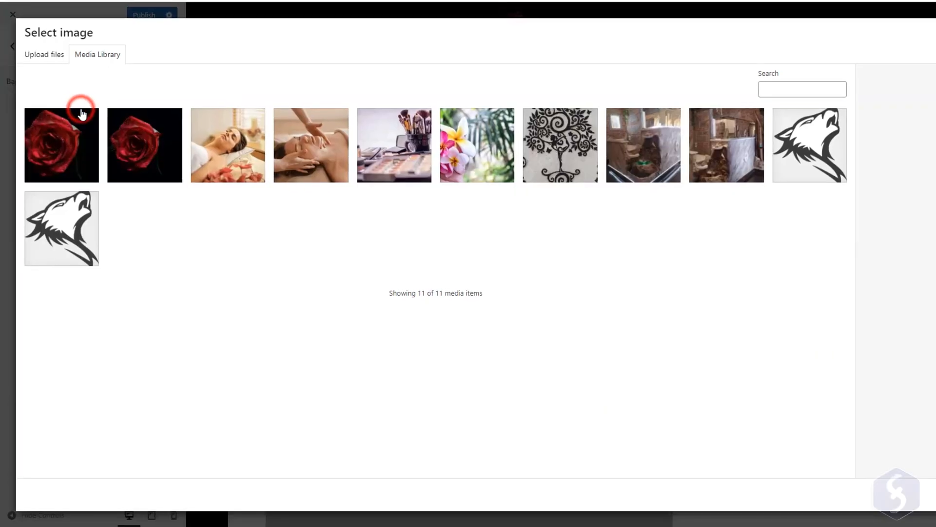
{"action": "left_click", "coordinate": [60, 228]}
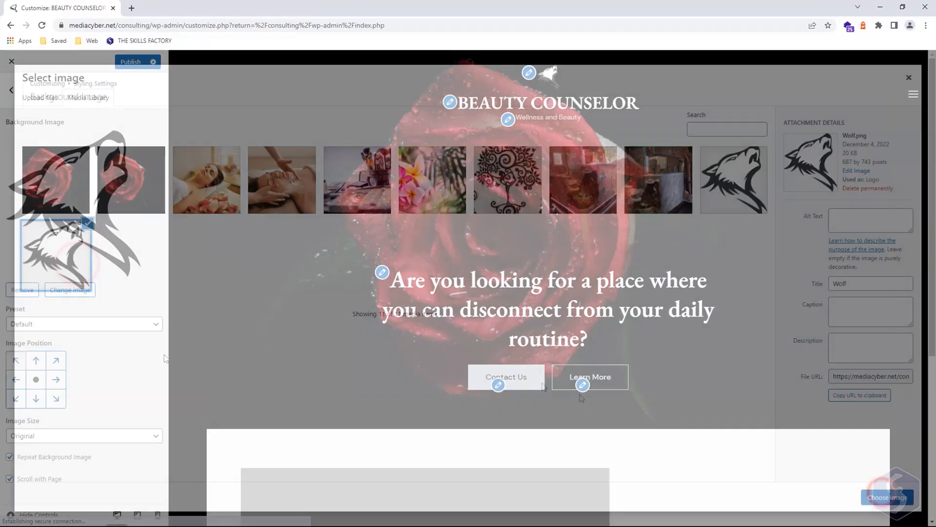
{"action": "left_click", "coordinate": [61, 365]}
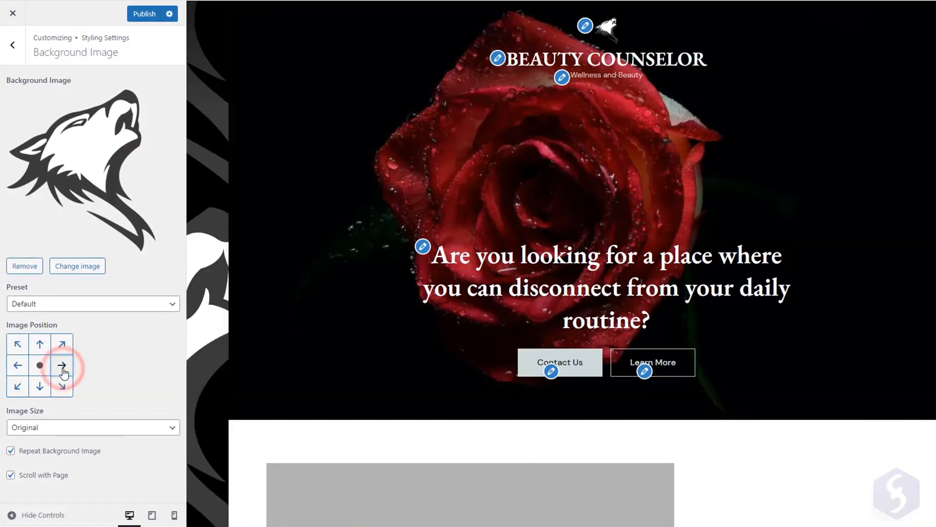
{"action": "left_click", "coordinate": [11, 450]}
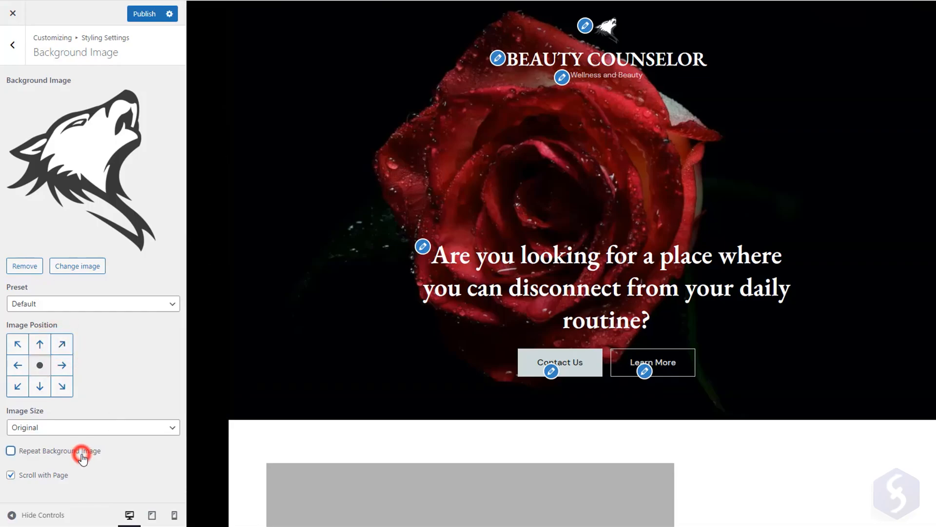
{"action": "left_click", "coordinate": [10, 451]}
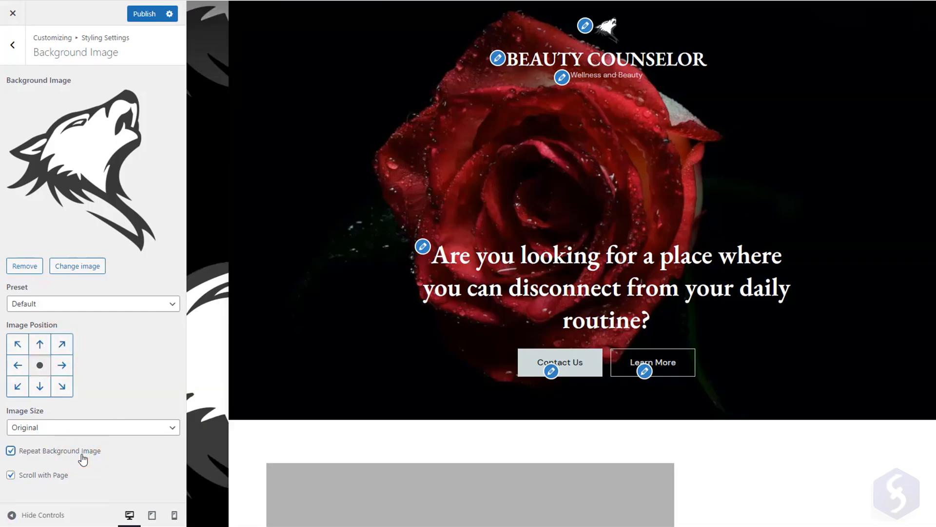
{"action": "left_click", "coordinate": [12, 45]}
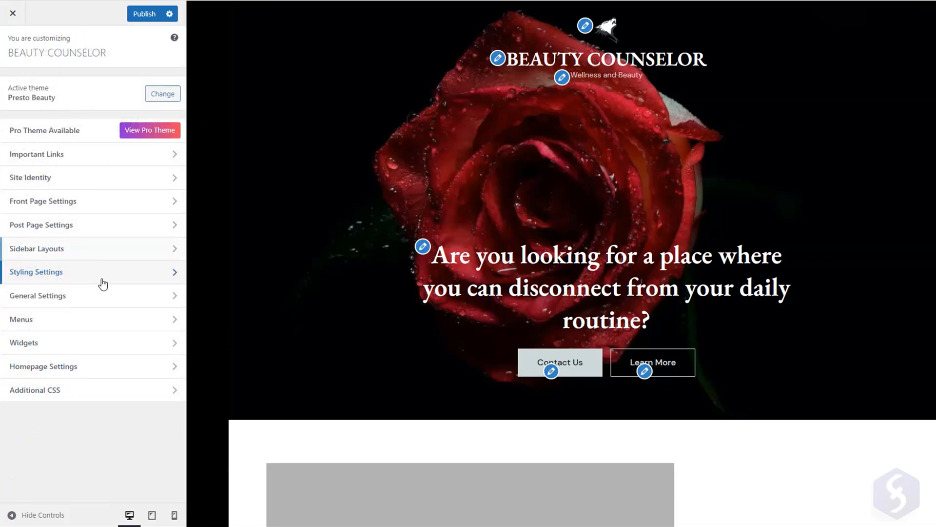
Step: Publish the Social Settings Facebook link and review the footer copyright text 'Example of Copy'
{"action": "left_click", "coordinate": [37, 295]}
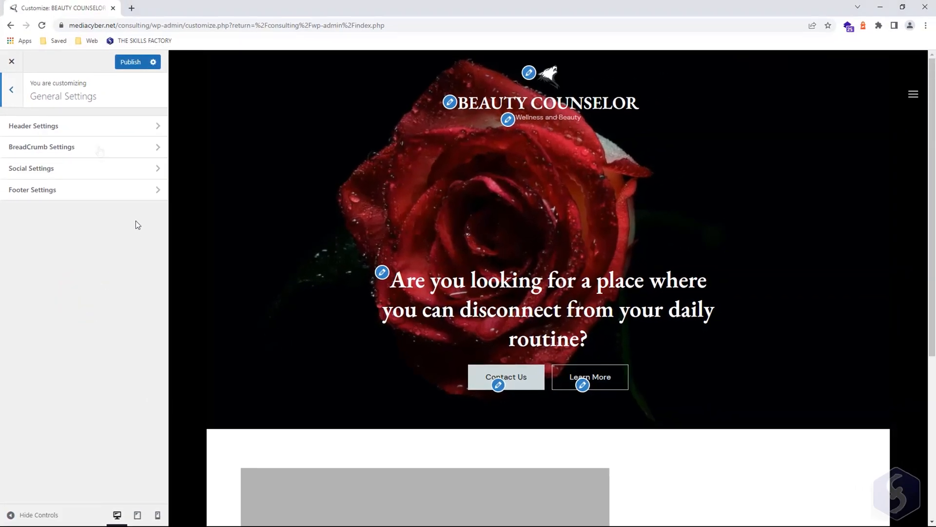
{"action": "left_click", "coordinate": [33, 126]}
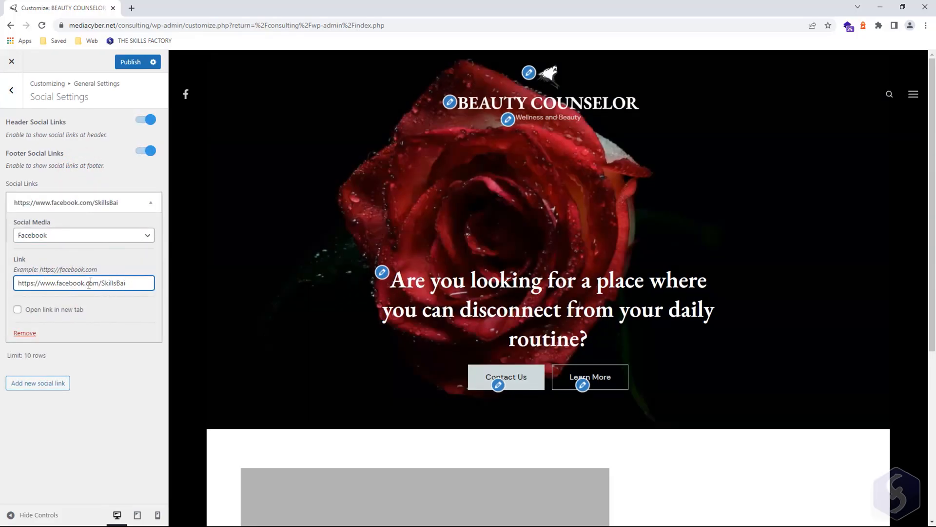
{"action": "left_click", "coordinate": [11, 90]}
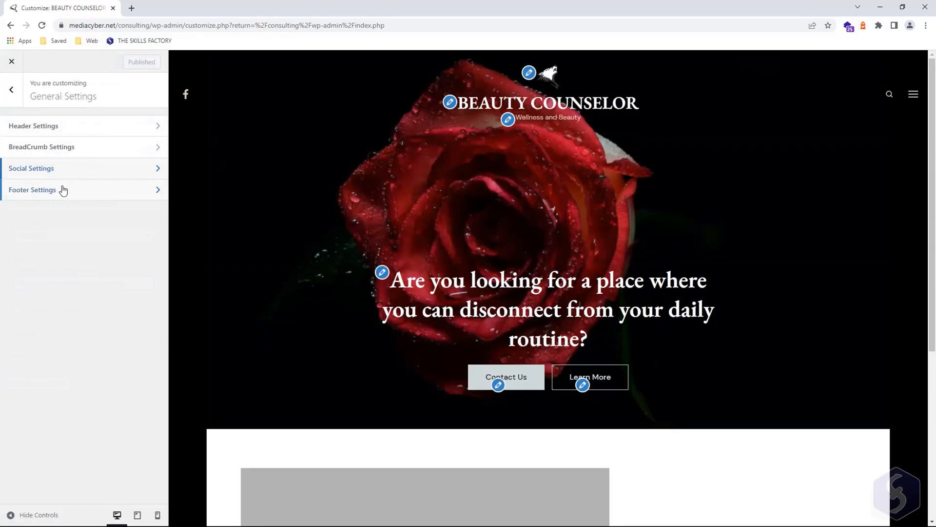
{"action": "left_click", "coordinate": [33, 189]}
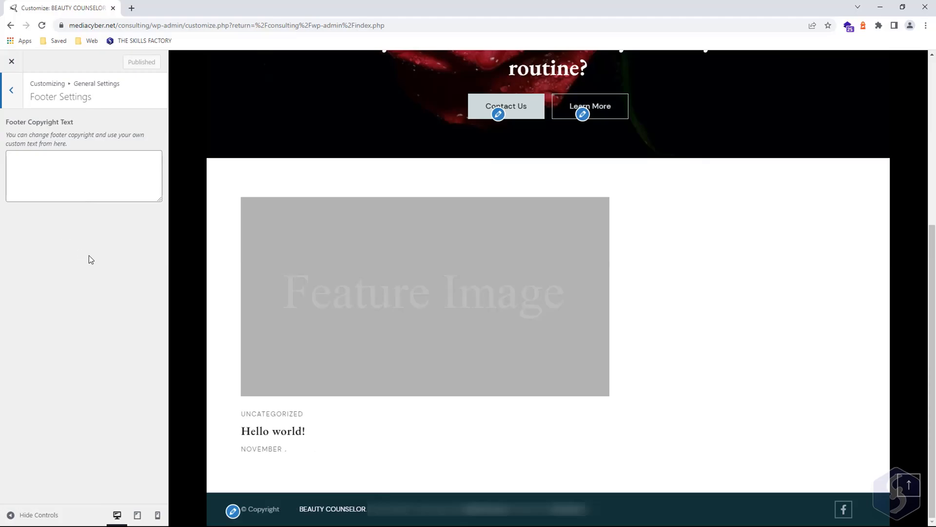
{"action": "type", "text": "Example of Copy"}
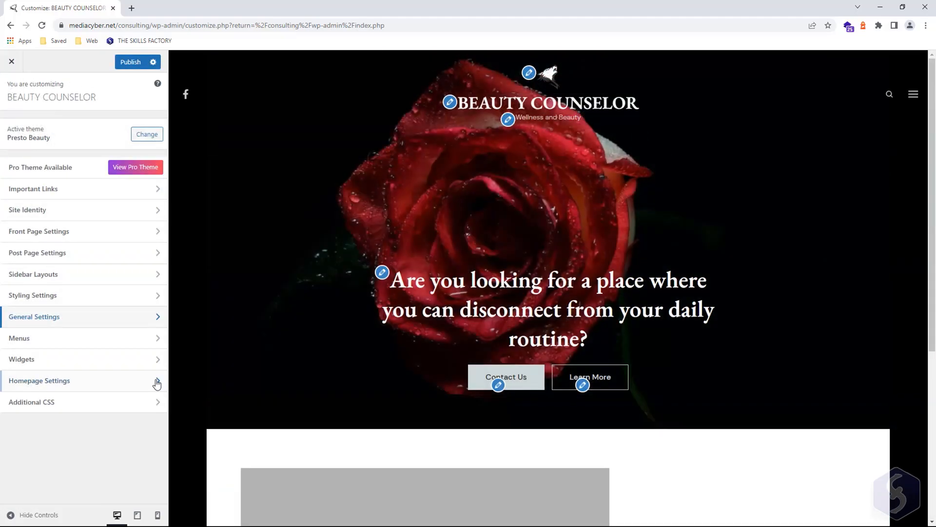
Step: Set the homepage to the static Sample Page, then close the Customizer to view the live site
{"action": "left_click", "coordinate": [39, 381]}
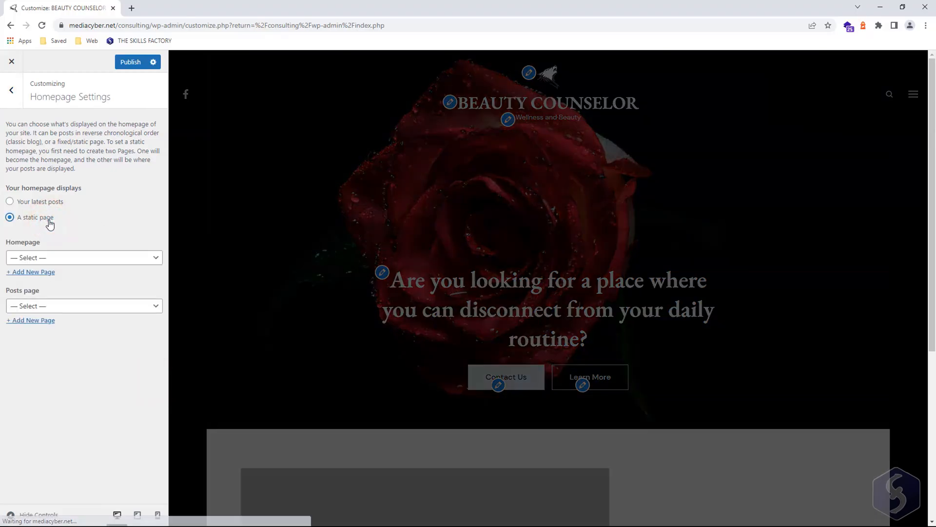
{"action": "left_click", "coordinate": [84, 257]}
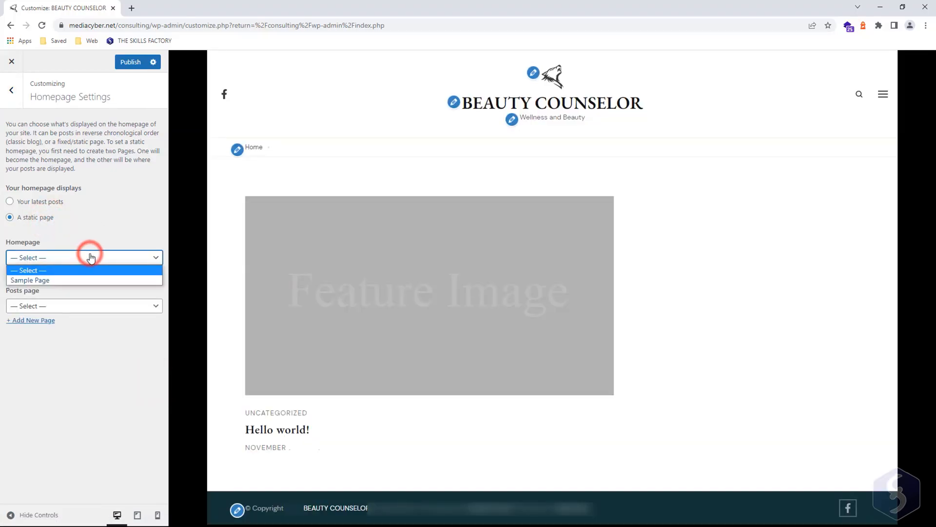
{"action": "left_click", "coordinate": [30, 280]}
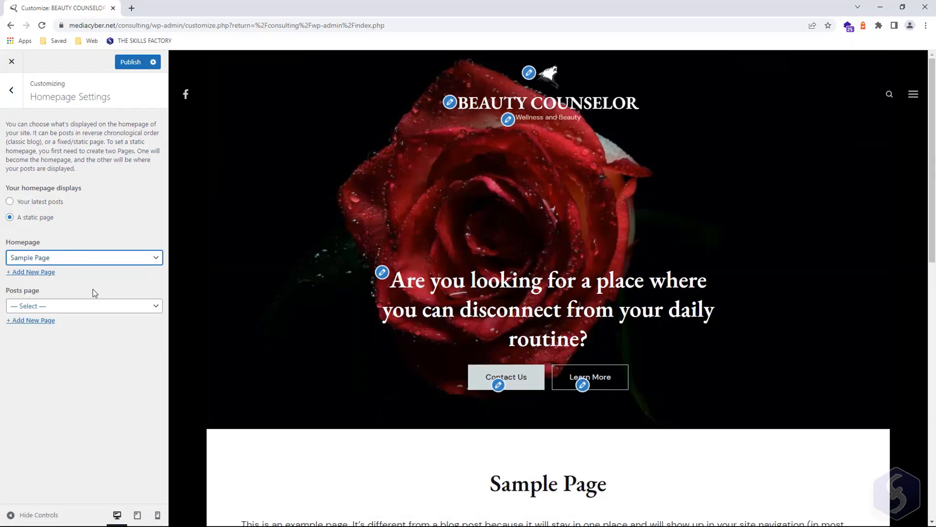
{"action": "left_click", "coordinate": [10, 90]}
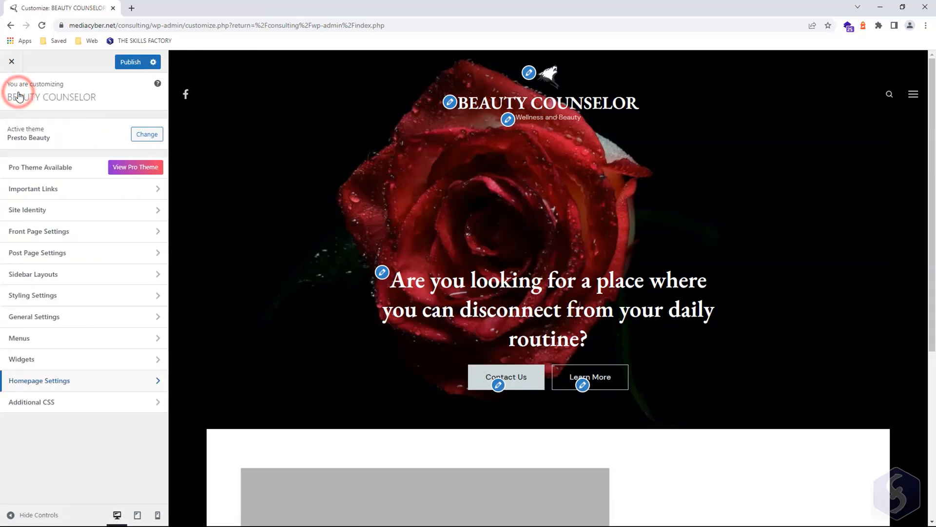
{"action": "left_click", "coordinate": [130, 61]}
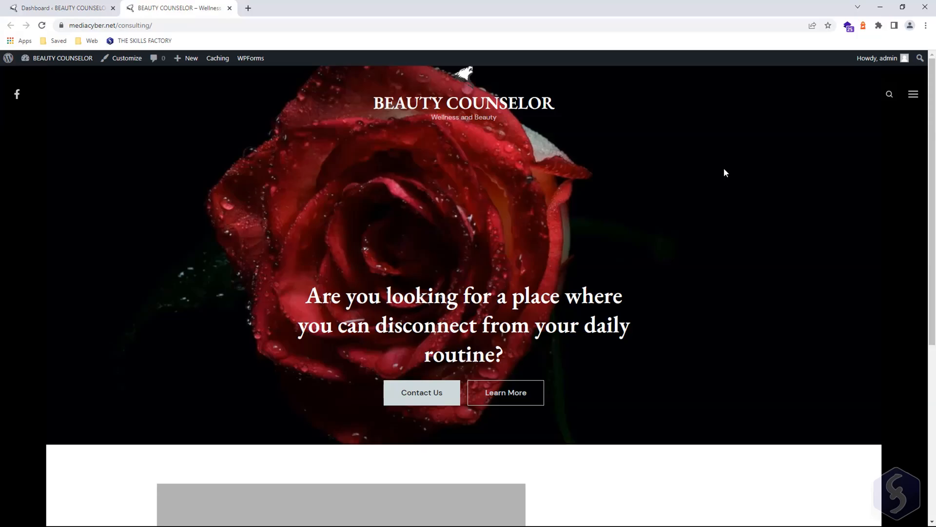
Step: Review All Posts including Hello world! and start a new post
{"action": "scroll", "scroll_direction": "down", "scroll_amount": 3}
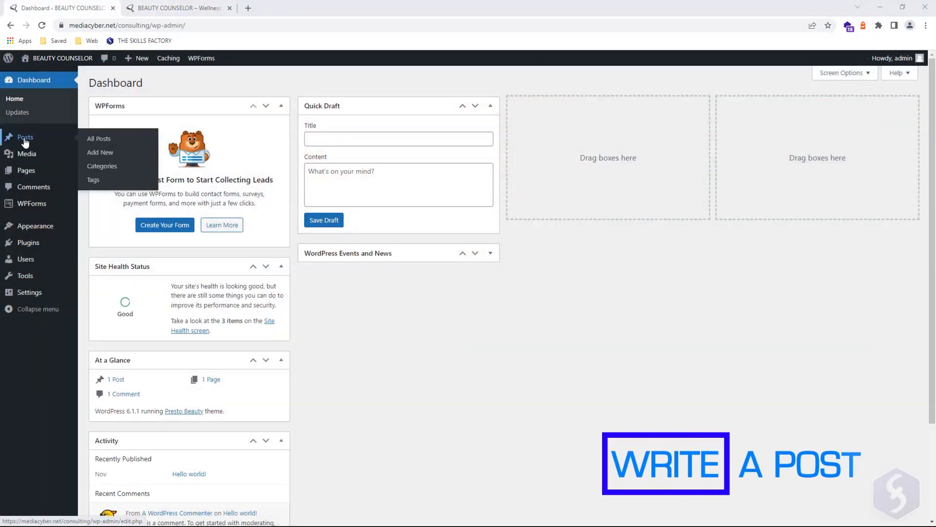
{"action": "left_click", "coordinate": [99, 139]}
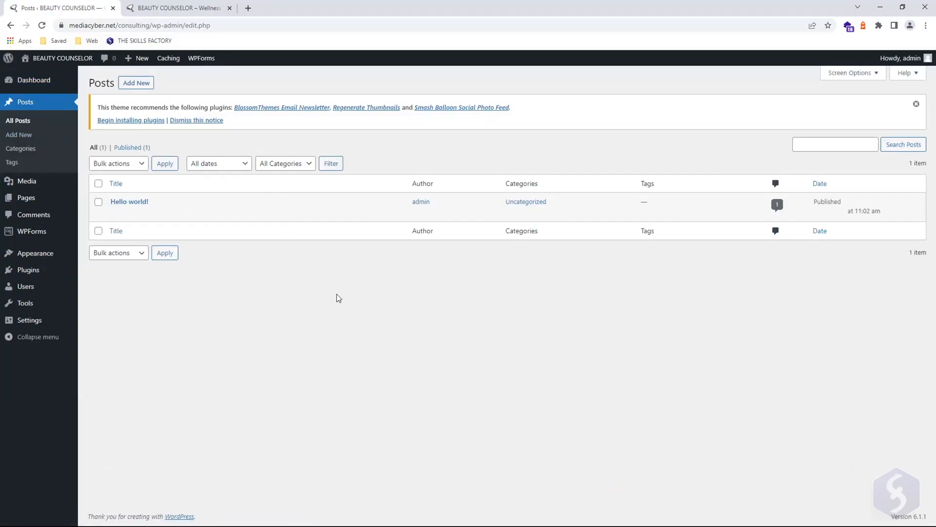
{"action": "left_click", "coordinate": [177, 8]}
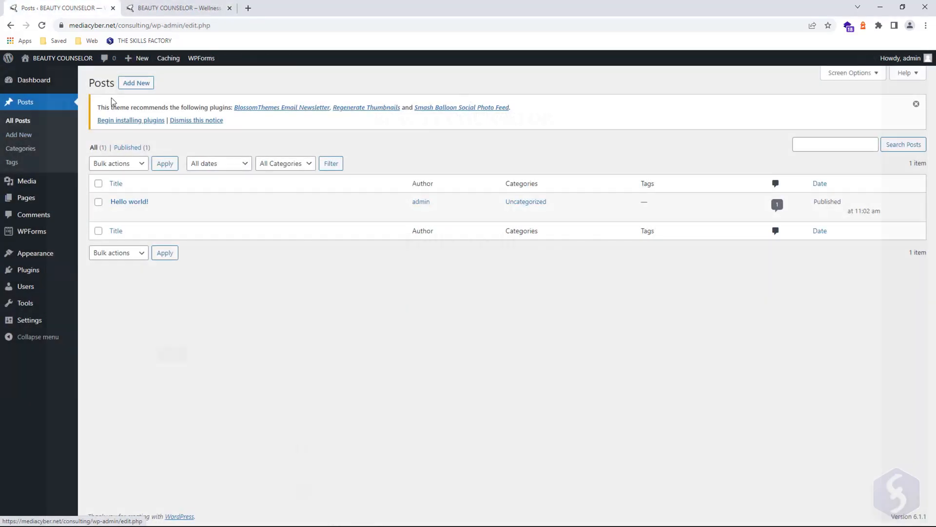
{"action": "left_click", "coordinate": [136, 81]}
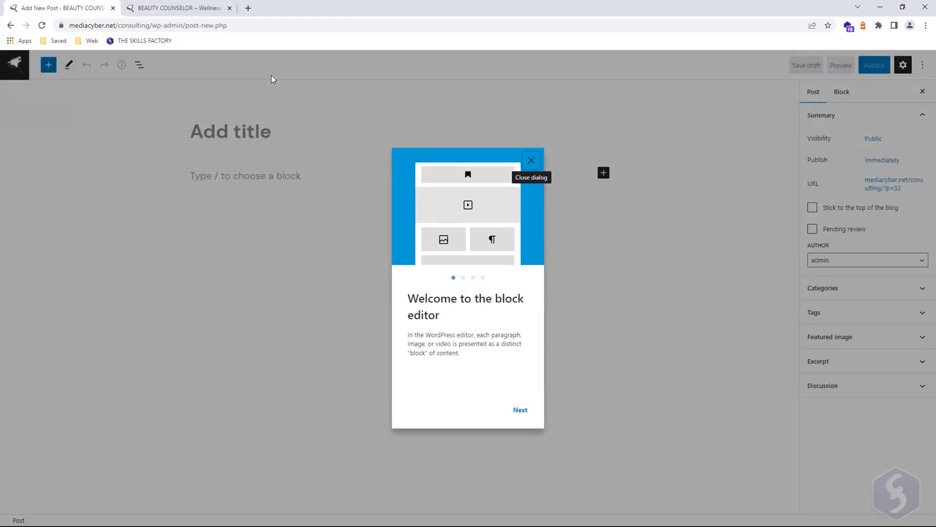
Step: Close the block editor welcome tour and title the new post WELLNESS TREATMENTS
{"action": "left_click", "coordinate": [531, 160]}
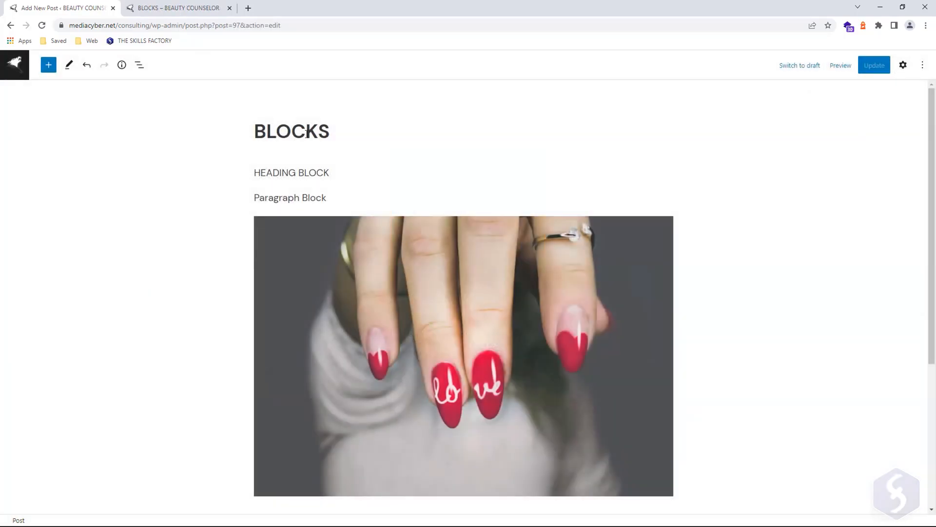
{"action": "left_click", "coordinate": [310, 173]}
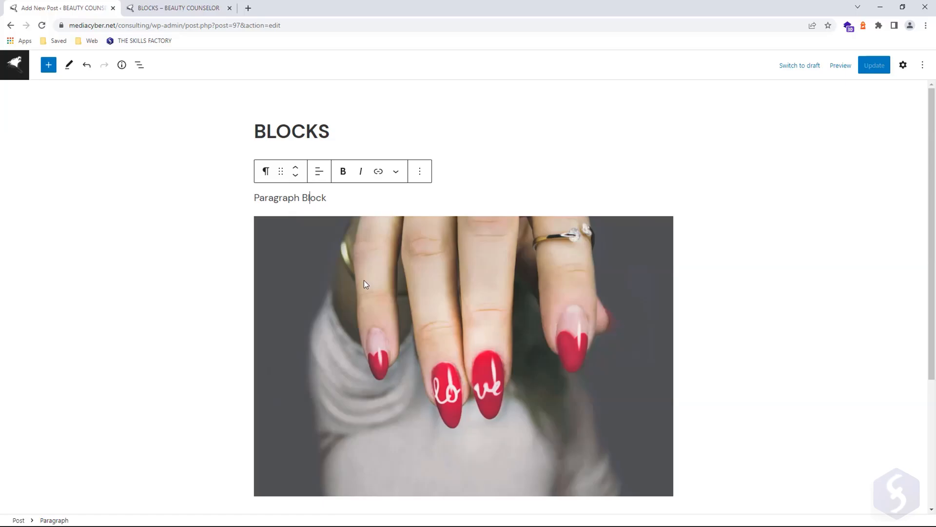
{"action": "left_click", "coordinate": [375, 316]}
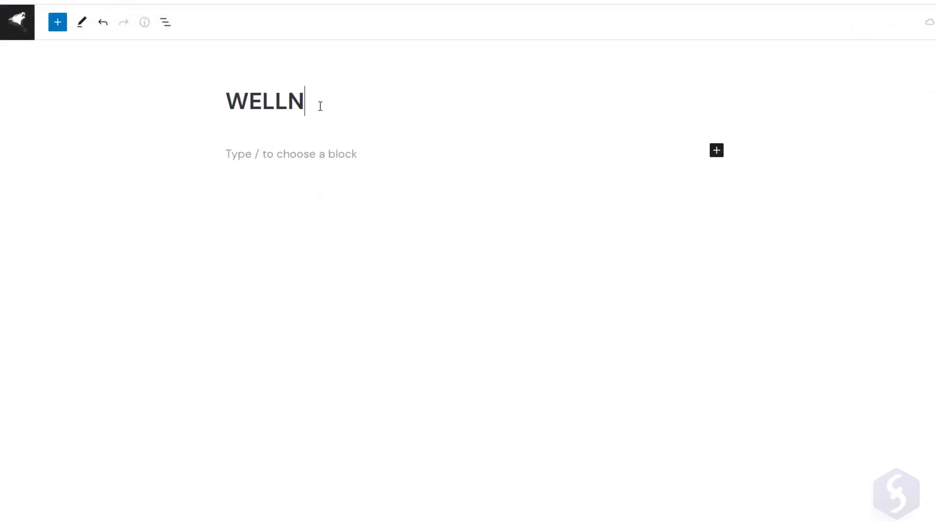
{"action": "type", "text": "ESS TREATMENTS"}
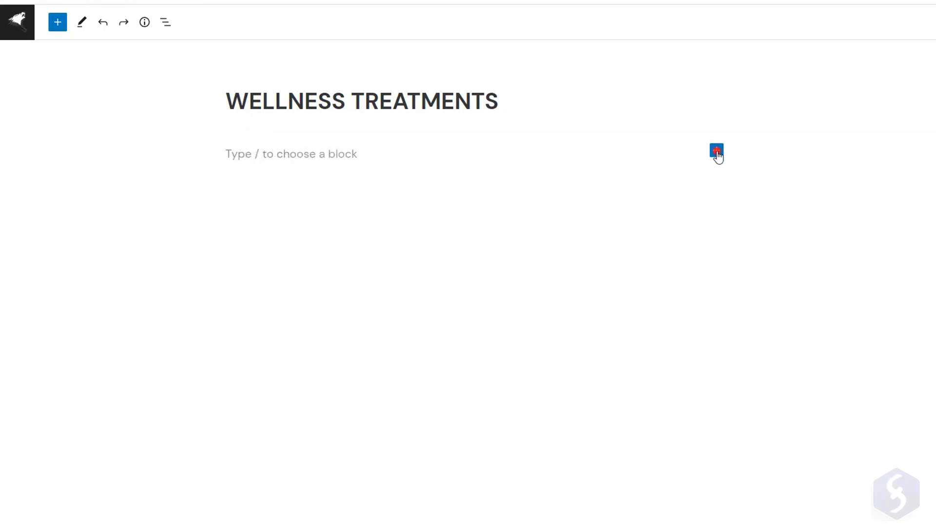
Step: Add a Heading block under the title and try bold and a link on the word TREATMENTS
{"action": "left_click", "coordinate": [717, 150]}
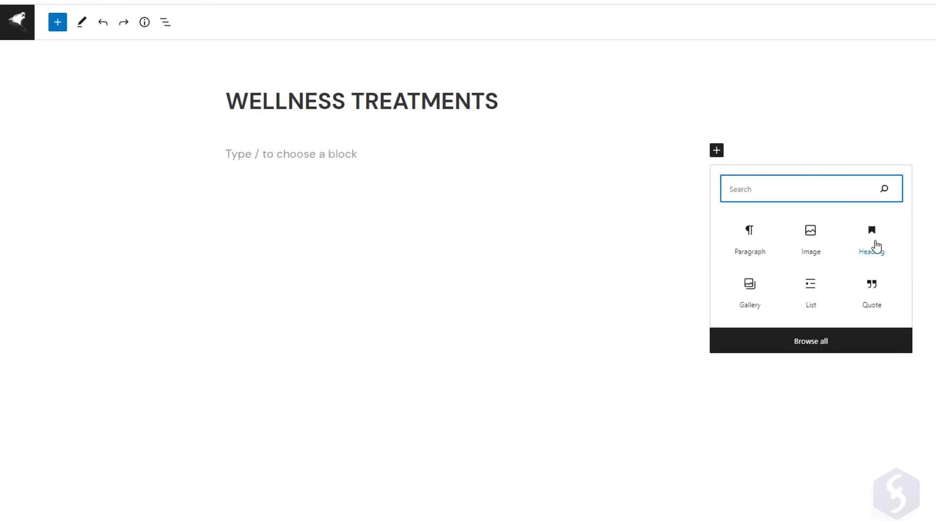
{"action": "left_click", "coordinate": [871, 239]}
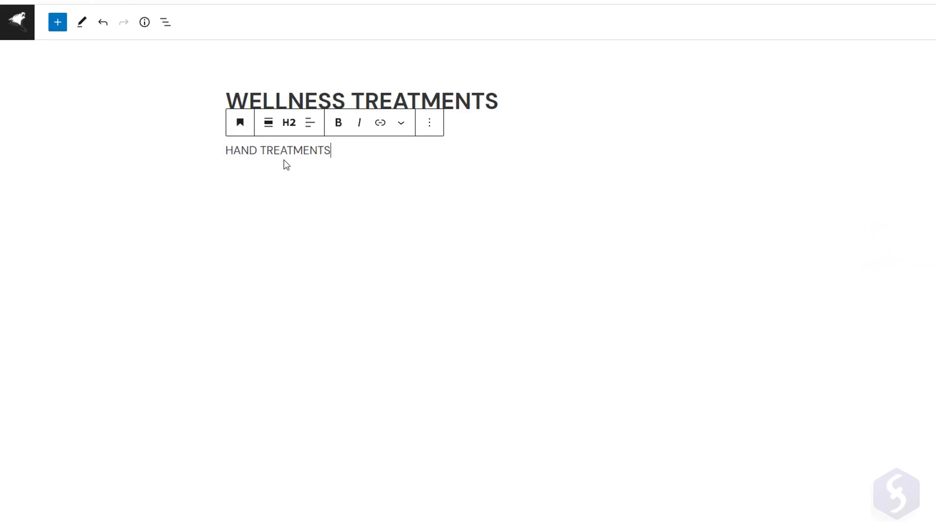
{"action": "mouse_move", "coordinate": [328, 173]}
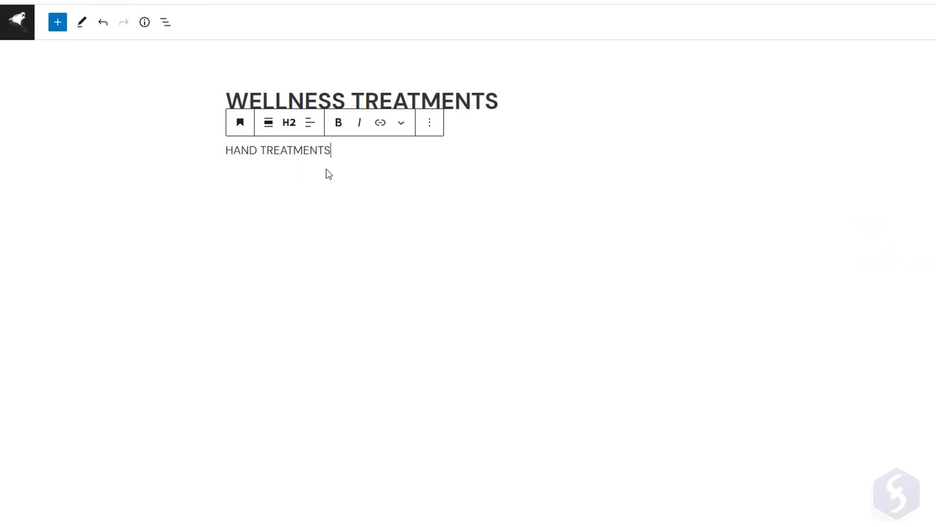
{"action": "left_click", "coordinate": [269, 123]}
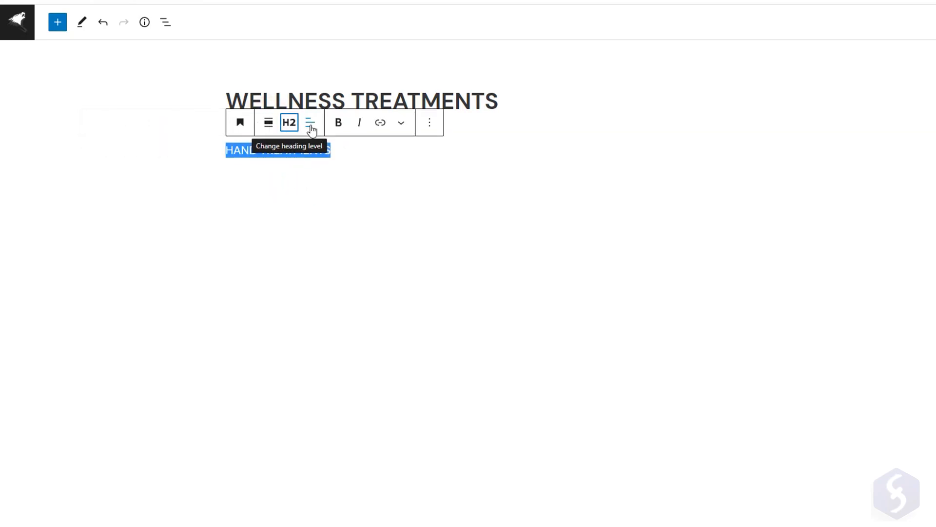
{"action": "left_click", "coordinate": [310, 122]}
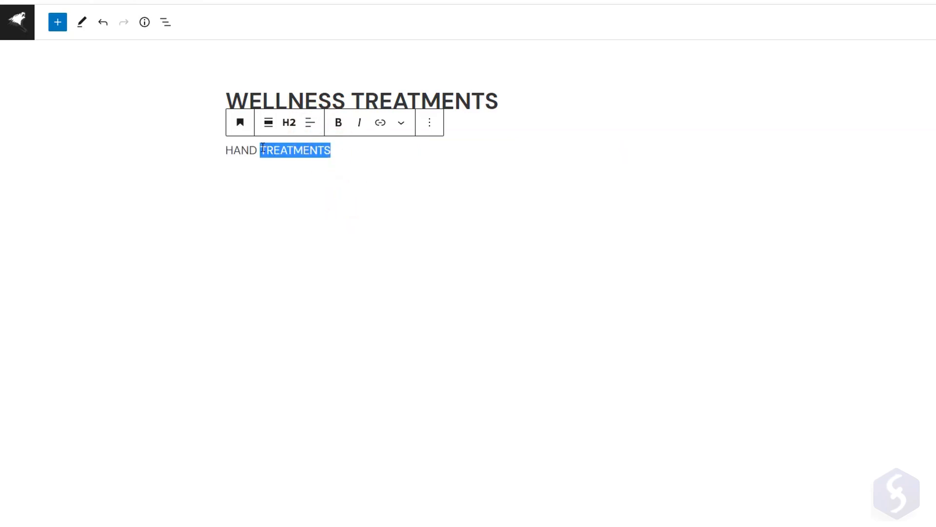
{"action": "left_click", "coordinate": [338, 123]}
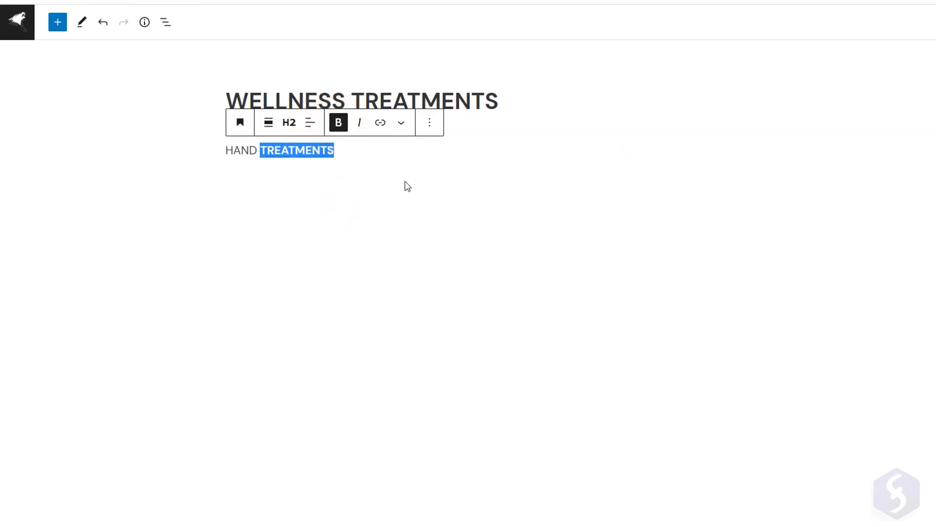
{"action": "left_click", "coordinate": [380, 123]}
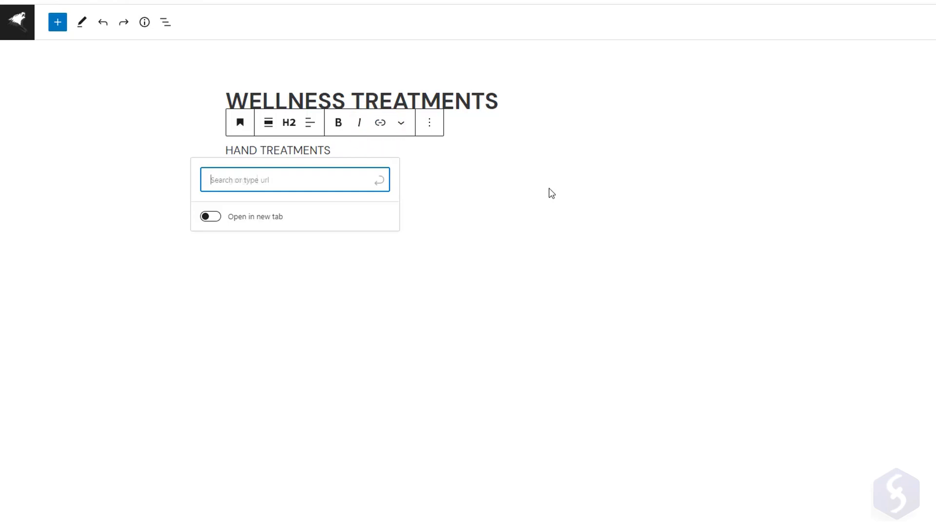
Step: Experiment with highlight colour, strikethrough and subscript formatting on the heading text
{"action": "left_click", "coordinate": [400, 123]}
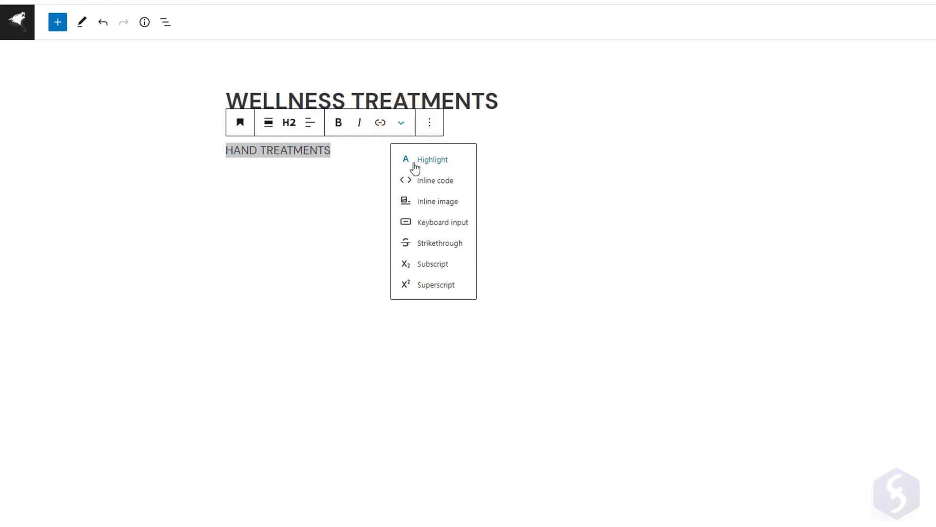
{"action": "left_click", "coordinate": [432, 159]}
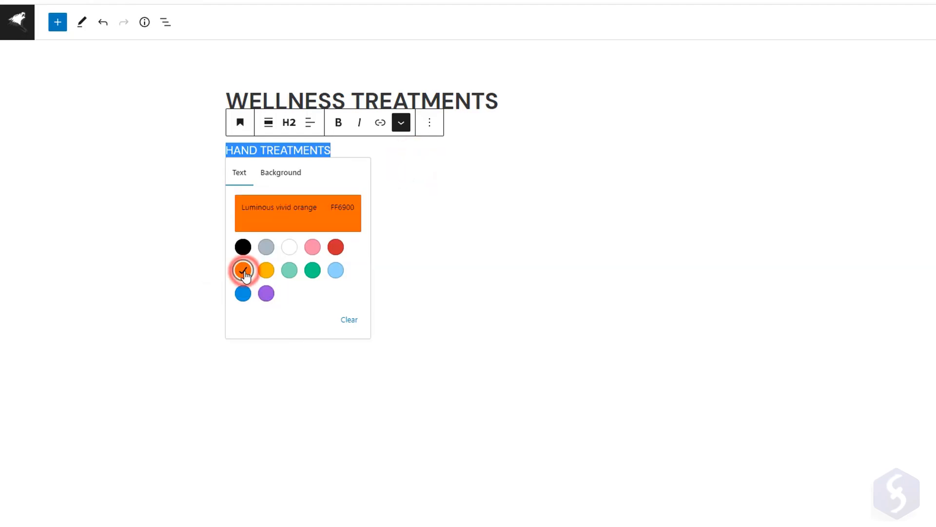
{"action": "left_click", "coordinate": [281, 173]}
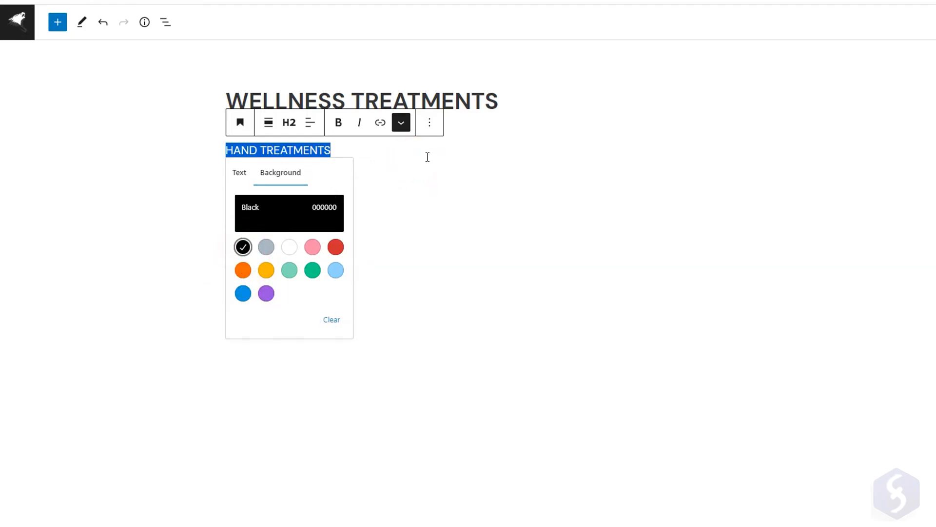
{"action": "left_click", "coordinate": [400, 121]}
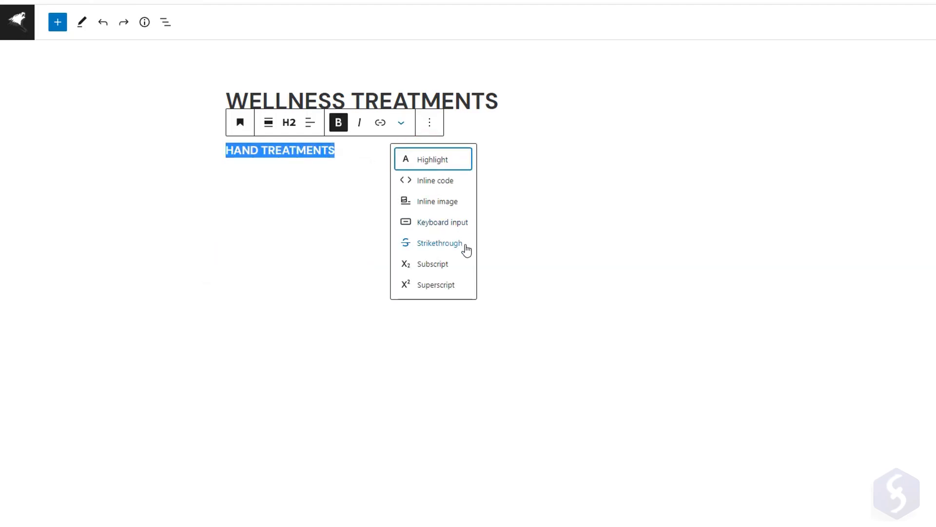
{"action": "left_click", "coordinate": [440, 243]}
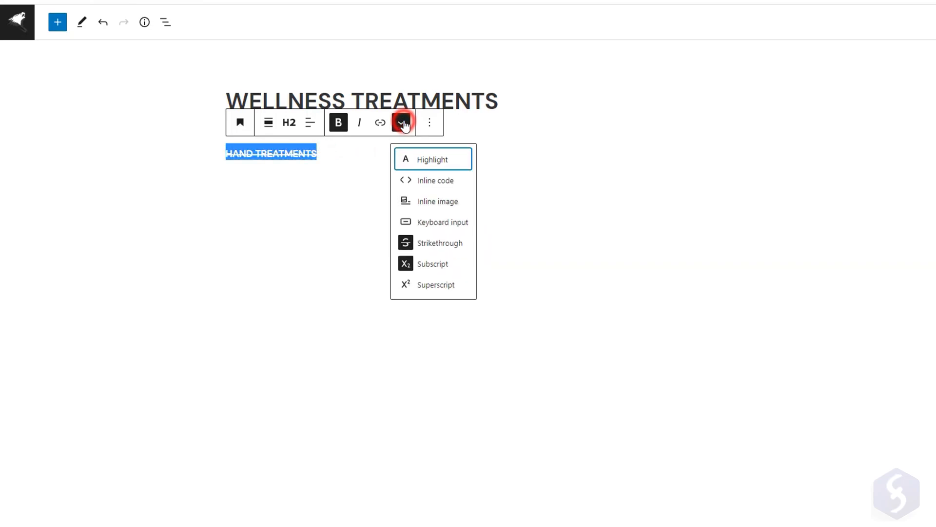
{"action": "left_click", "coordinate": [435, 284]}
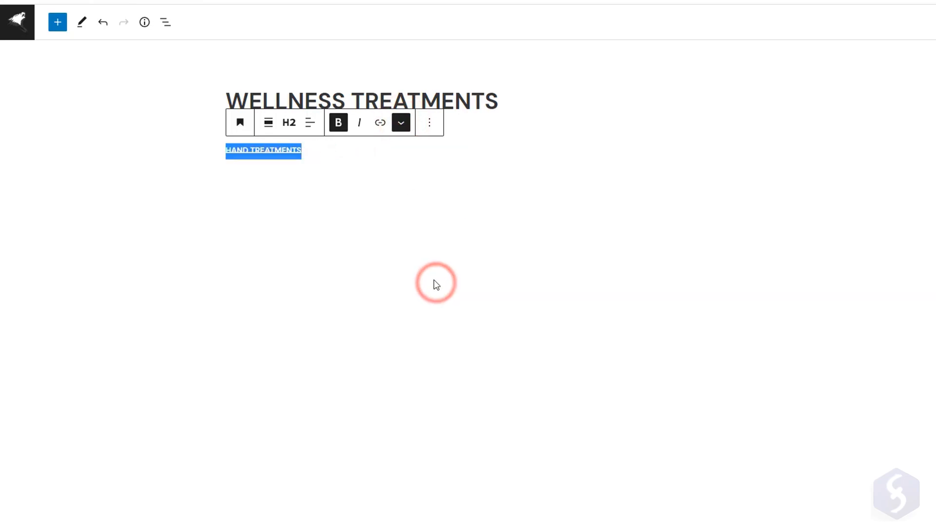
{"action": "left_click", "coordinate": [430, 123]}
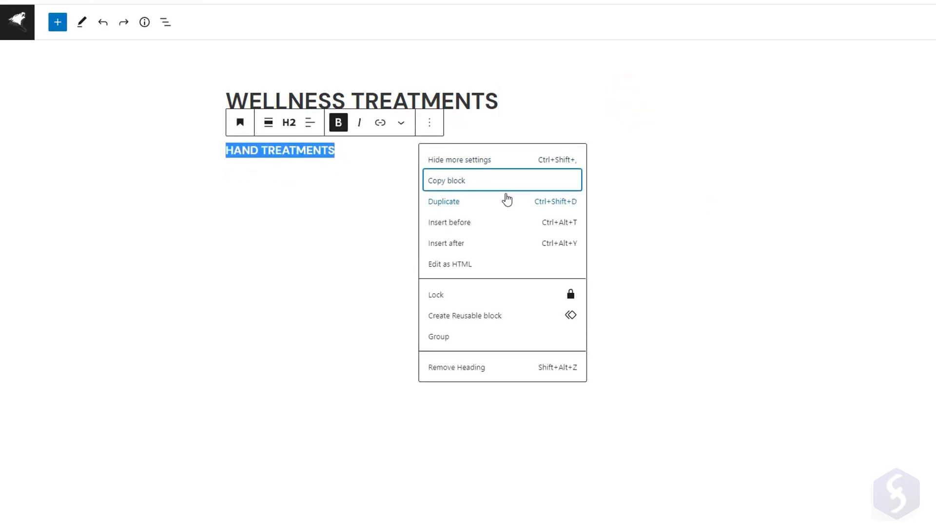
{"action": "mouse_move", "coordinate": [469, 228]}
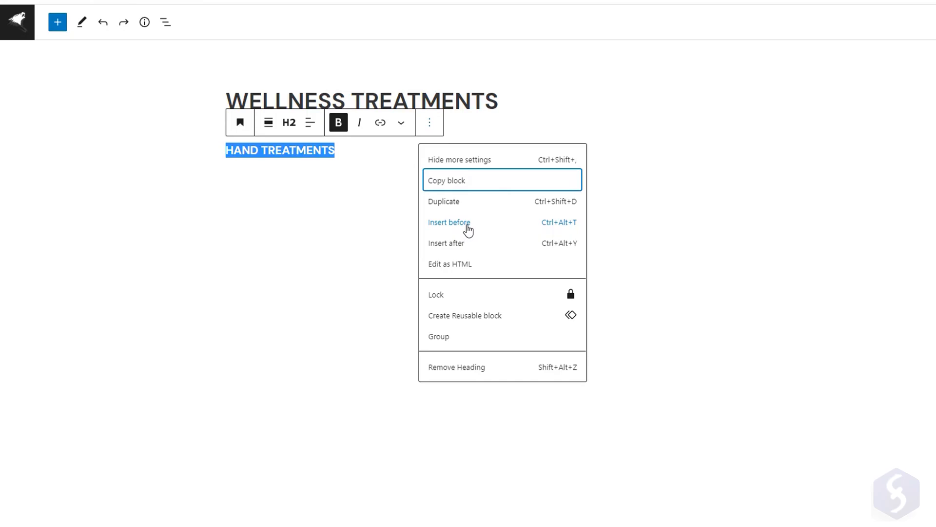
Step: Try Insert before, Edit as HTML and Remove Heading, then enter HAND TREATMENTS in the new block
{"action": "left_click", "coordinate": [448, 223]}
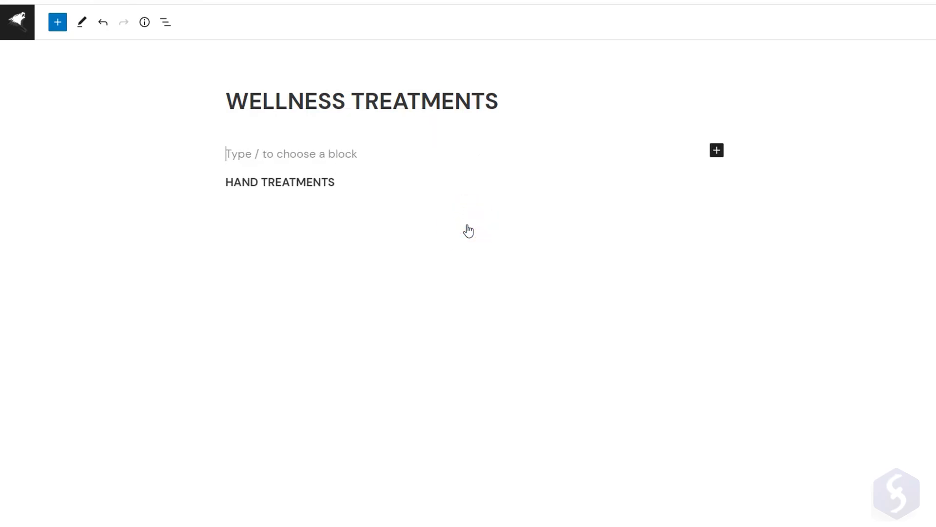
{"action": "left_click", "coordinate": [430, 123]}
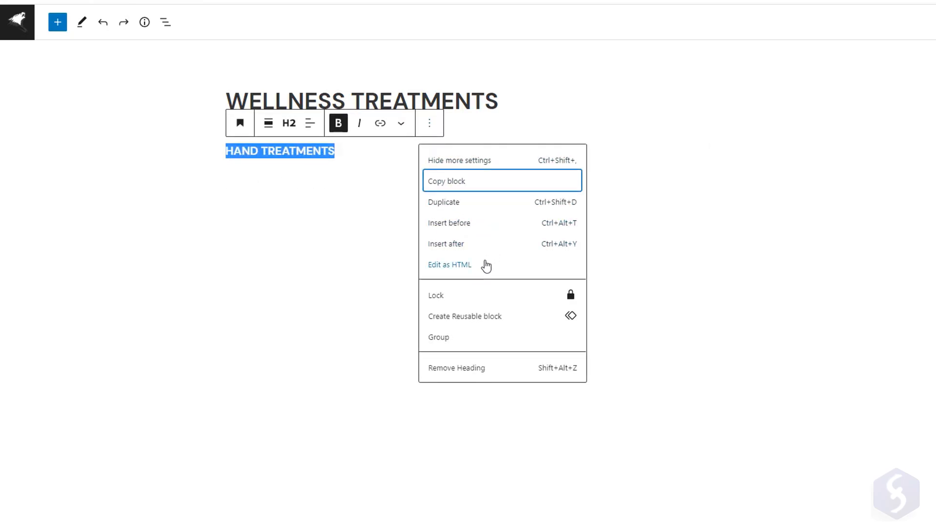
{"action": "left_click", "coordinate": [448, 264]}
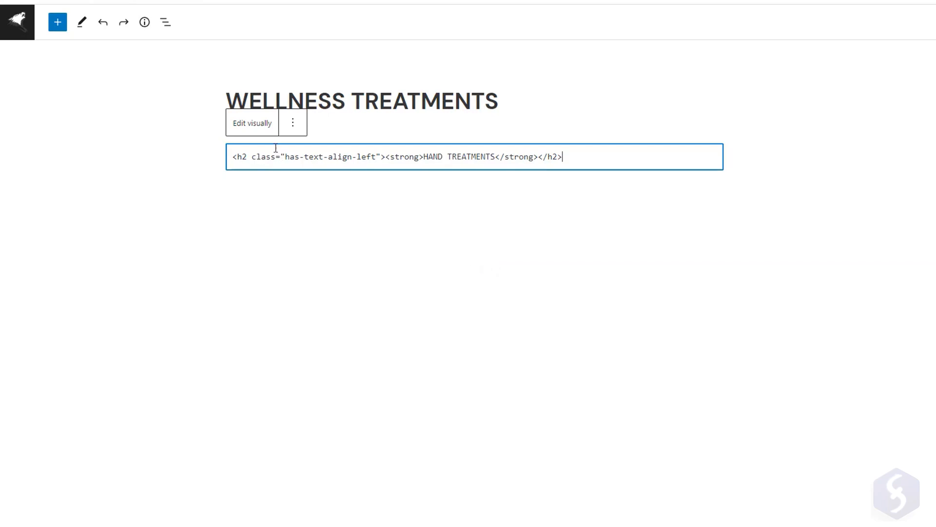
{"action": "left_click", "coordinate": [252, 123]}
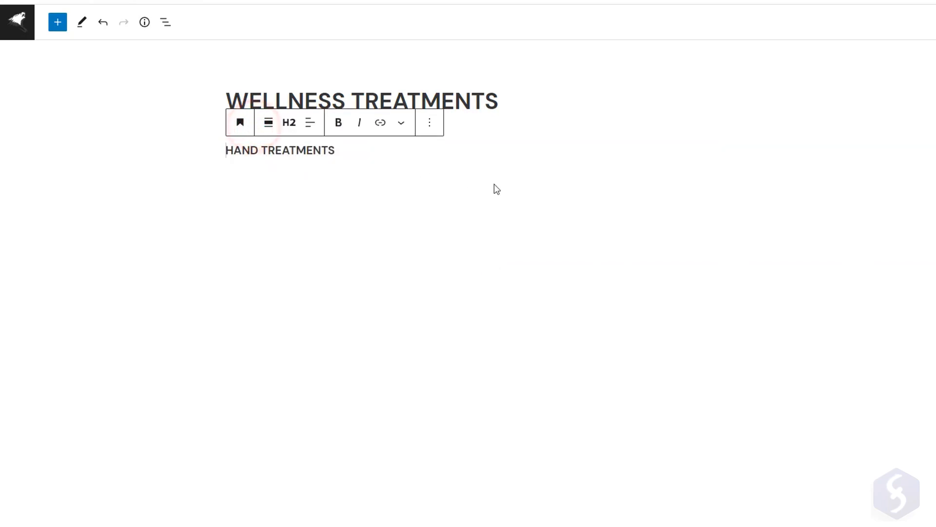
{"action": "left_click", "coordinate": [429, 123]}
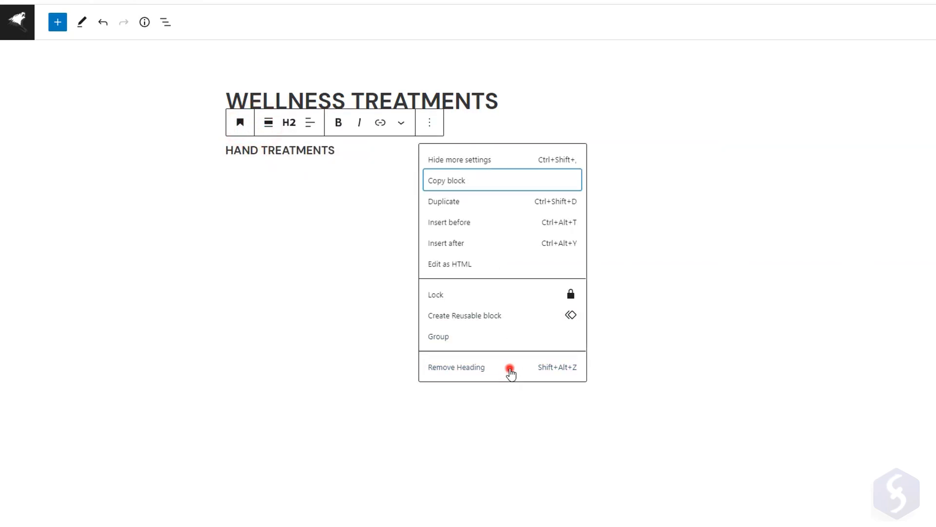
{"action": "left_click", "coordinate": [456, 367]}
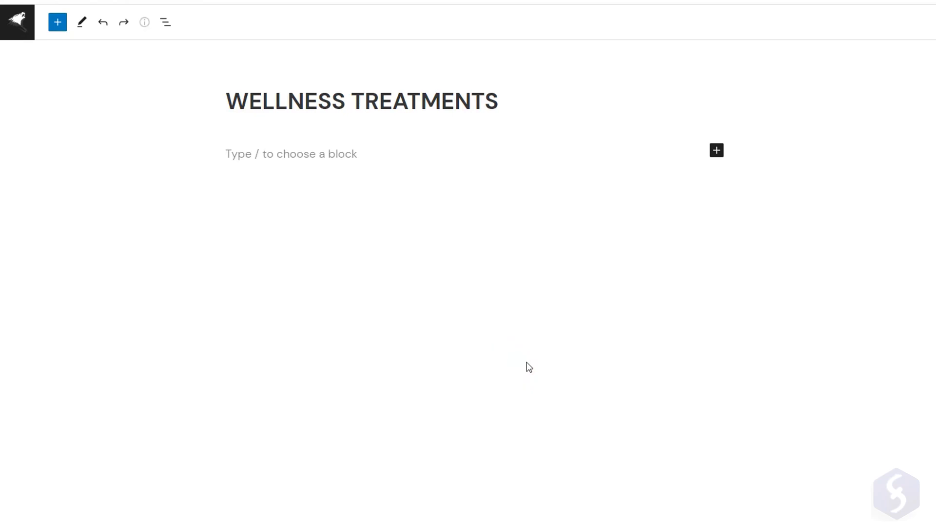
{"action": "type", "text": "HAND TREATMENTS"}
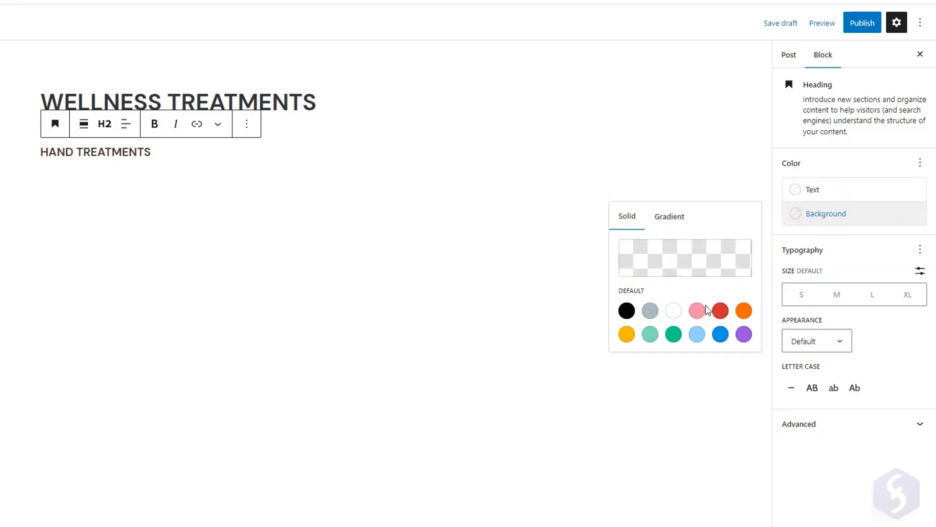
Step: Set the heading's Typography size to M and try the lowercase and capitalised letter cases
{"action": "left_click", "coordinate": [696, 310]}
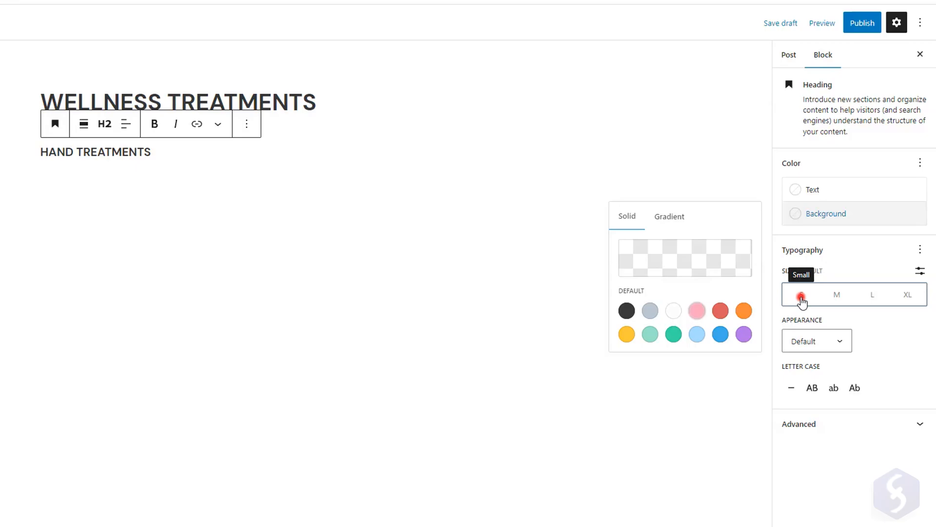
{"action": "left_click", "coordinate": [836, 293]}
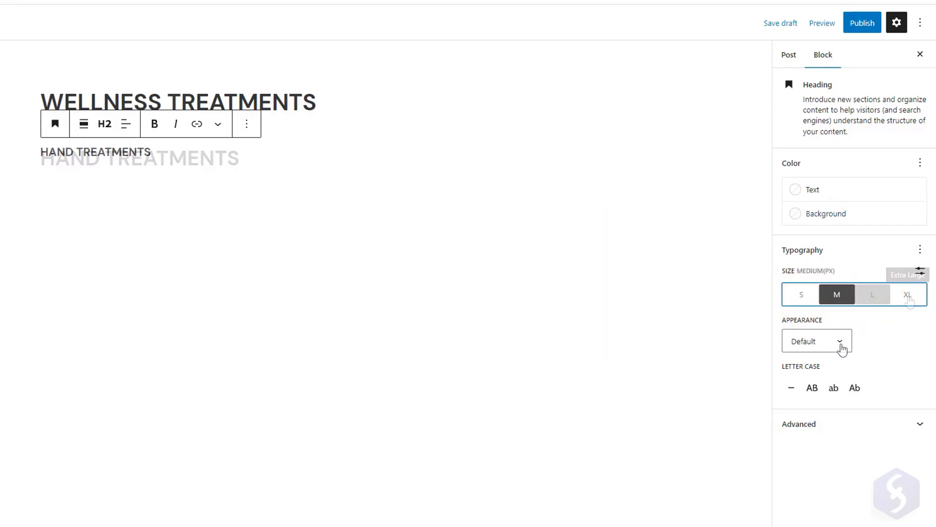
{"action": "left_click", "coordinate": [816, 341]}
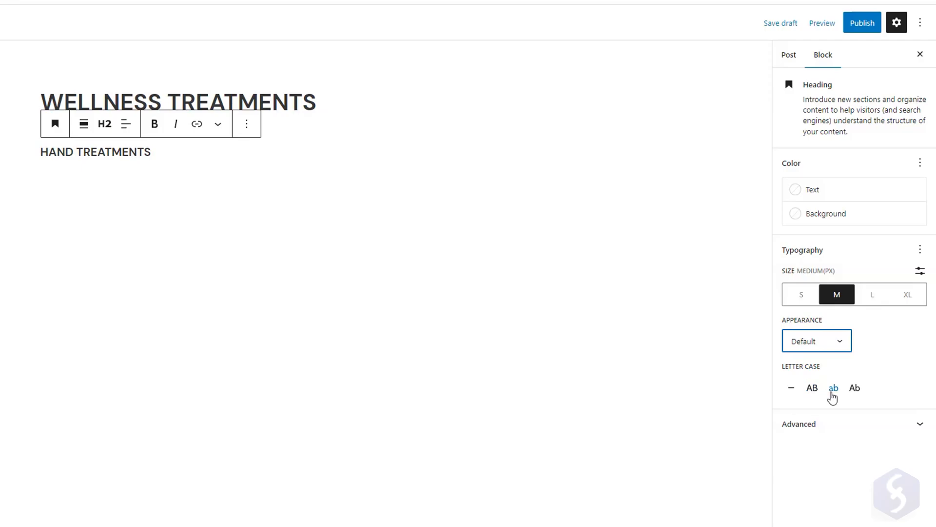
{"action": "left_click", "coordinate": [854, 387]}
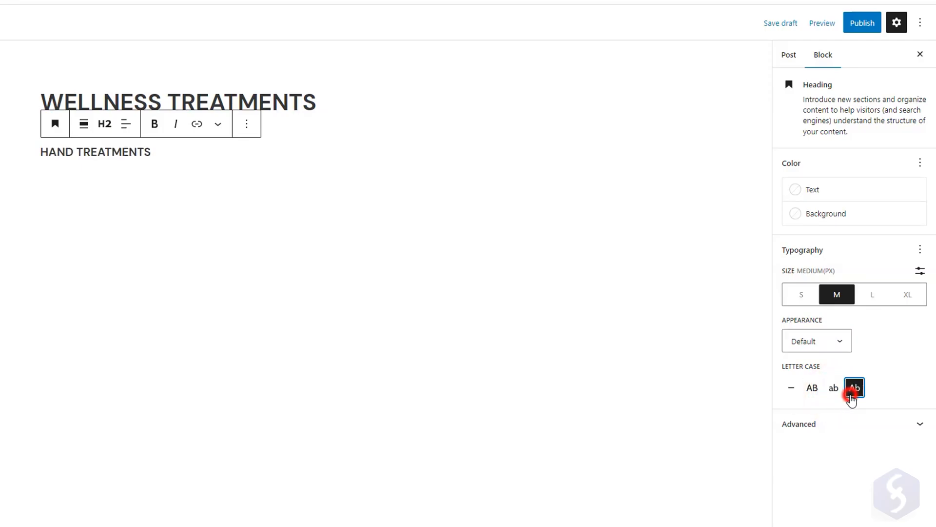
{"action": "left_click", "coordinate": [813, 387]}
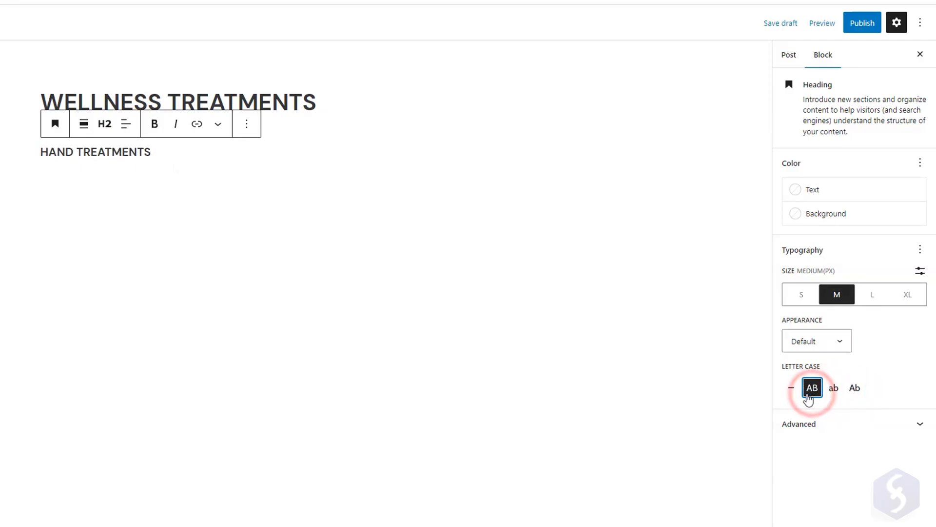
Step: Make the heading uppercase, write the Minimal manicure paragraph and bold the word Minimal
{"action": "left_click", "coordinate": [812, 388]}
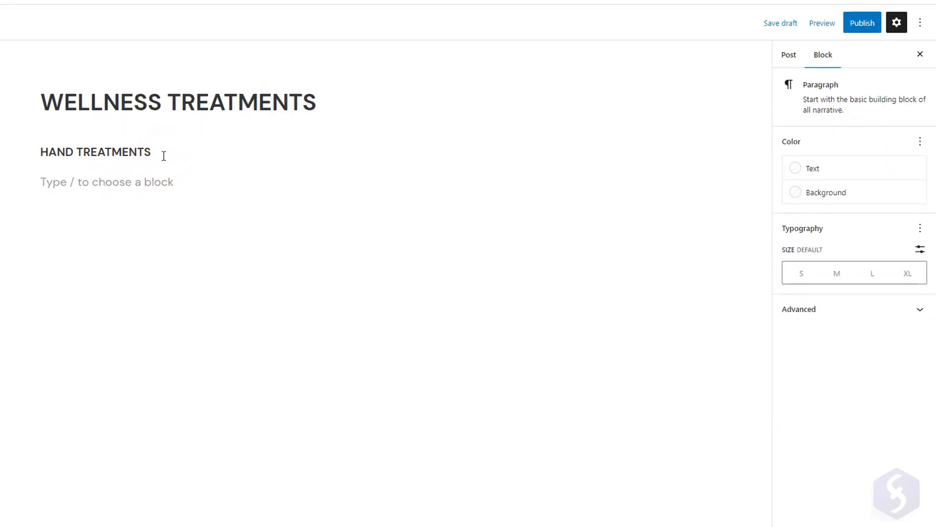
{"action": "type", "text": "Minimal: manicure spa nail cutting and filing."}
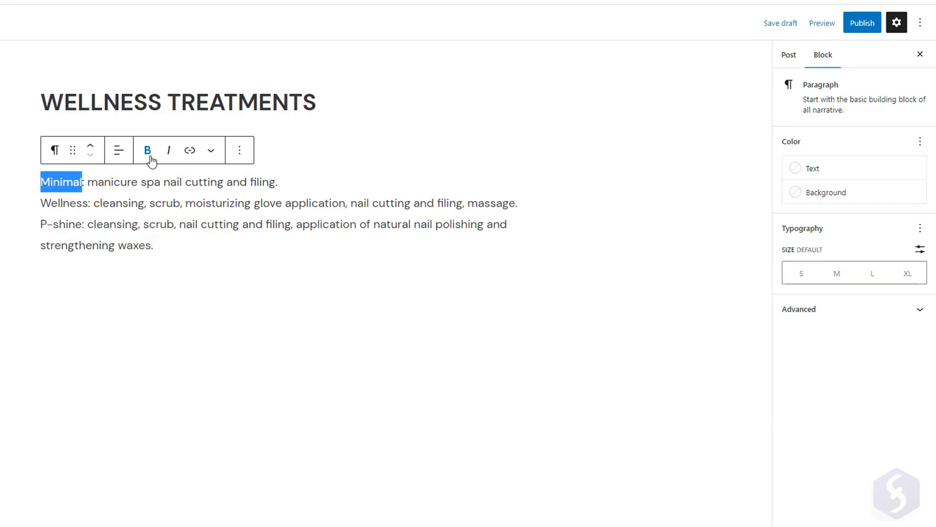
{"action": "left_click", "coordinate": [147, 150]}
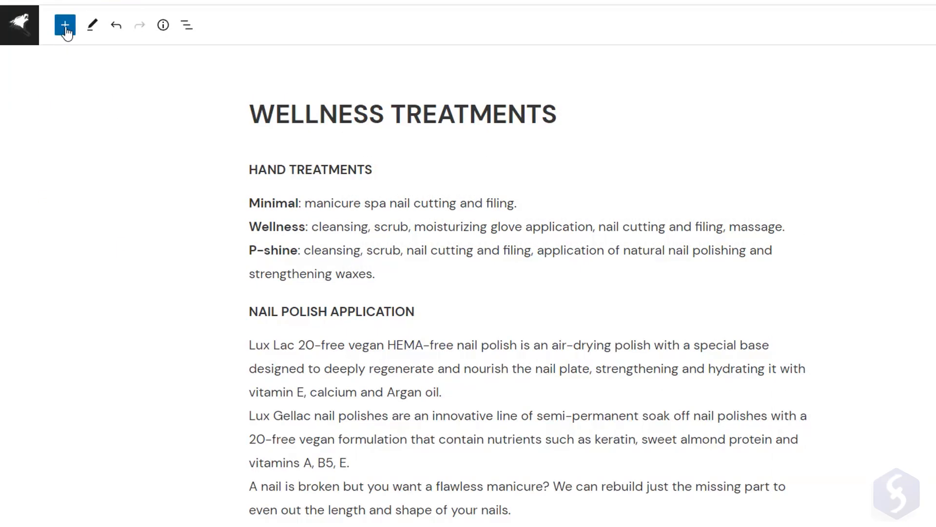
{"action": "left_click", "coordinate": [65, 25]}
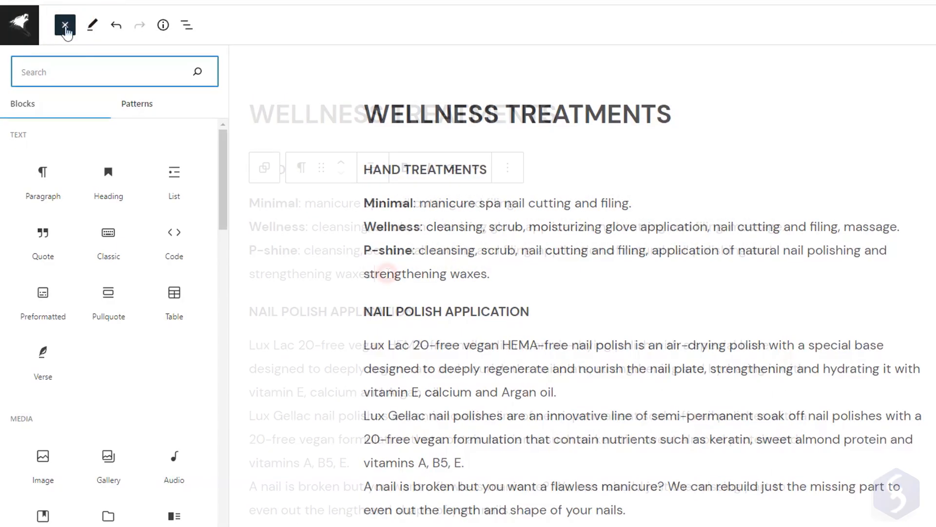
{"action": "left_click", "coordinate": [65, 24]}
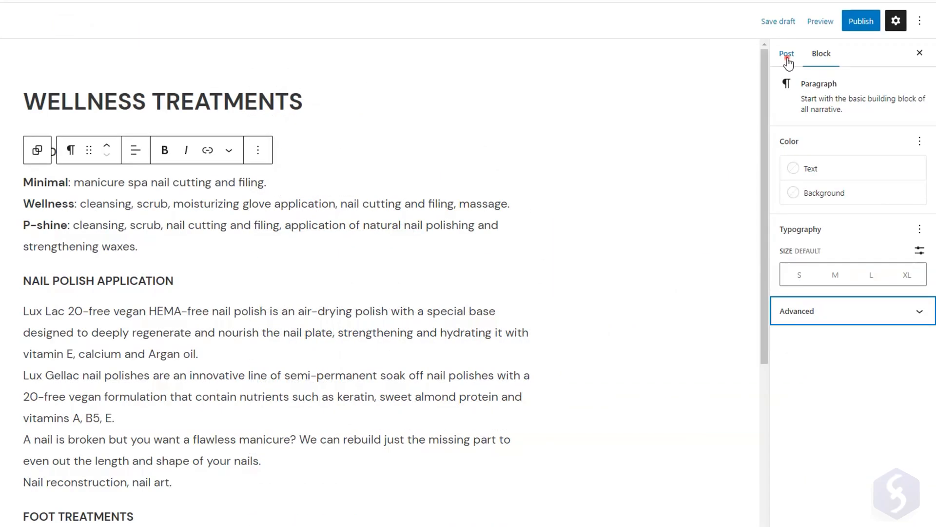
Step: Review the post's Visibility and Publish date, then add a new category named wellness
{"action": "left_click", "coordinate": [786, 53]}
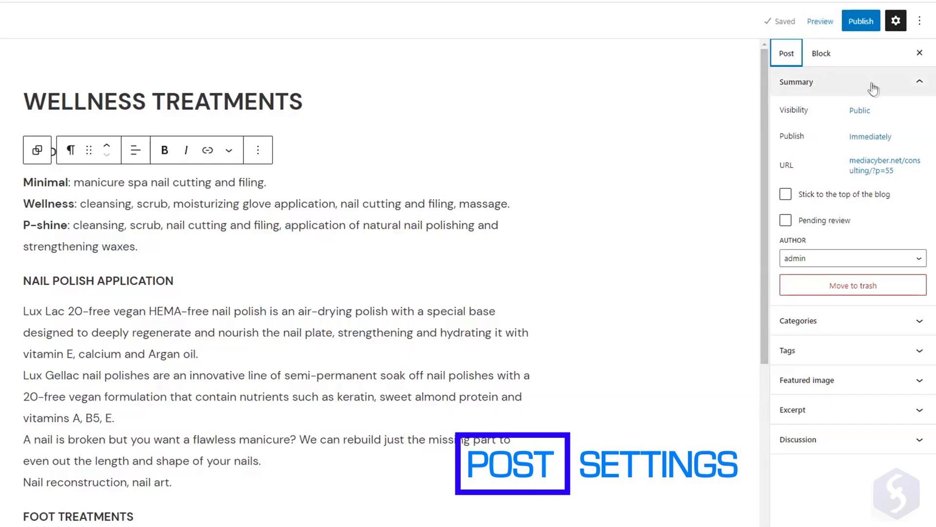
{"action": "left_click", "coordinate": [858, 110]}
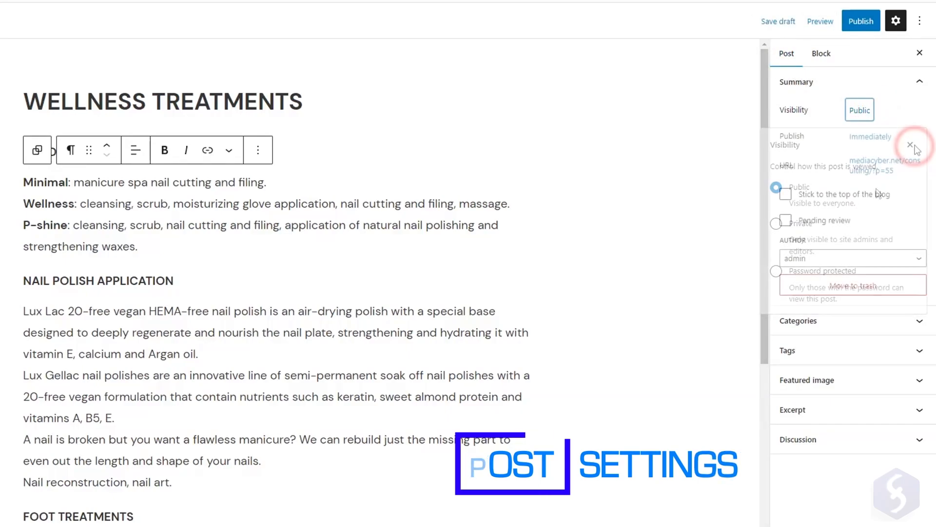
{"action": "left_click", "coordinate": [870, 136]}
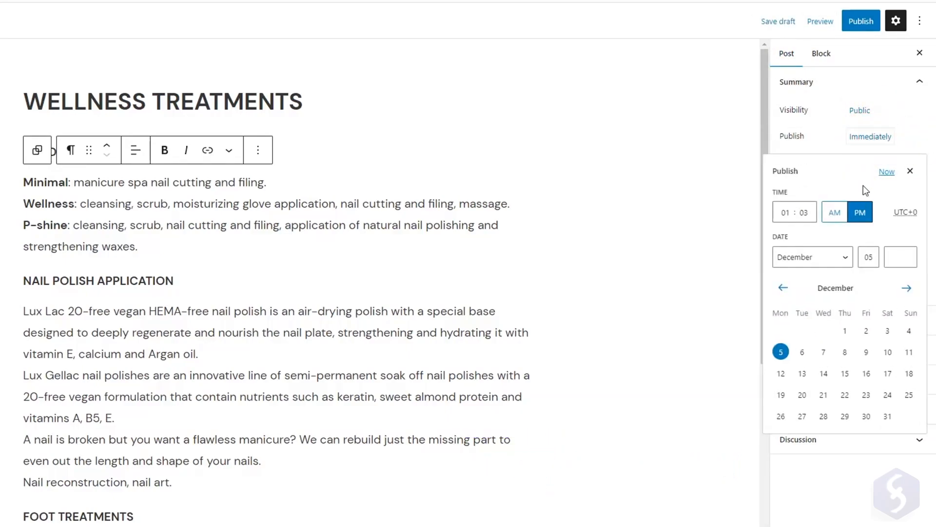
{"action": "left_click", "coordinate": [911, 172]}
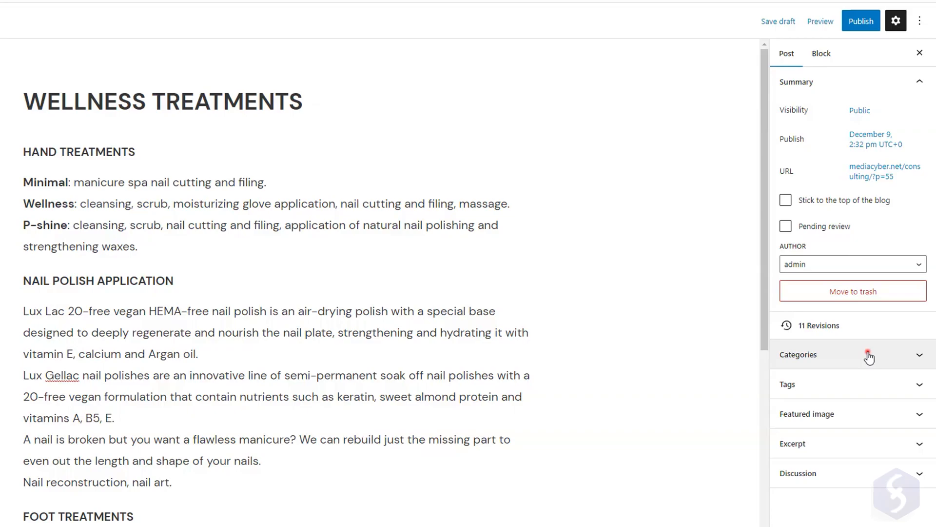
{"action": "left_click", "coordinate": [799, 354]}
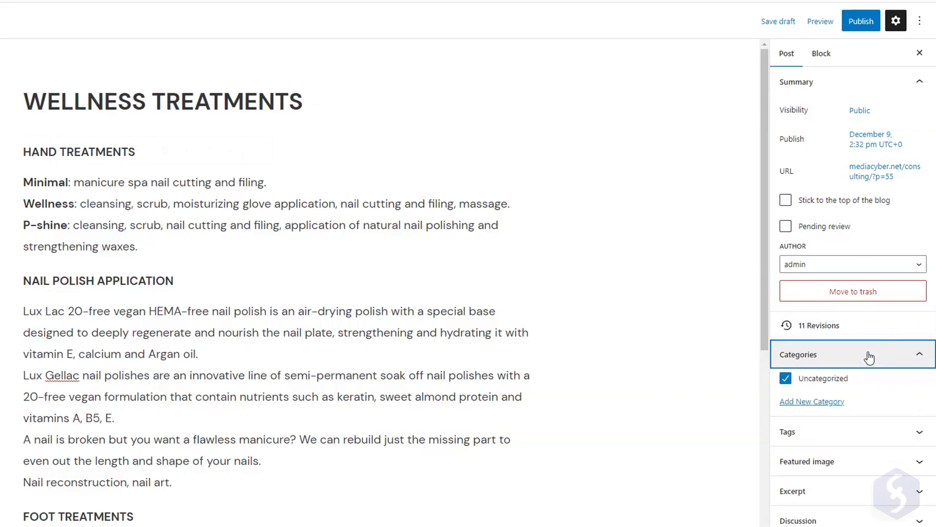
{"action": "type", "text": "wellness"}
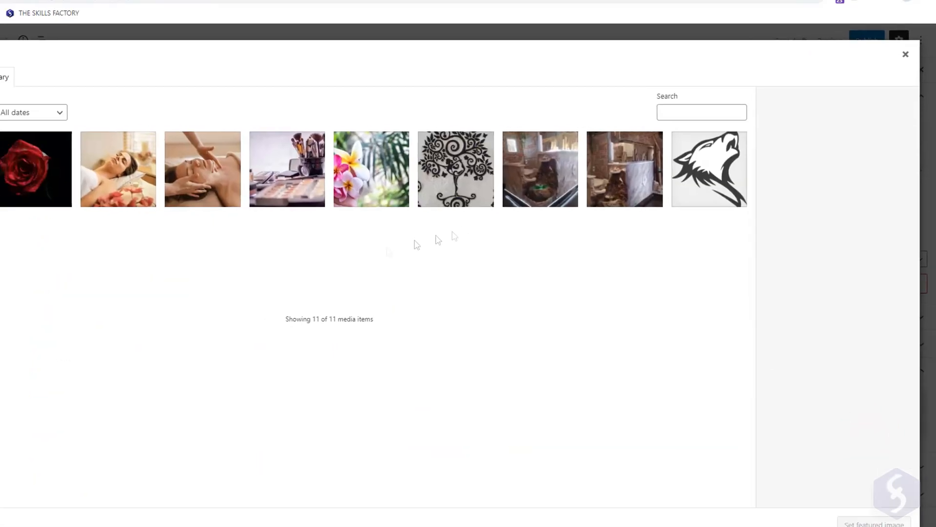
Step: Set the SPA photo from the Media Library as featured image and save the draft
{"action": "left_click", "coordinate": [205, 179]}
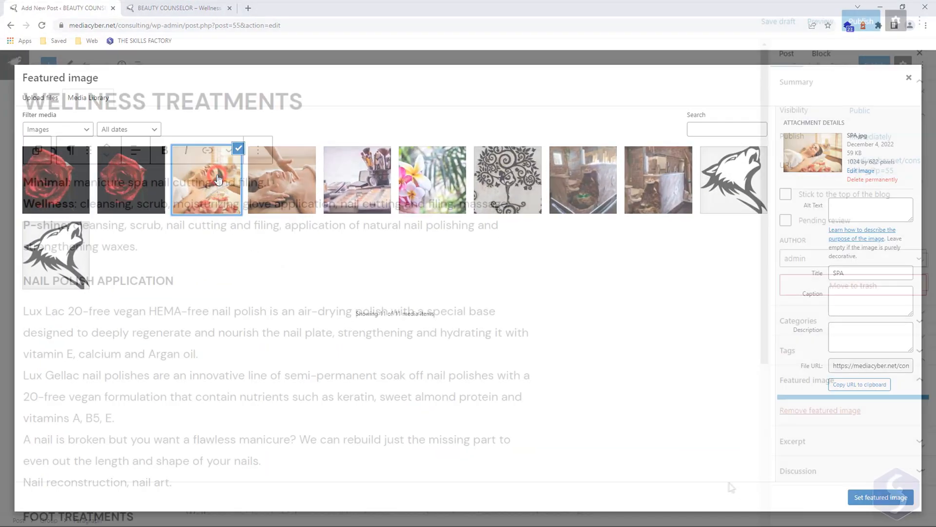
{"action": "left_click", "coordinate": [879, 496]}
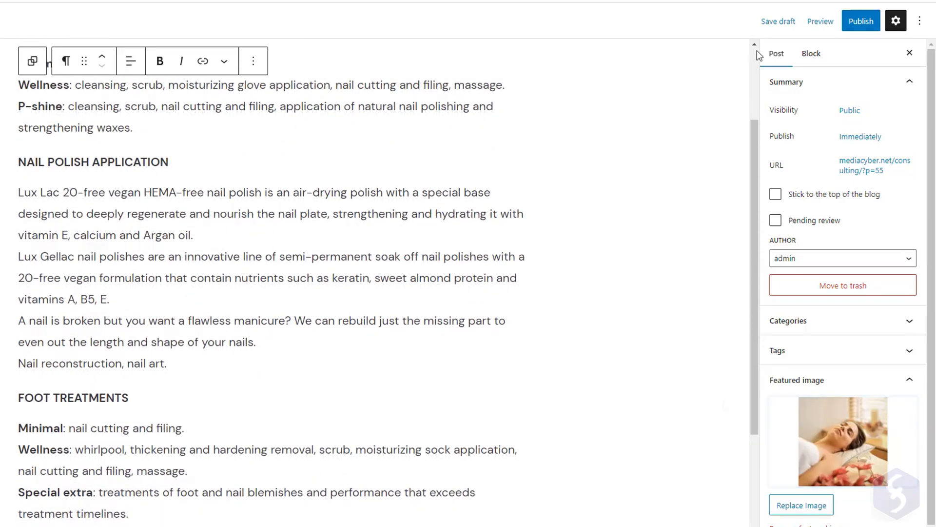
{"action": "left_click", "coordinate": [778, 21]}
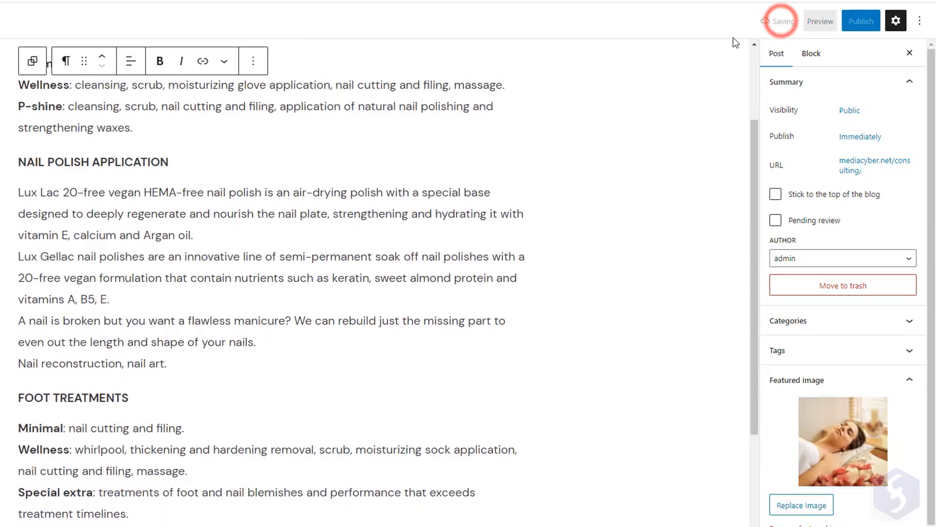
{"action": "left_click", "coordinate": [820, 20]}
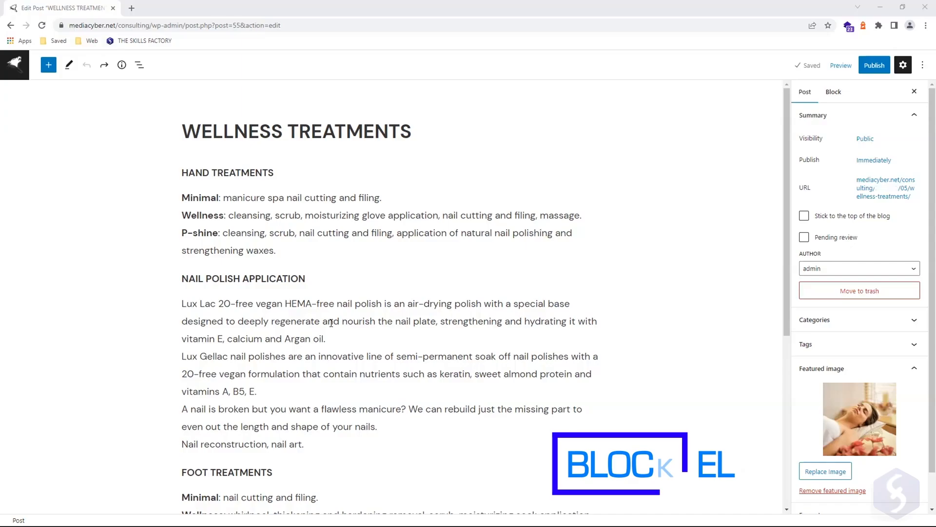
Step: Transform the treatment paragraphs under each heading into bulleted List blocks
{"action": "left_click", "coordinate": [226, 276]}
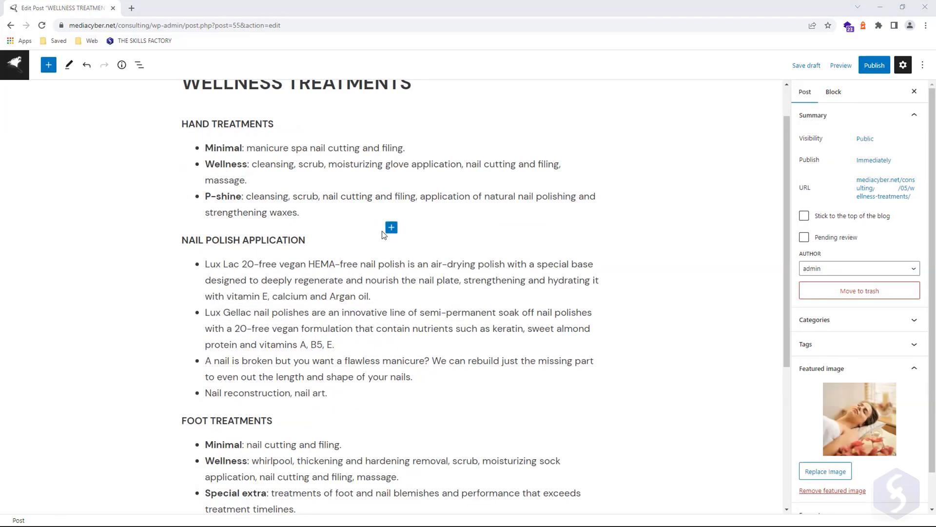
Step: Insert an Image block with dark2.jpg, caption it Moon with Stars and link it to the NASA stars page
{"action": "left_click", "coordinate": [391, 227]}
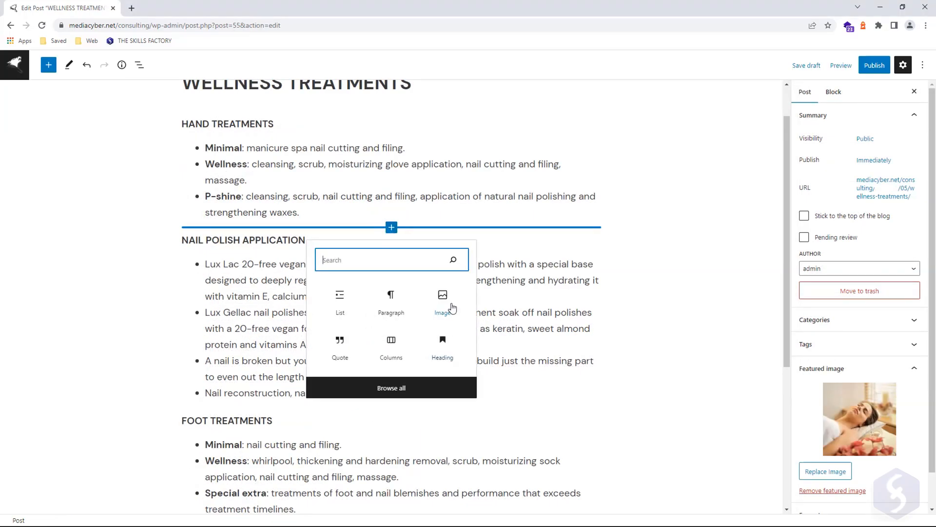
{"action": "left_click", "coordinate": [442, 295]}
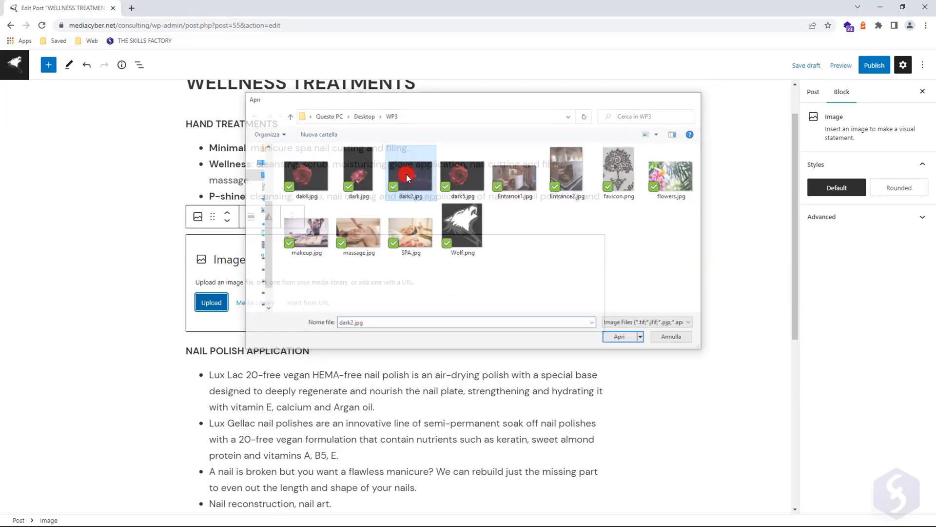
{"action": "left_click", "coordinate": [620, 337]}
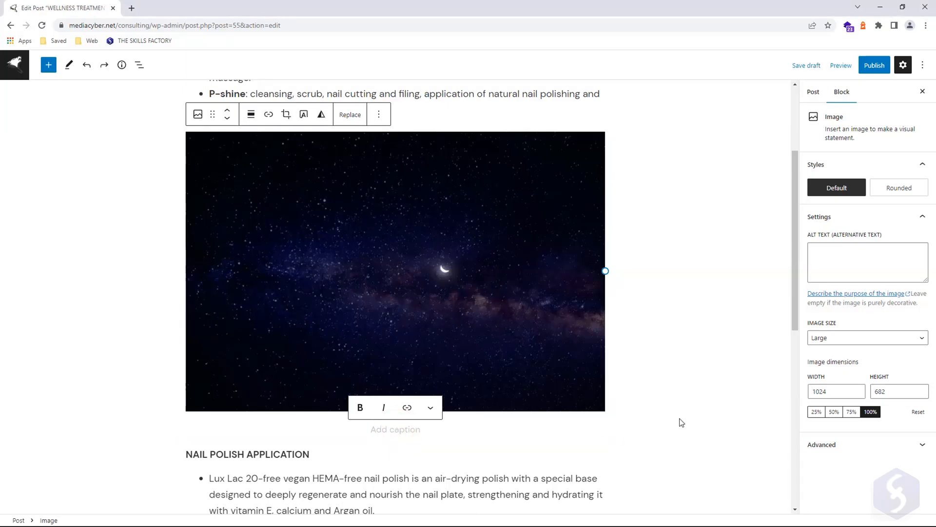
{"action": "left_click", "coordinate": [249, 115]}
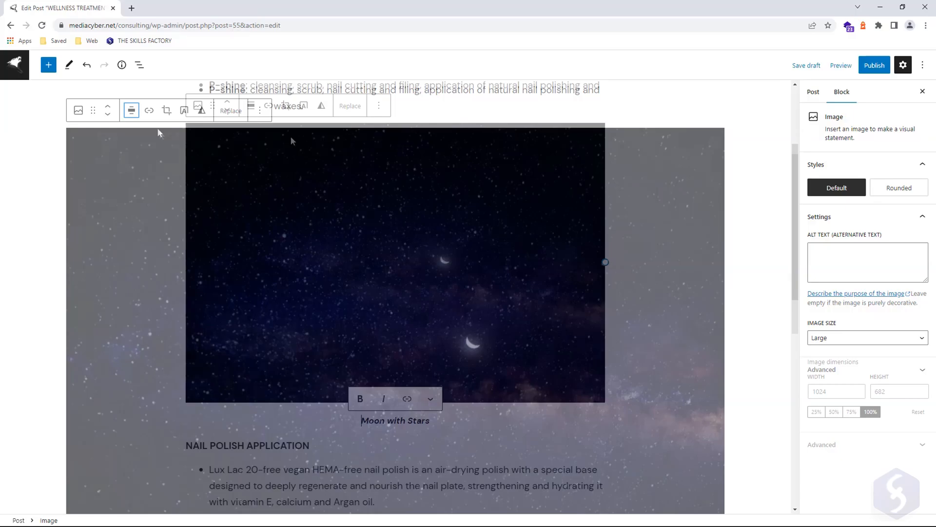
{"action": "left_click", "coordinate": [268, 106]}
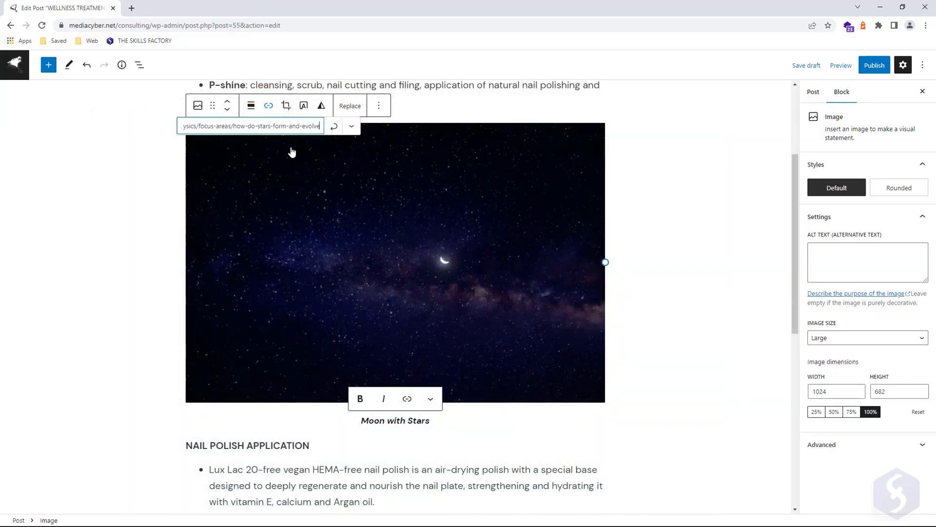
{"action": "left_click", "coordinate": [286, 105]}
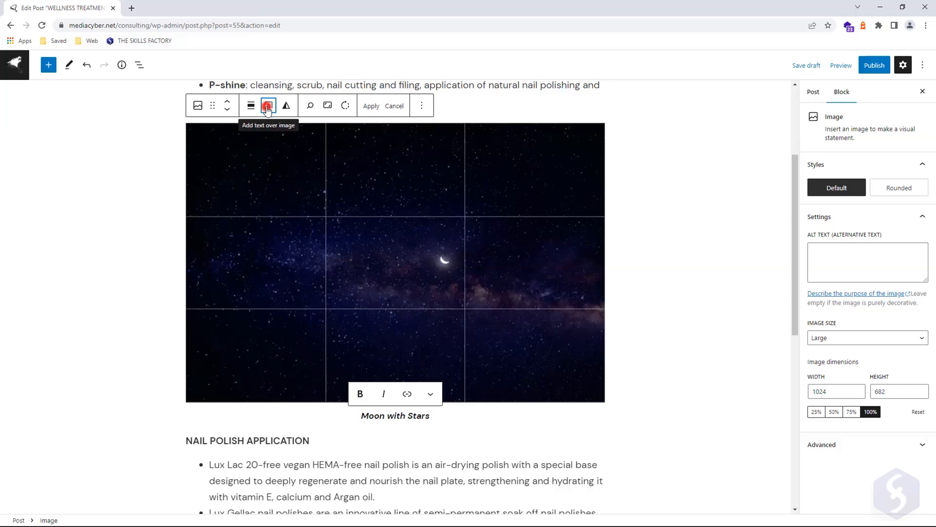
Step: Try crop ratios and rotation on the image, discard them and stretch it back to full width
{"action": "left_click", "coordinate": [267, 105]}
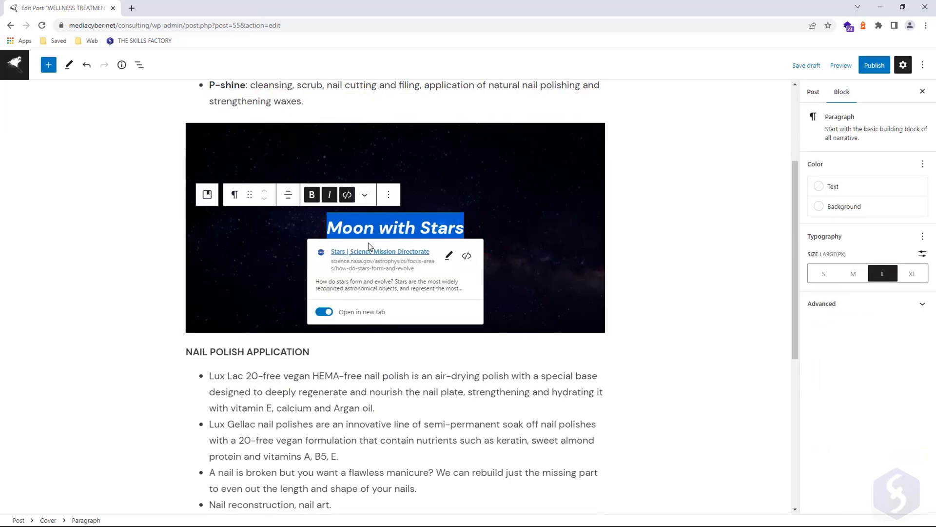
{"action": "left_click", "coordinate": [328, 98]}
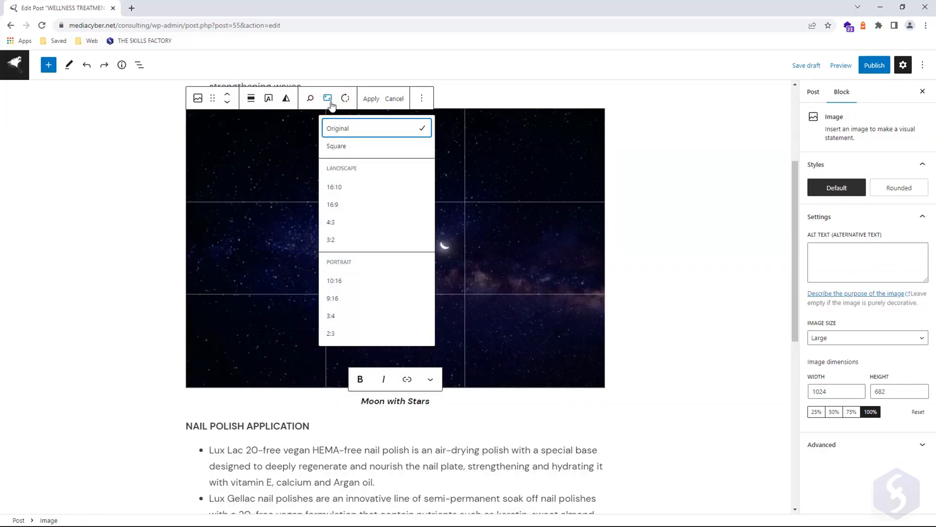
{"action": "left_click", "coordinate": [328, 97]}
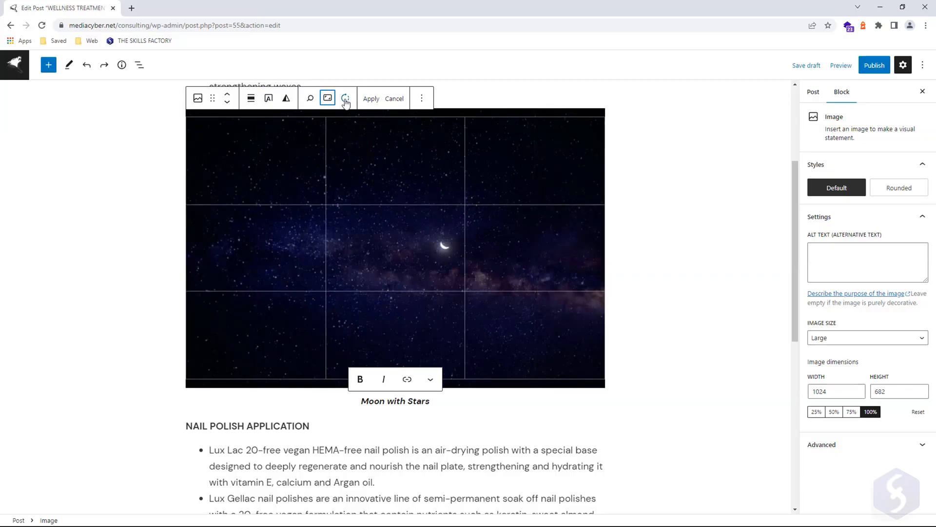
{"action": "left_click", "coordinate": [345, 97]}
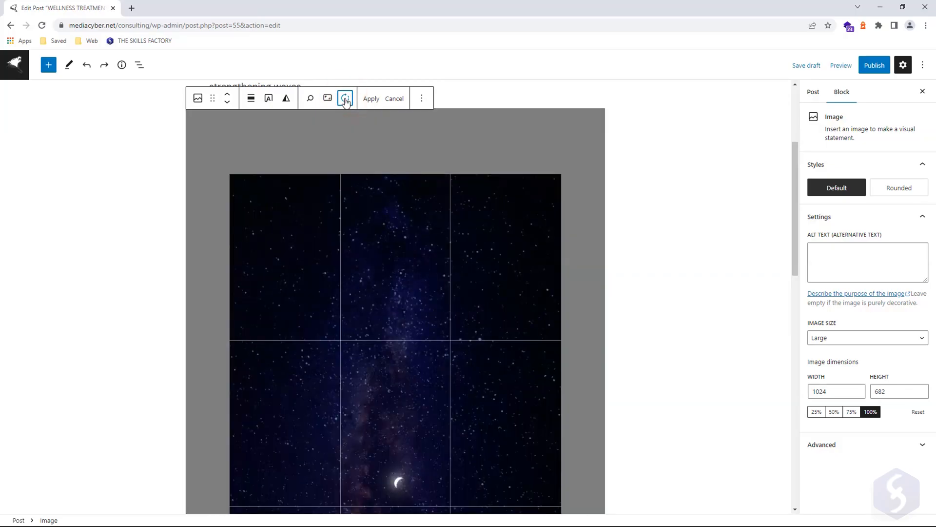
{"action": "left_click", "coordinate": [371, 98]}
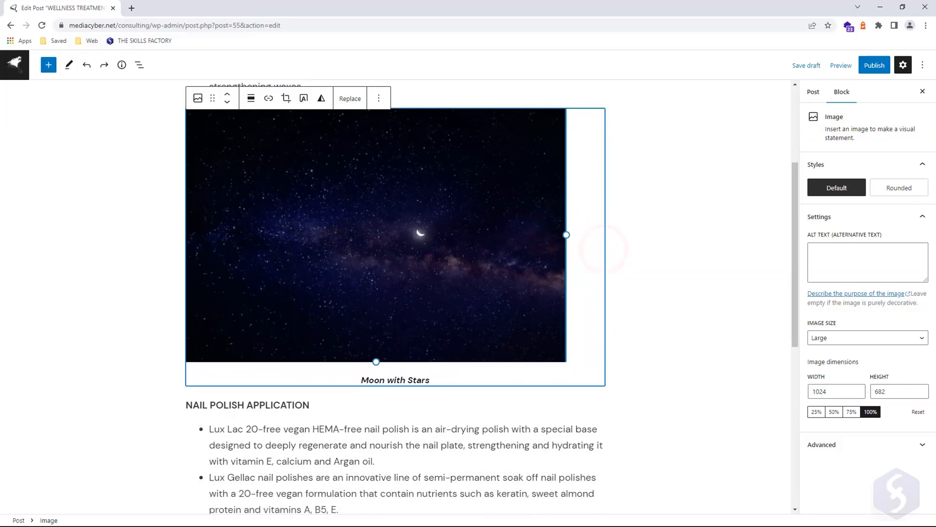
{"action": "left_click_drag", "start_coordinate": [565, 235], "coordinate": [605, 250]}
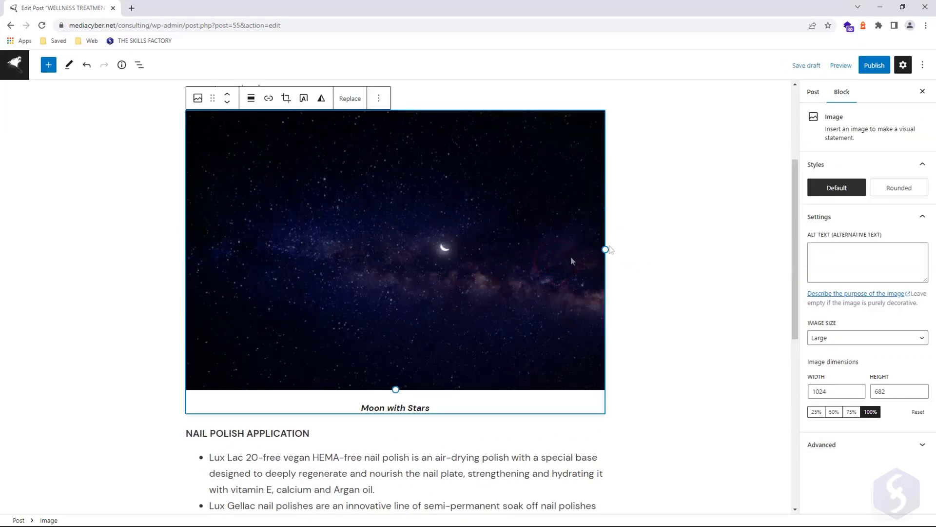
{"action": "left_click", "coordinate": [898, 188]}
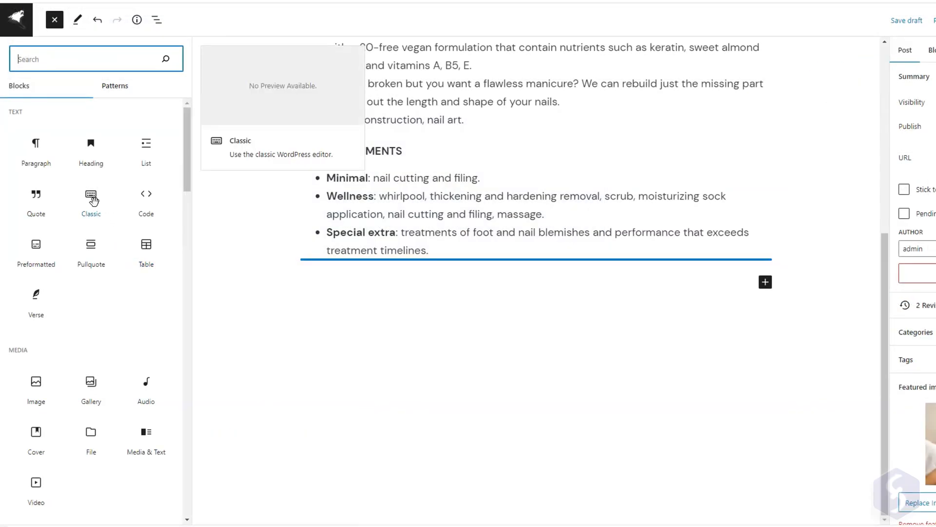
Step: Preview the Classic and Gallery blocks in the block inserter library
{"action": "left_click", "coordinate": [91, 201]}
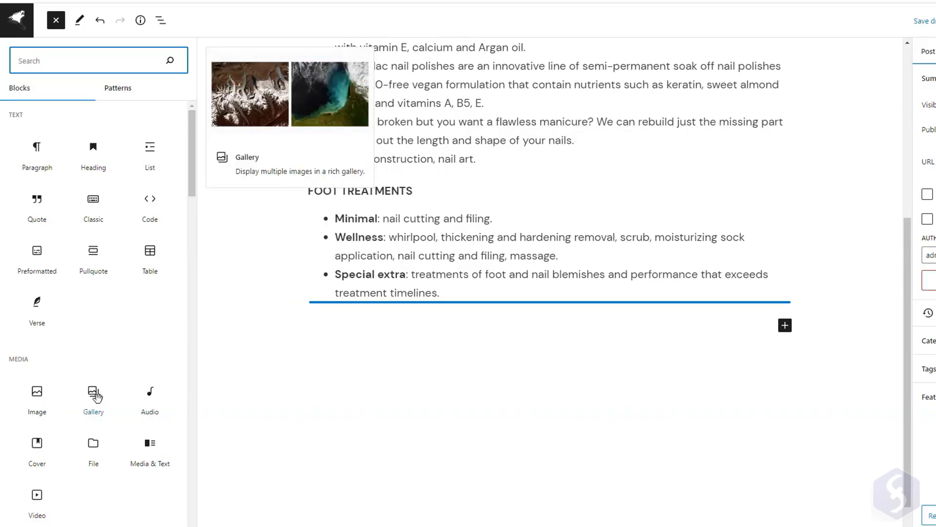
{"action": "left_click", "coordinate": [93, 399]}
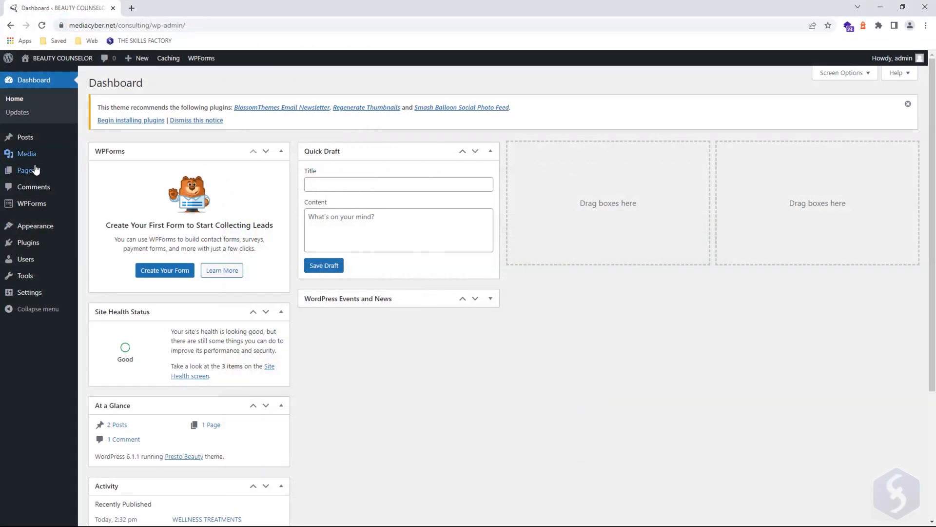
Step: Trash the Hello World! post from All Posts and dismiss the notice
{"action": "left_click", "coordinate": [25, 136]}
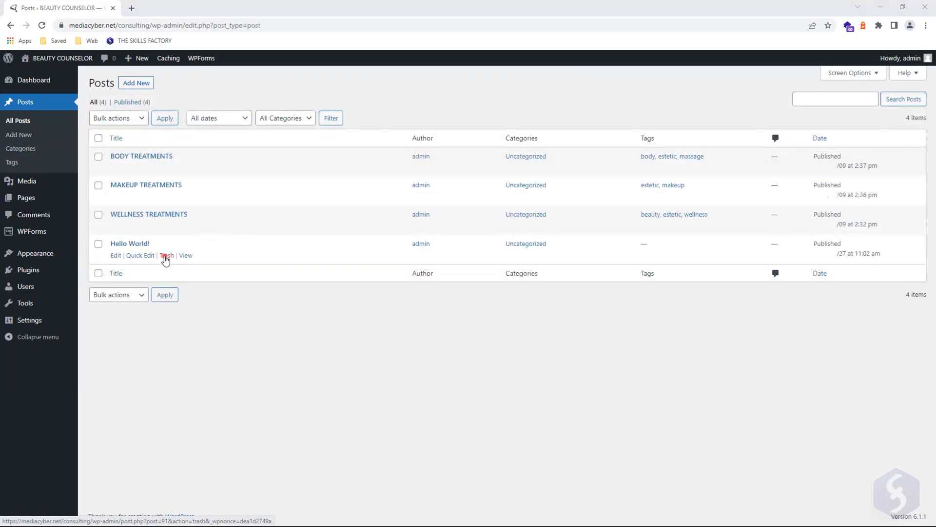
{"action": "left_click", "coordinate": [167, 255]}
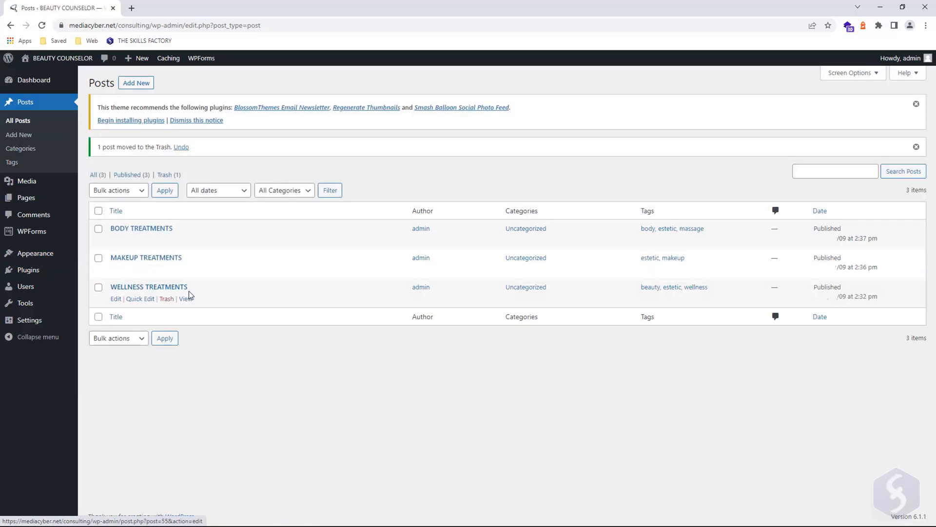
{"action": "left_click", "coordinate": [916, 146]}
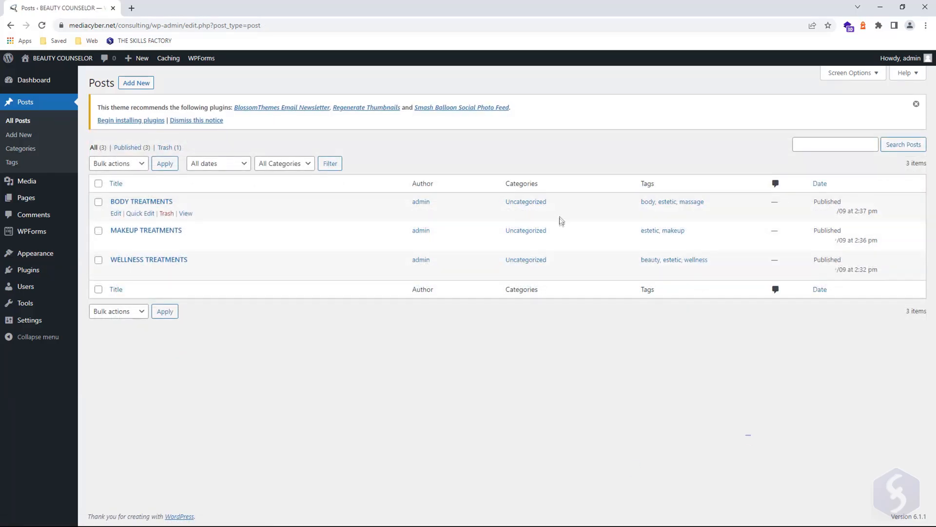
{"action": "mouse_move", "coordinate": [556, 268]}
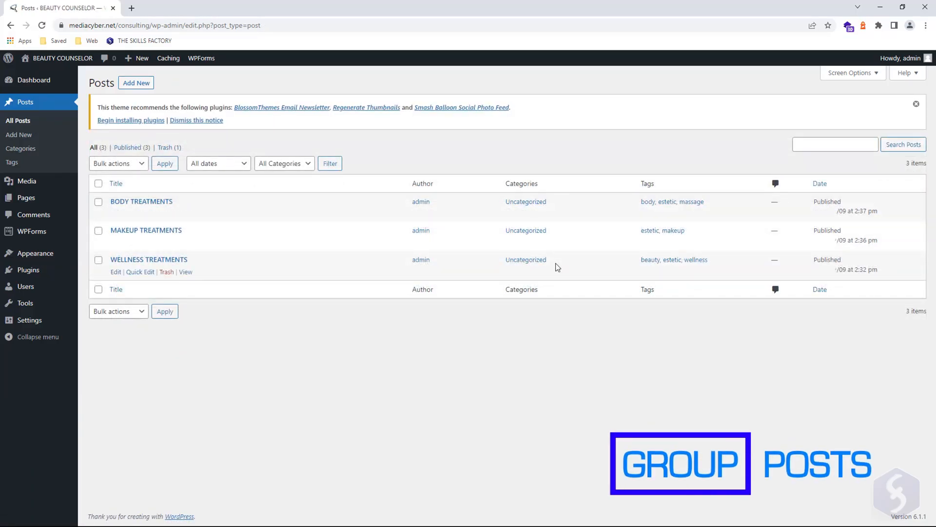
Step: Add a new post category named Wellness with slug 'wel' from the Categories screen
{"action": "scroll", "scroll_direction": "down", "scroll_amount": 3}
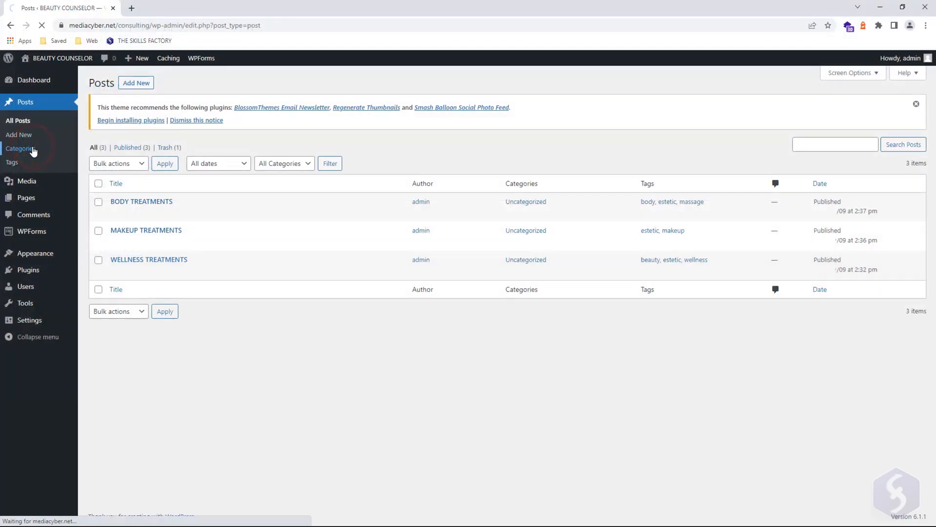
{"action": "left_click", "coordinate": [20, 148]}
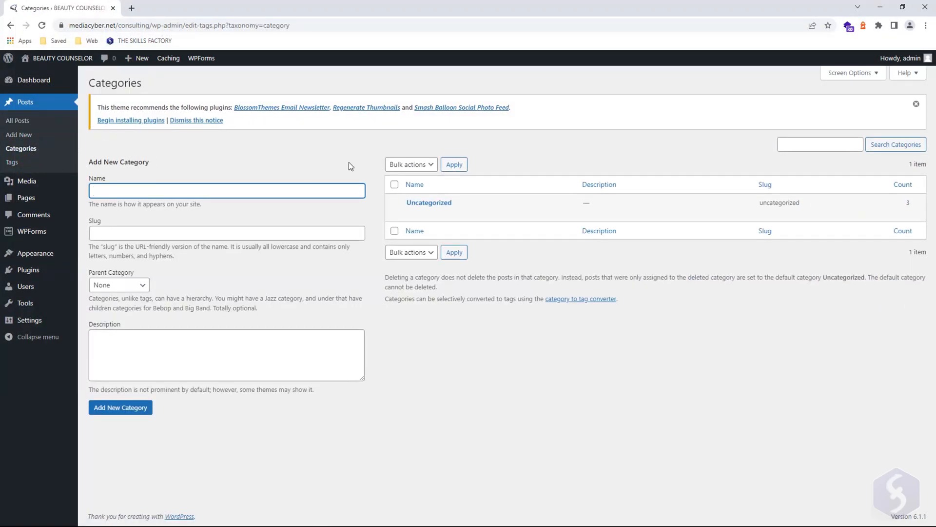
{"action": "type", "text": "wellness"}
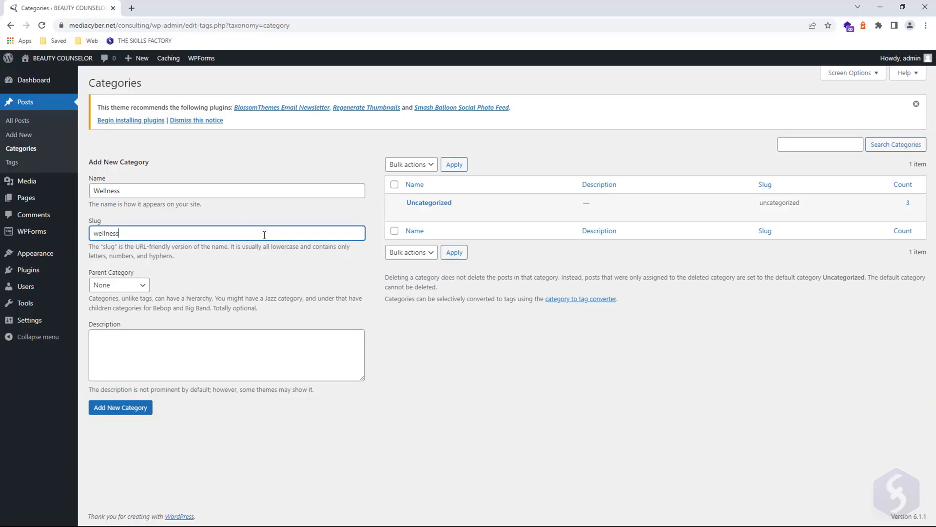
{"action": "left_click", "coordinate": [120, 407]}
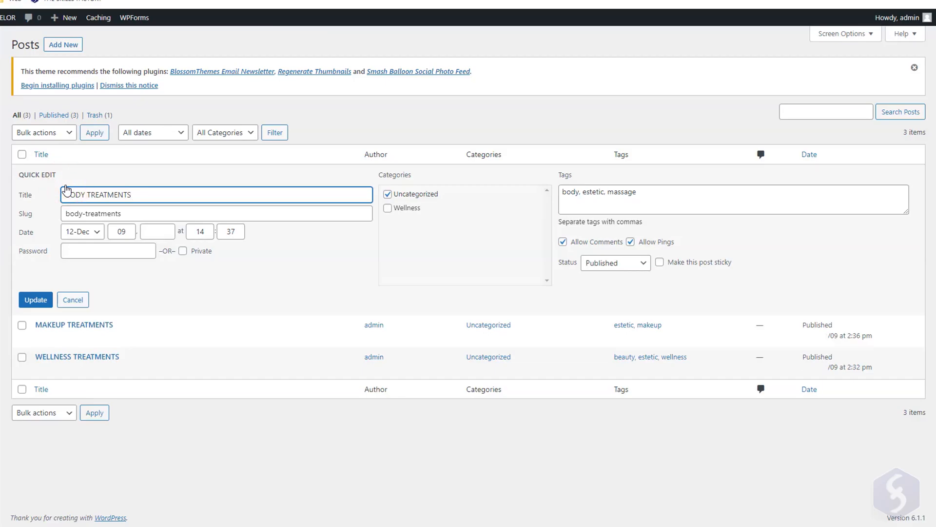
Step: Tick Wellness for the post in Quick Edit, then view the Wellness category listing three posts on the live site
{"action": "left_click", "coordinate": [387, 193]}
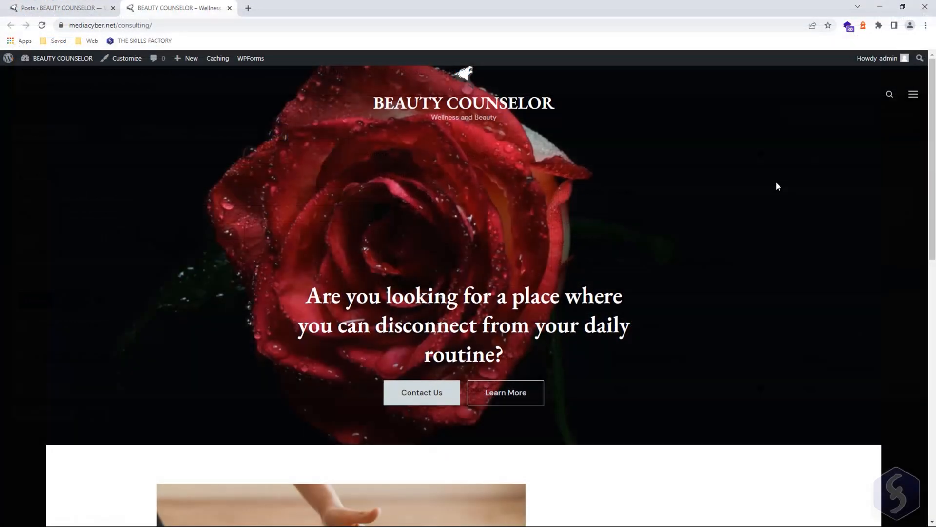
{"action": "scroll", "scroll_direction": "down", "scroll_amount": 3}
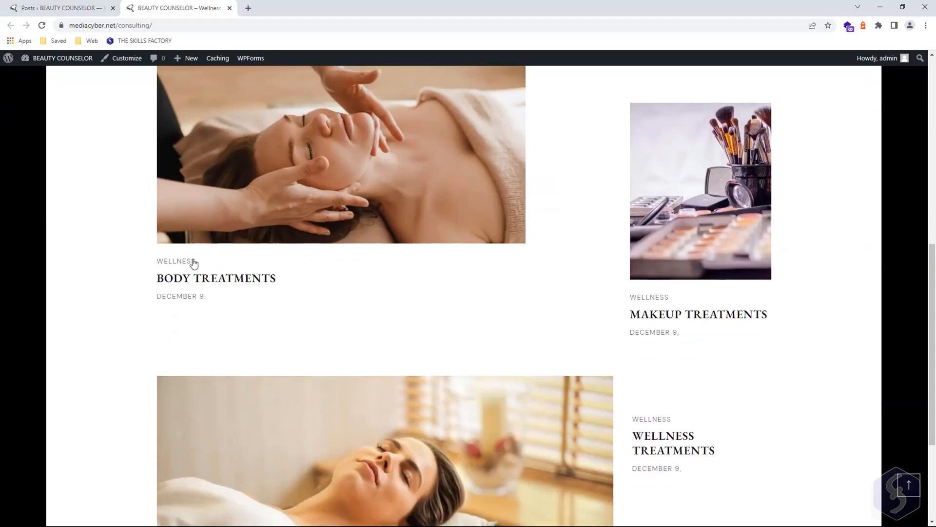
{"action": "left_click", "coordinate": [173, 261]}
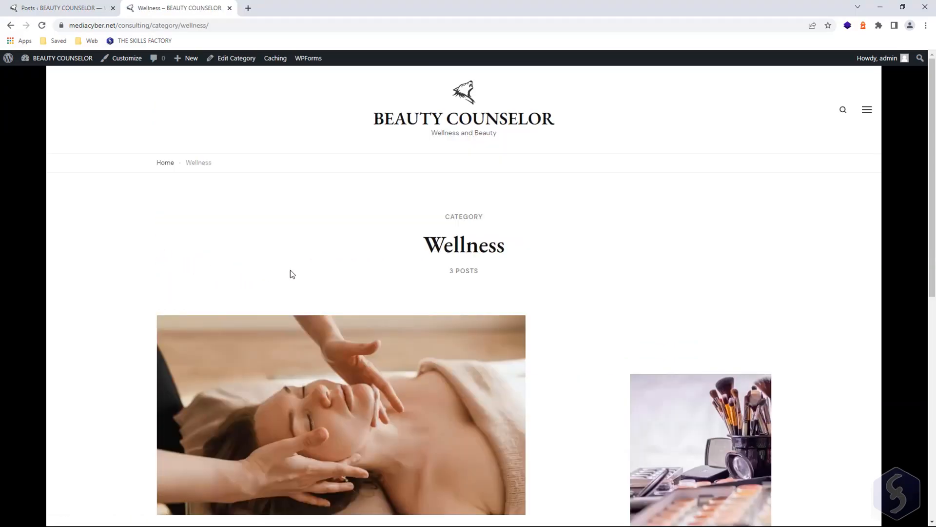
{"action": "scroll", "scroll_direction": "down", "scroll_amount": 3}
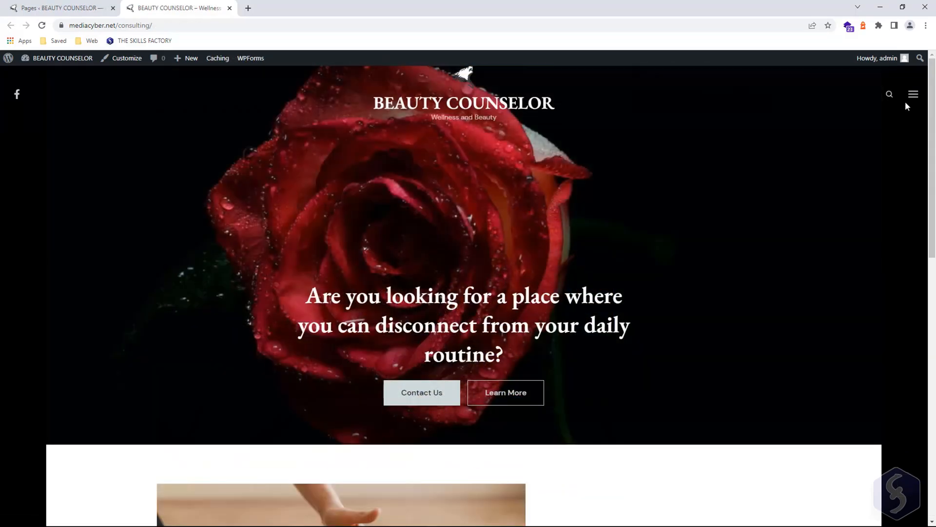
Step: View the Sample Page through the site navigation, then go to the All Pages list
{"action": "left_click", "coordinate": [913, 93]}
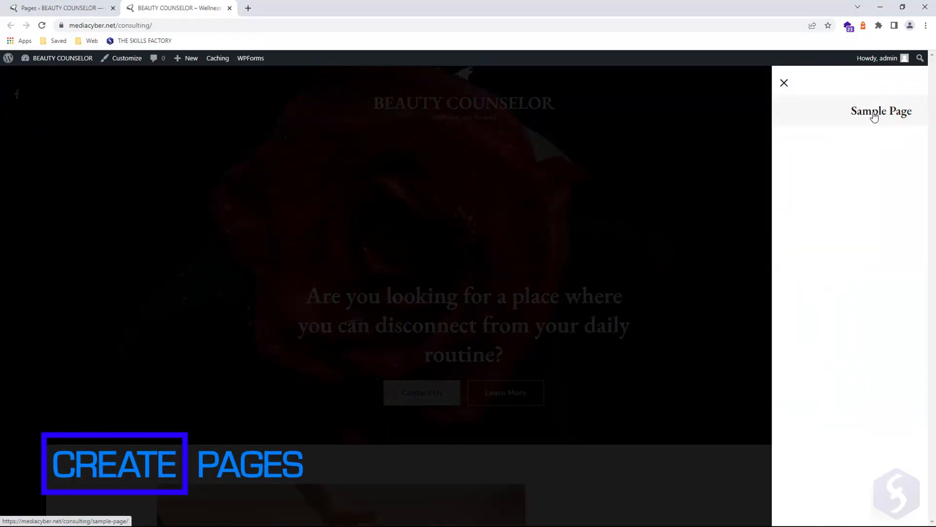
{"action": "left_click", "coordinate": [881, 111]}
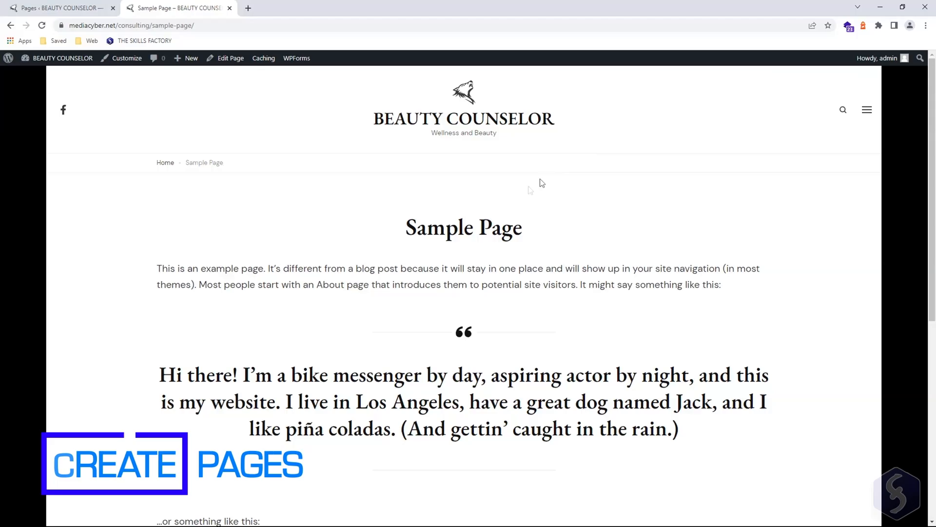
{"action": "scroll", "scroll_direction": "down", "scroll_amount": 3}
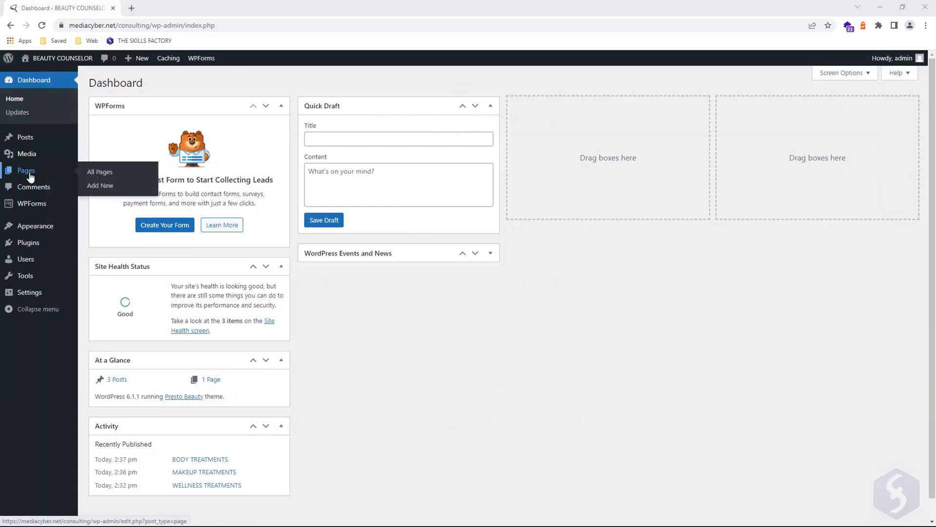
{"action": "left_click", "coordinate": [100, 171]}
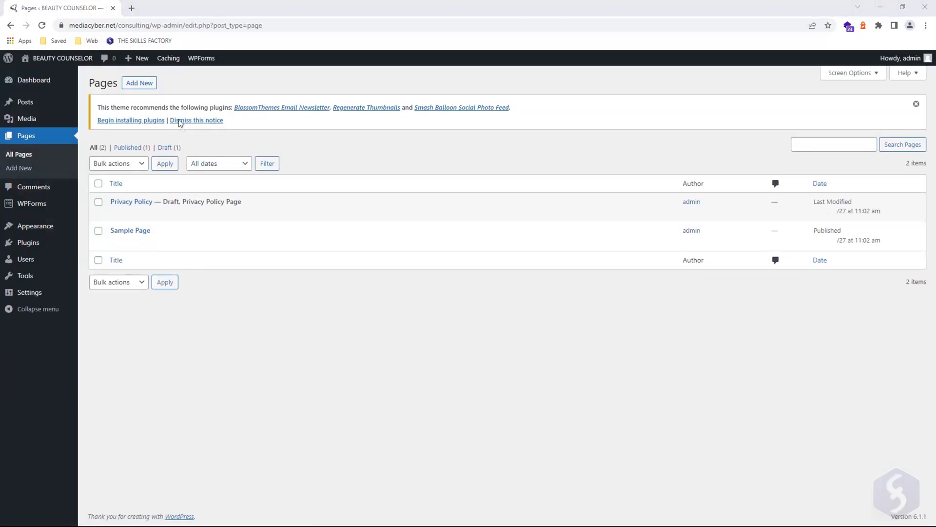
Step: Create a new About Us page and publish it
{"action": "left_click", "coordinate": [139, 82]}
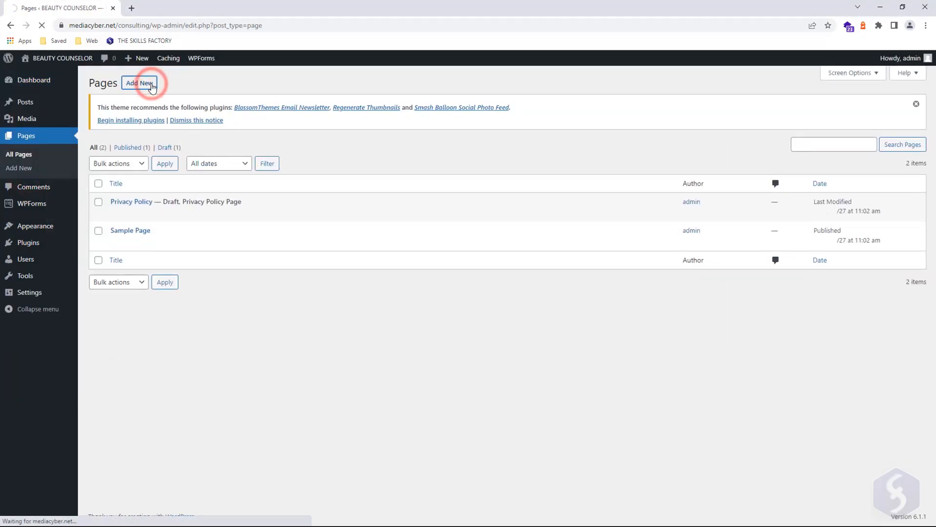
{"action": "left_click", "coordinate": [140, 82]}
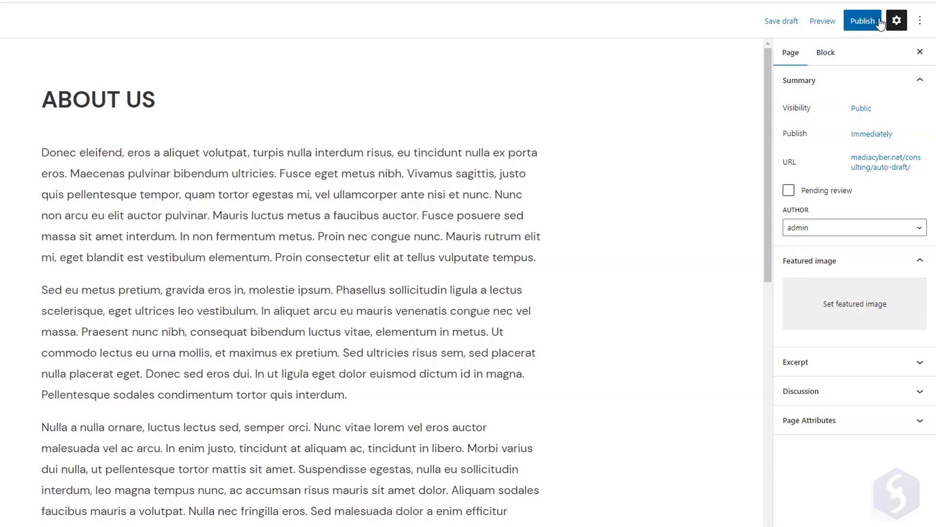
{"action": "left_click", "coordinate": [862, 21]}
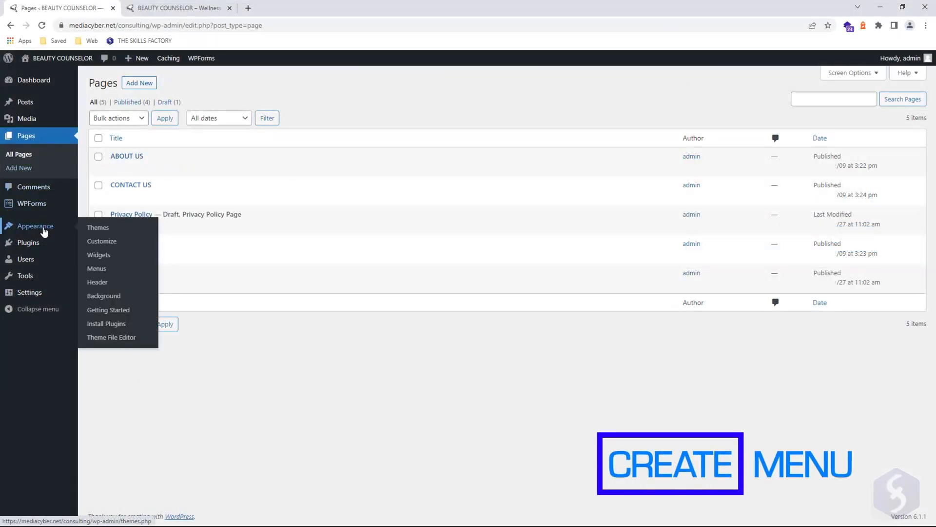
Step: Rename the site menu to Home and remove the Sample Page item from it
{"action": "left_click", "coordinate": [97, 268]}
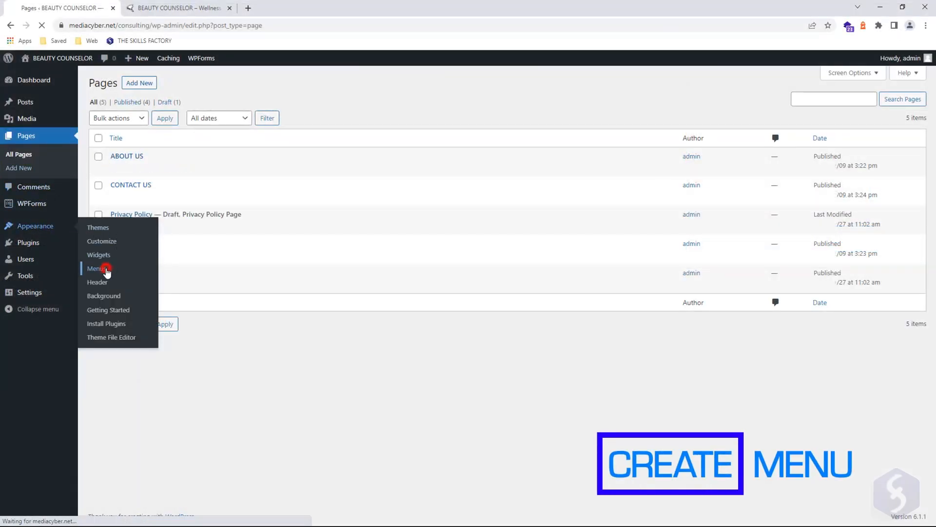
{"action": "left_click", "coordinate": [95, 269]}
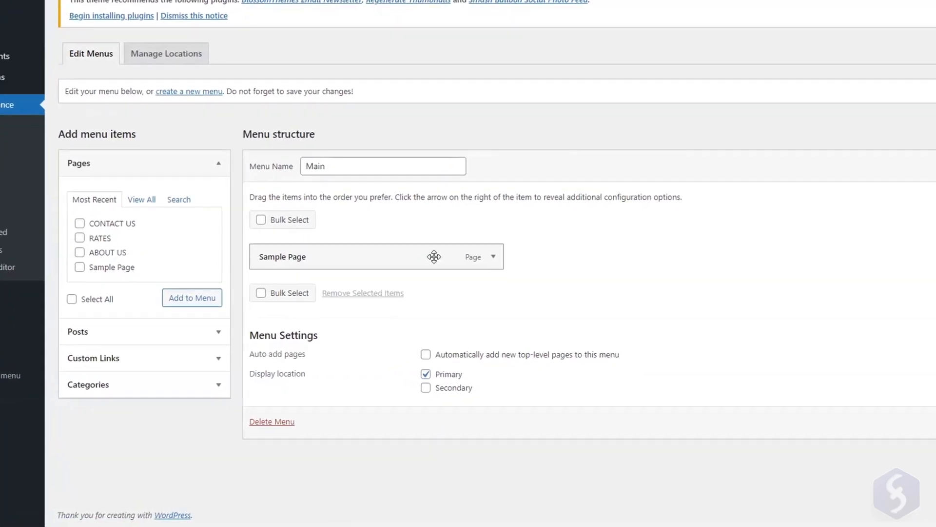
{"action": "type", "text": "H"}
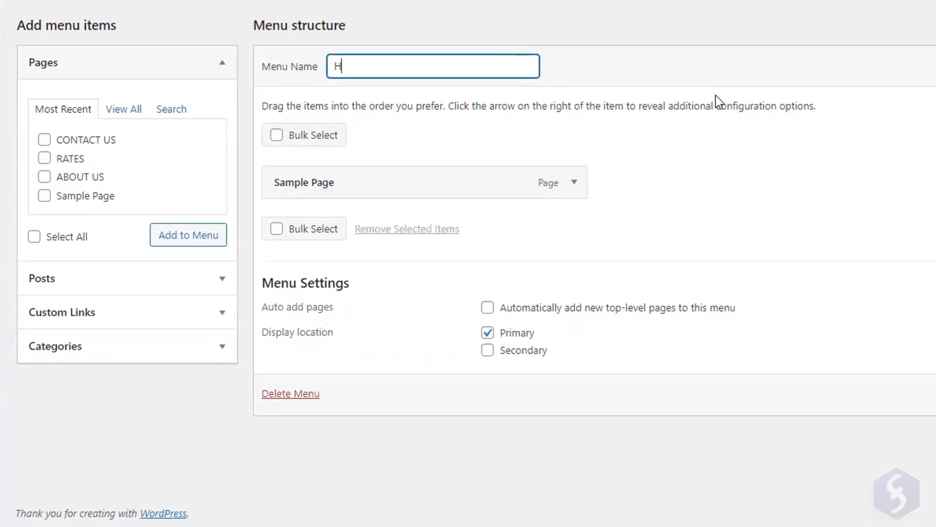
{"action": "type", "text": "ome"}
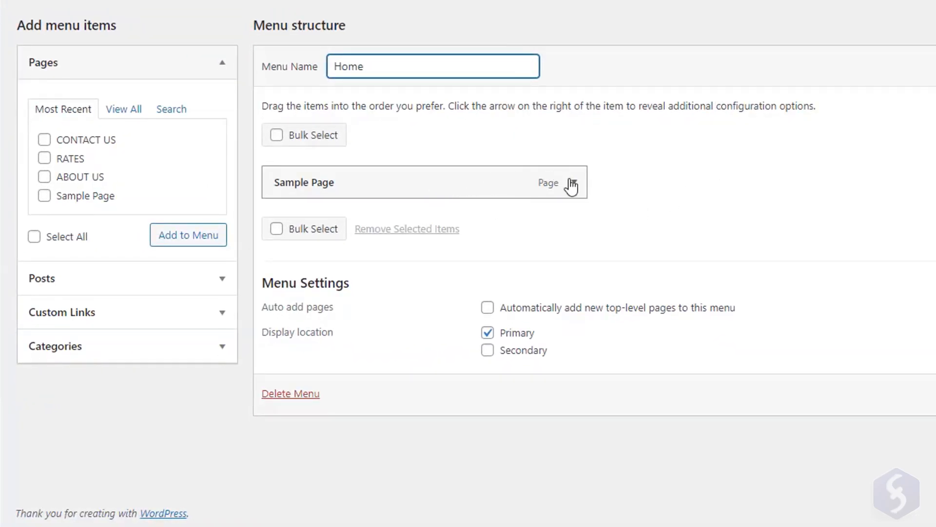
{"action": "left_click", "coordinate": [573, 183]}
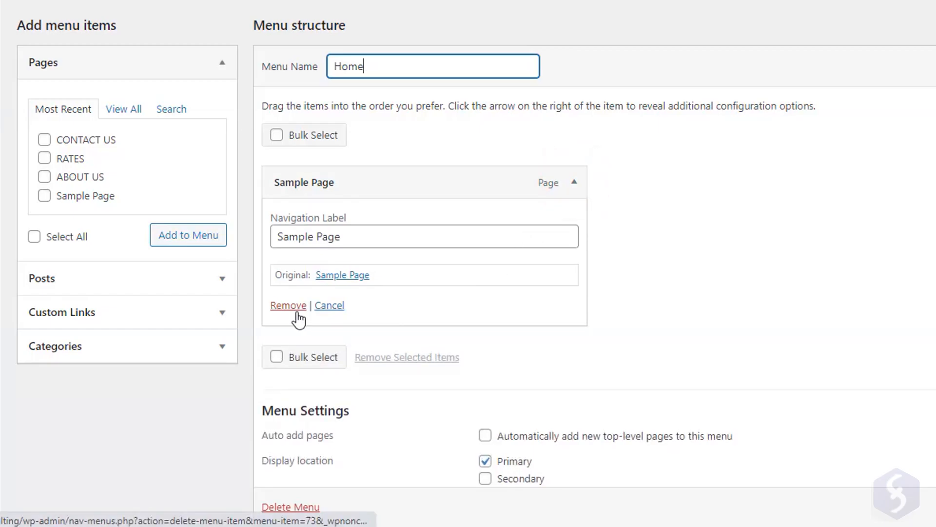
{"action": "left_click", "coordinate": [288, 305]}
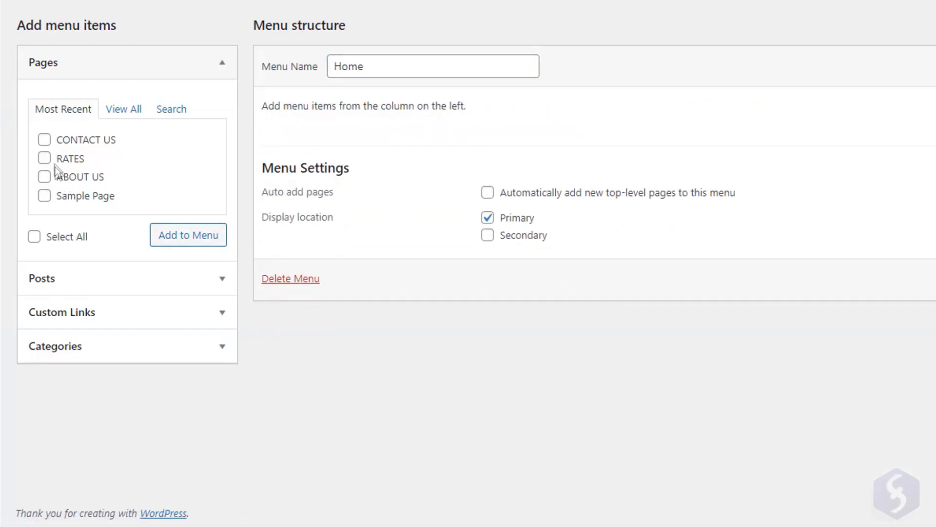
Step: Add About Us, Contact Us, Rates and Home pages to the menu and reorder the items
{"action": "left_click", "coordinate": [44, 176]}
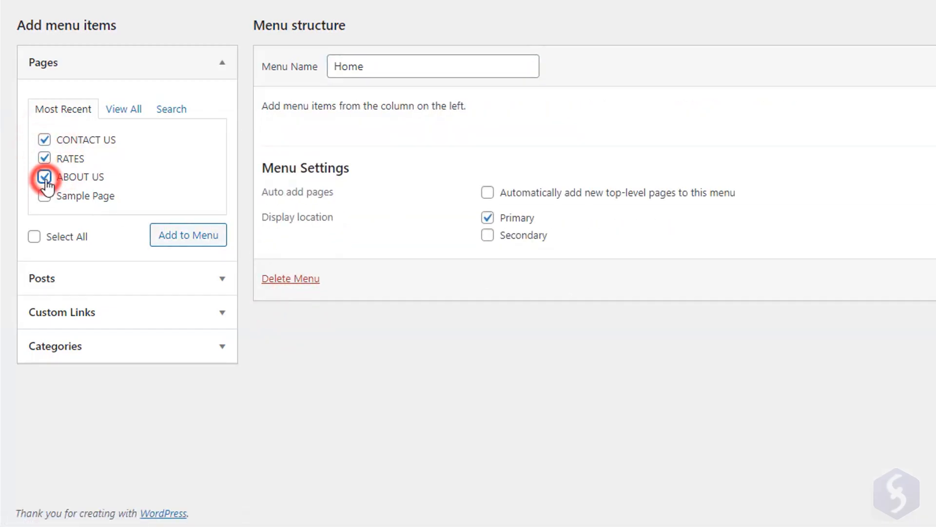
{"action": "left_click", "coordinate": [189, 235]}
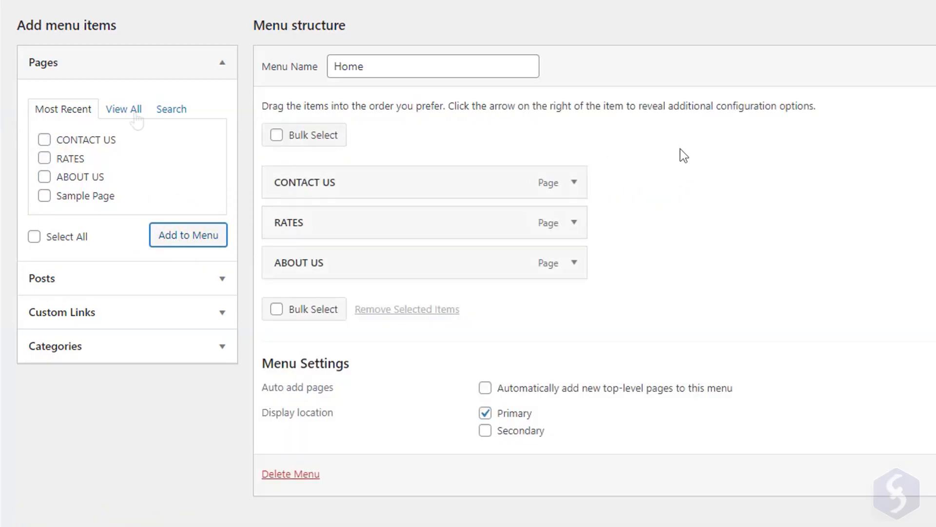
{"action": "left_click", "coordinate": [123, 109]}
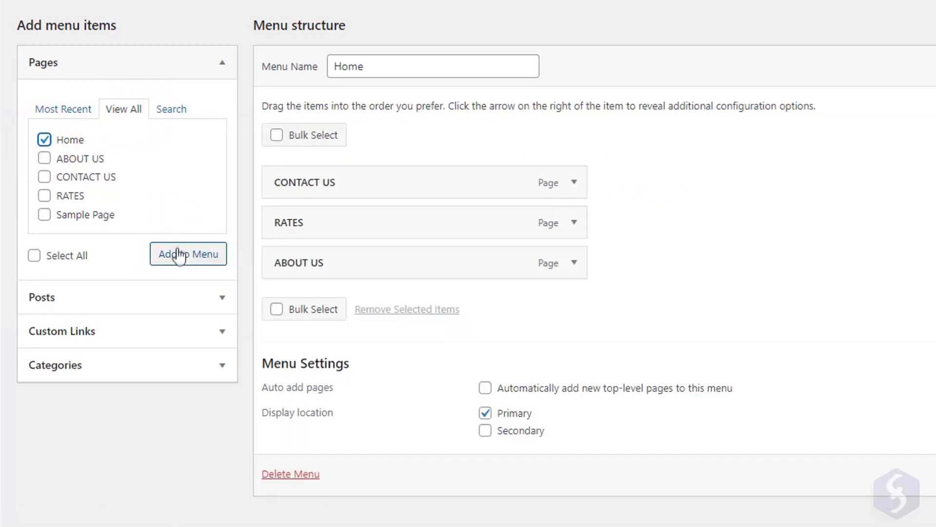
{"action": "left_click", "coordinate": [187, 253]}
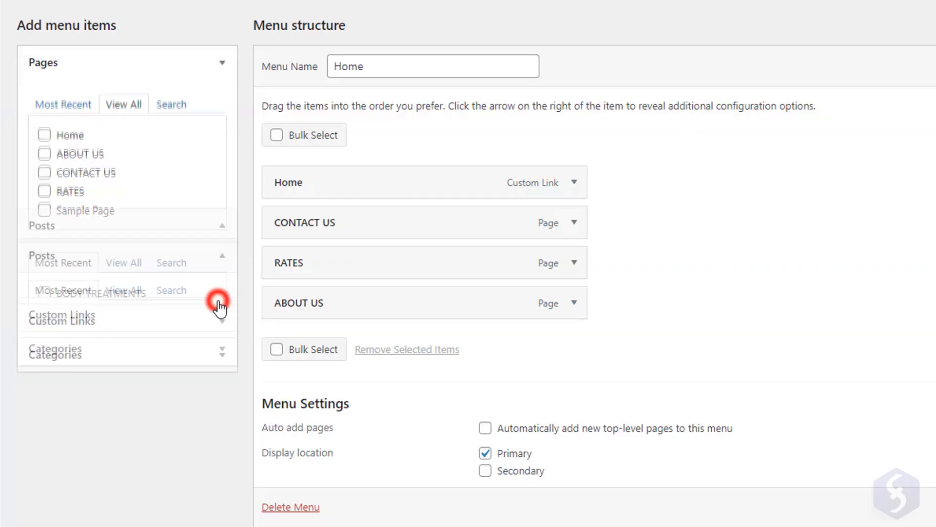
{"action": "left_click", "coordinate": [222, 307]}
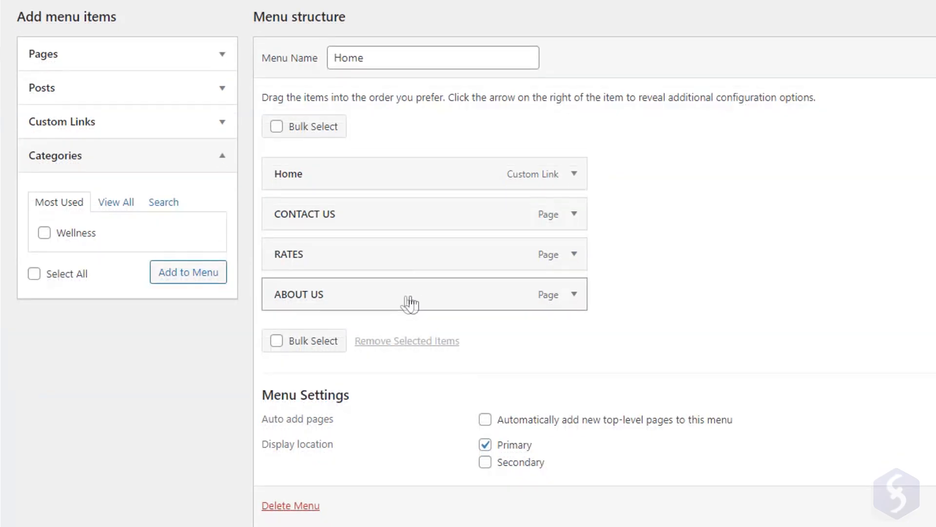
{"action": "left_click_drag", "start_coordinate": [411, 293], "coordinate": [495, 217]}
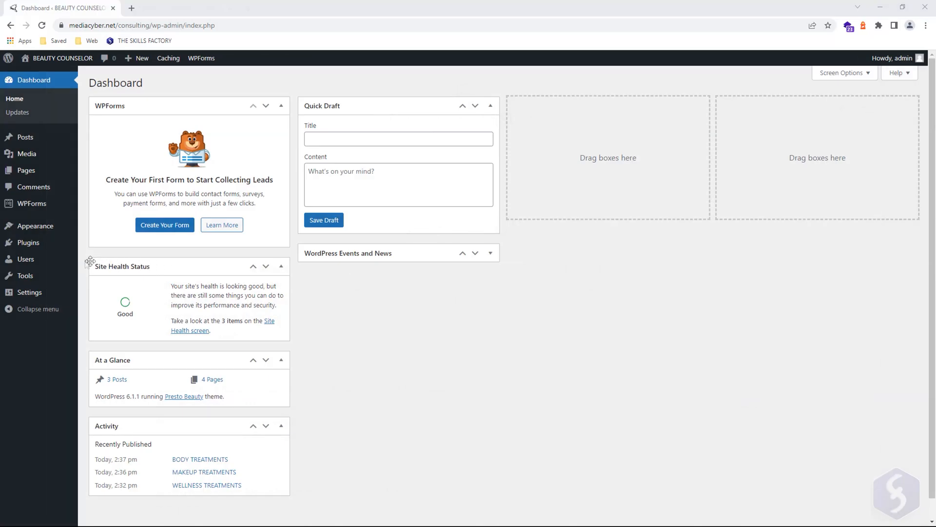
Step: Go to the installed plugins list and start adding a new plugin to search for 'cookies'
{"action": "left_click", "coordinate": [28, 242]}
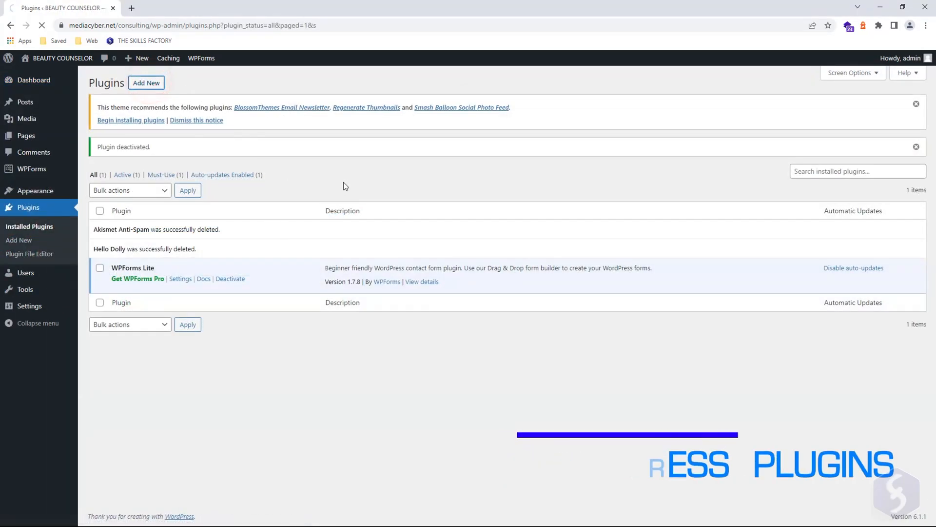
{"action": "left_click", "coordinate": [145, 82]}
{"action": "type", "text": "cookies"}
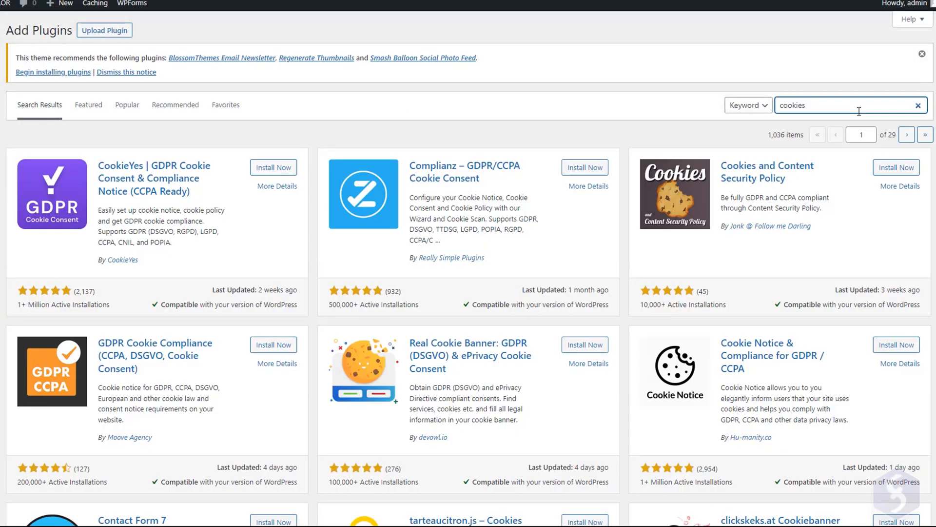
{"action": "mouse_move", "coordinate": [153, 177]}
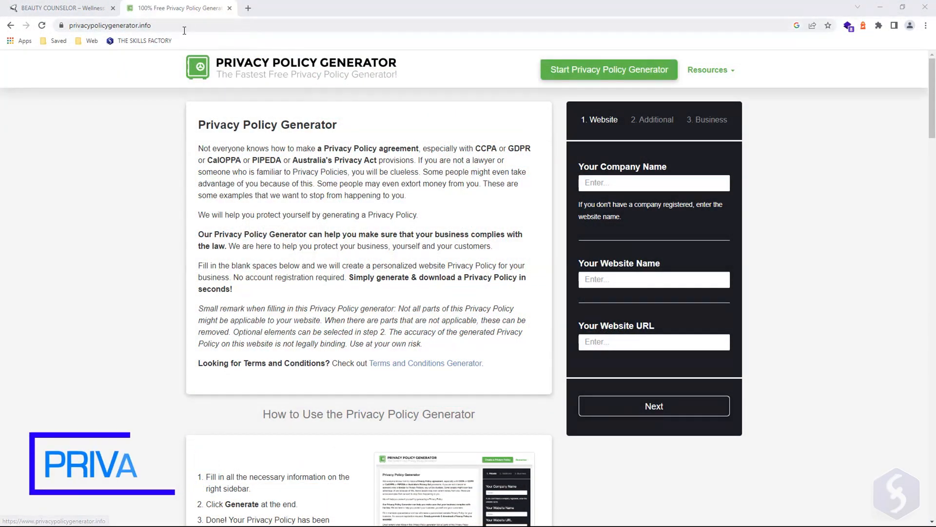
{"action": "left_click", "coordinate": [110, 25]}
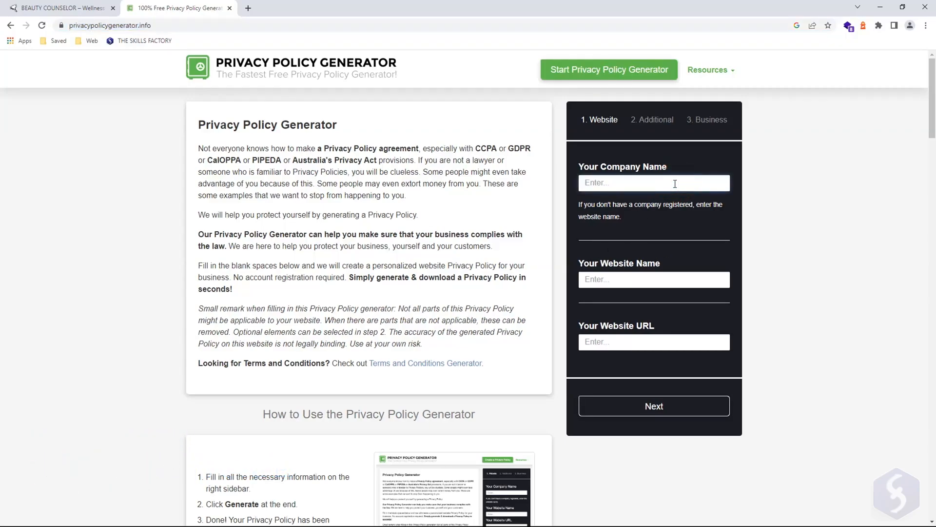
{"action": "type", "text": "BEAU"}
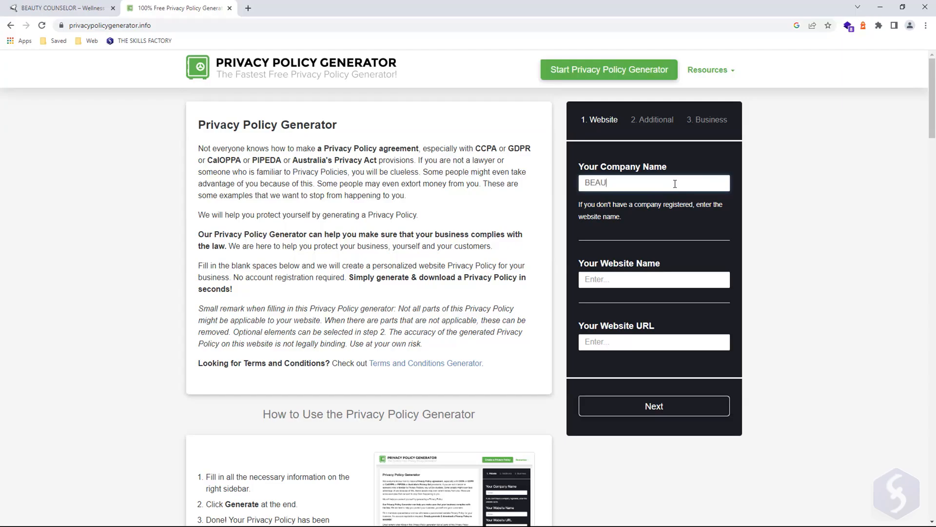
{"action": "type", "text": "BEAUTY COUNSEL"}
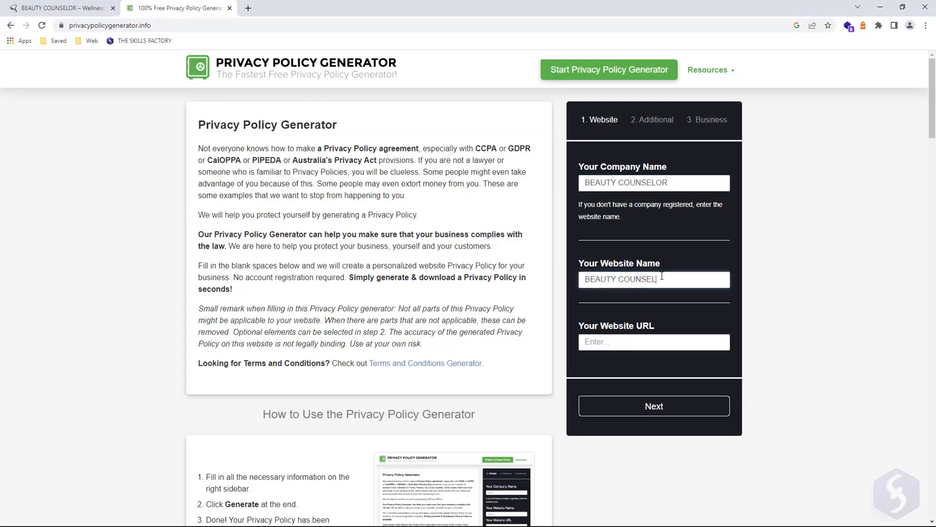
{"action": "type", "text": "https://mediacyber.net/consulting/"}
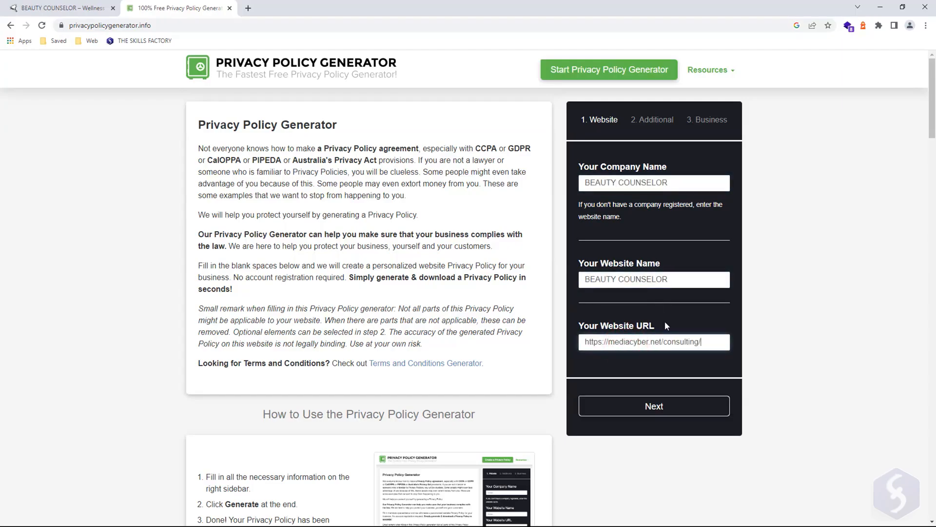
{"action": "left_click", "coordinate": [653, 406]}
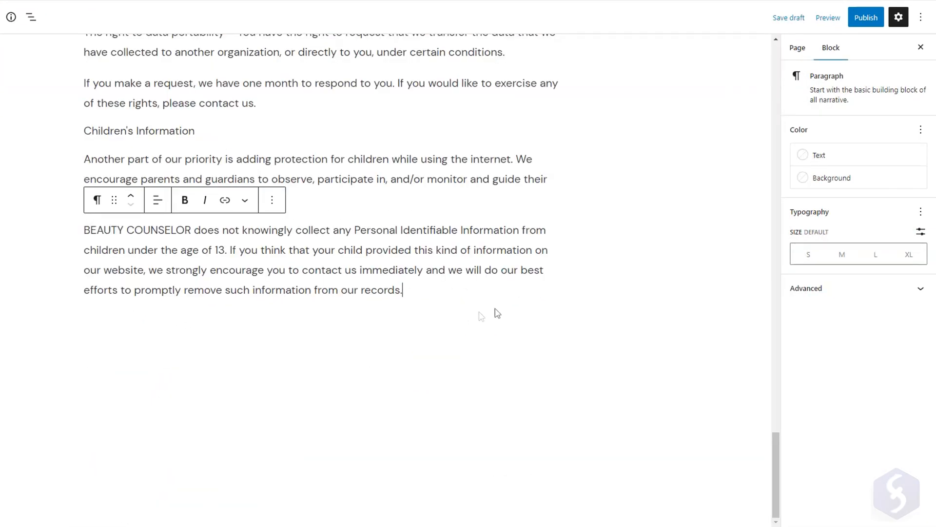
Step: Publish the Privacy Policy page, confirming in the pre-publish panel
{"action": "left_click", "coordinate": [865, 16]}
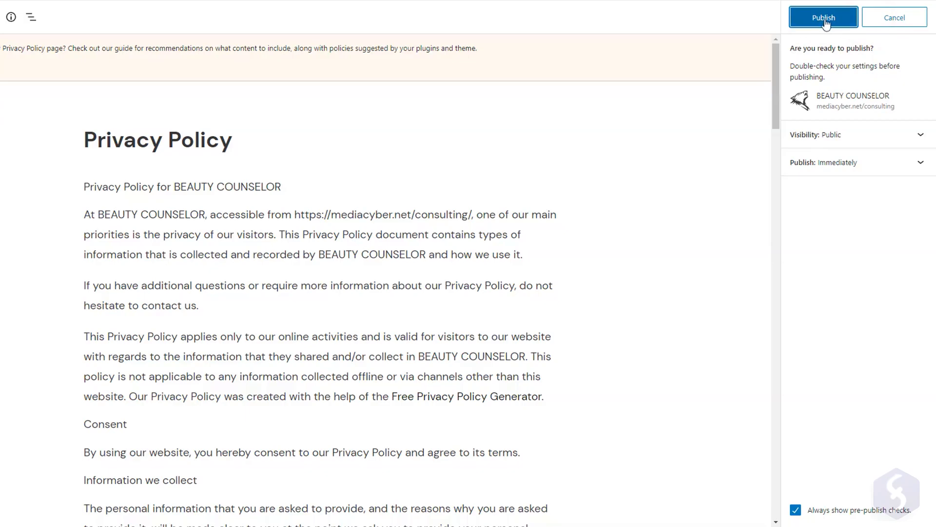
{"action": "left_click", "coordinate": [823, 17]}
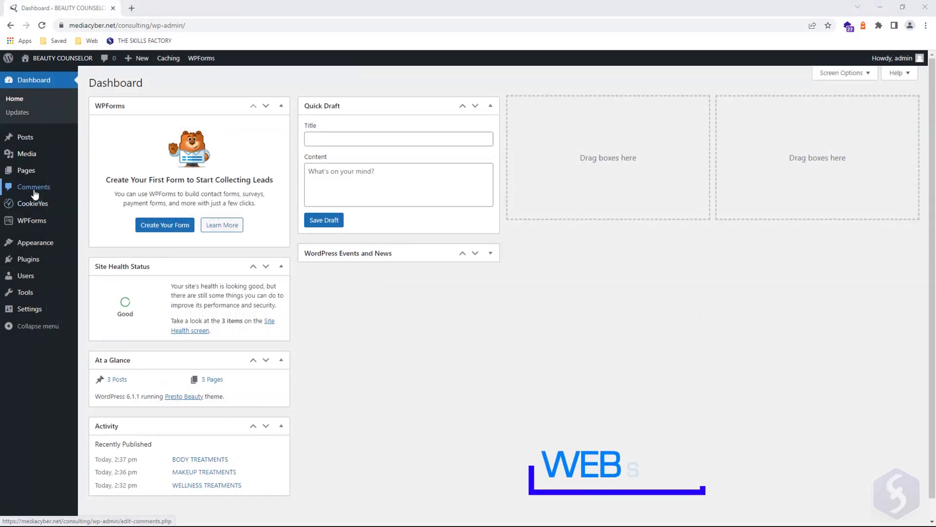
Step: Review Comments, Tools and Site Health, then land on the General Settings screen
{"action": "left_click", "coordinate": [33, 186]}
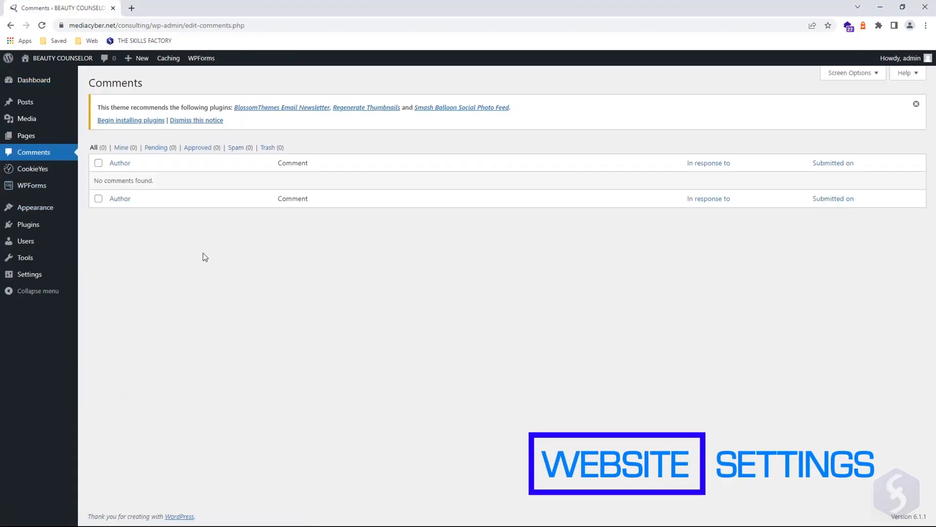
{"action": "mouse_move", "coordinate": [25, 241]}
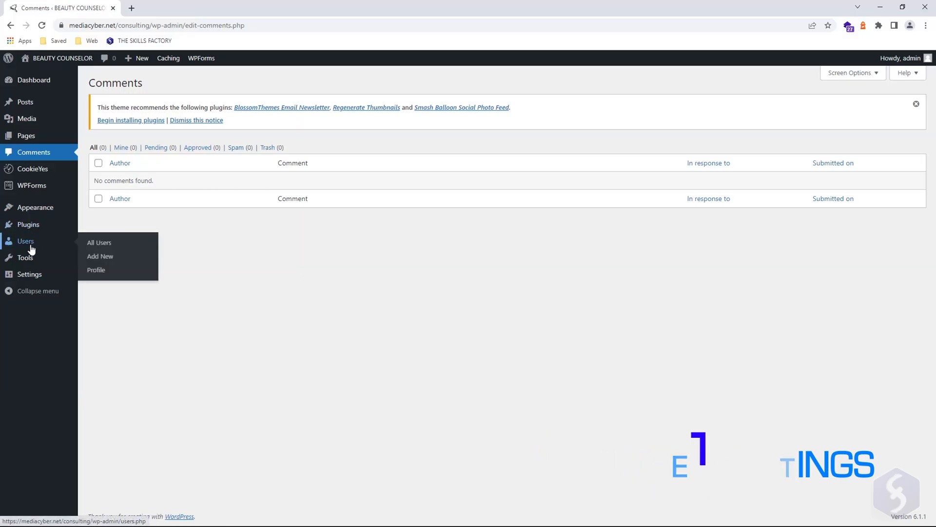
{"action": "left_click", "coordinate": [100, 242]}
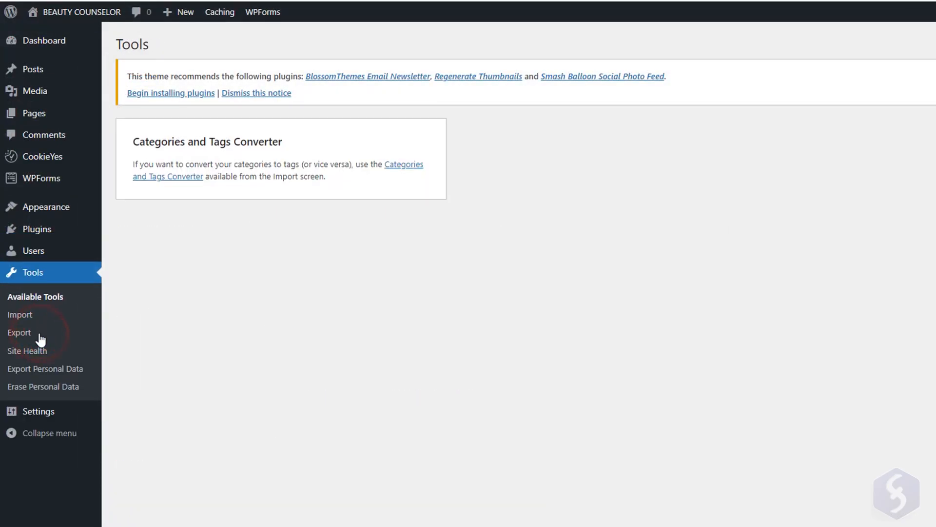
{"action": "left_click", "coordinate": [27, 350]}
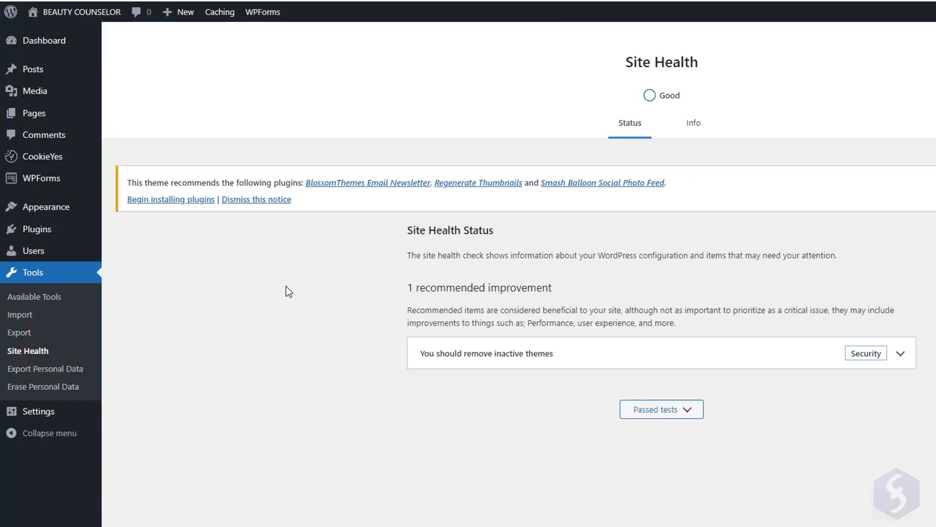
{"action": "left_click", "coordinate": [38, 293]}
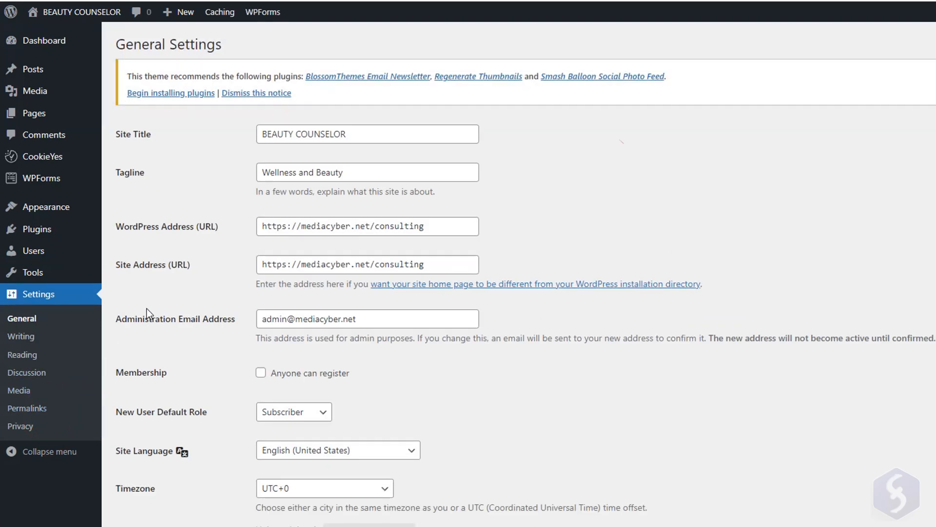
{"action": "mouse_move", "coordinate": [550, 164]}
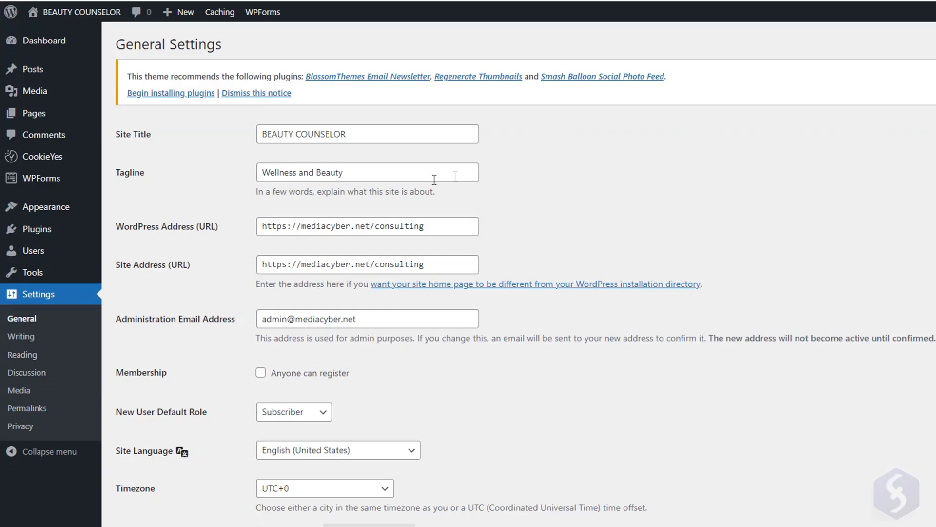
{"action": "mouse_move", "coordinate": [550, 164]}
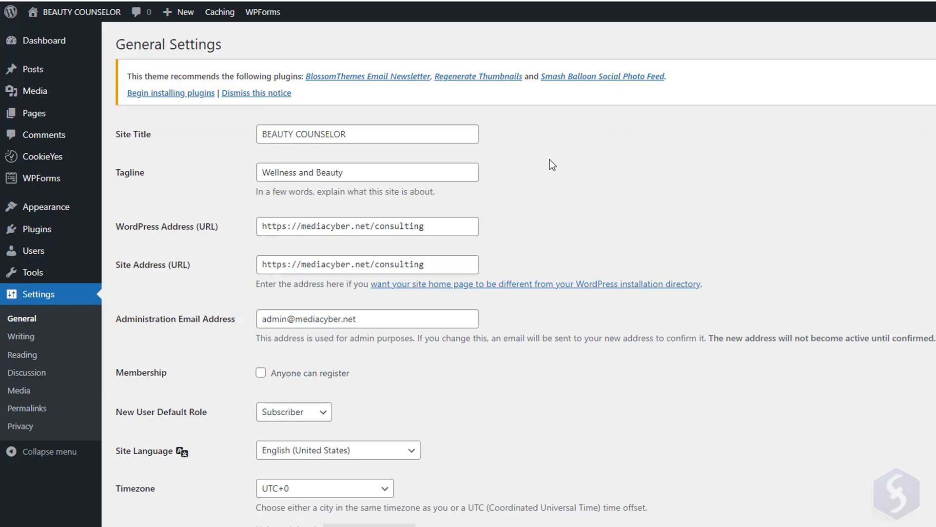